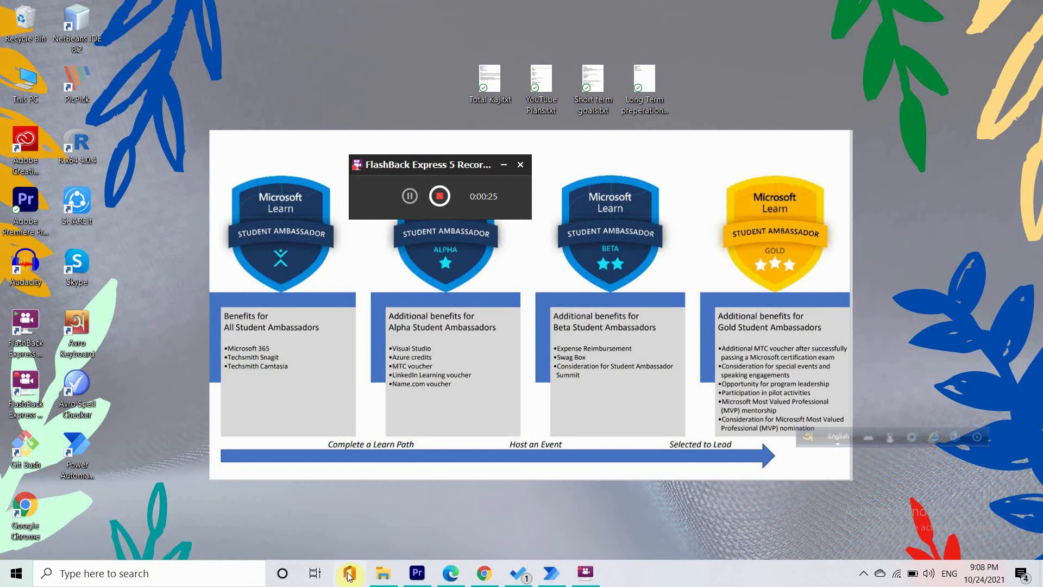
mouse_move(347, 573)
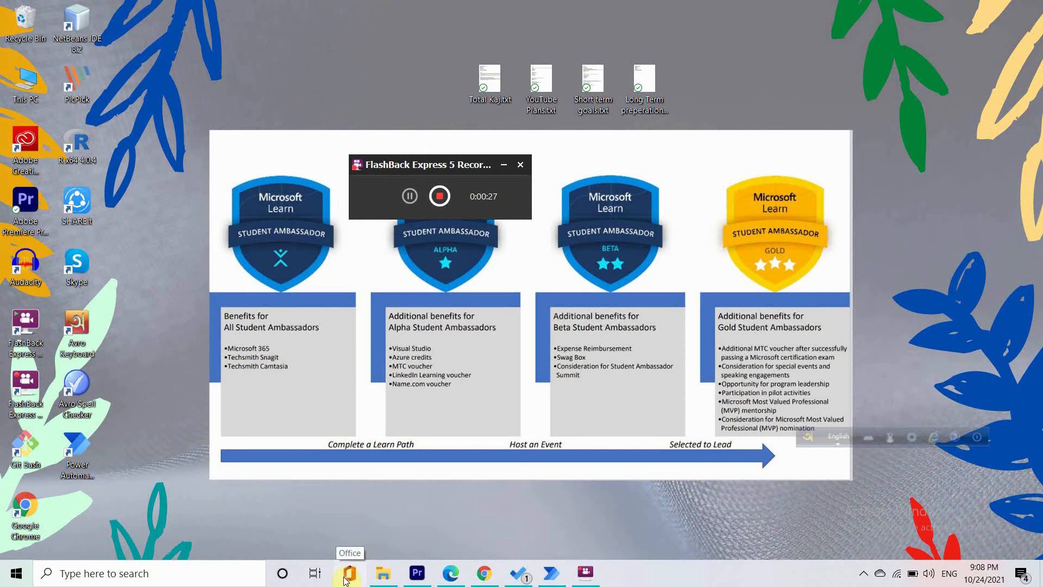
- Launch the Office home app from the Windows taskbar
click(349, 573)
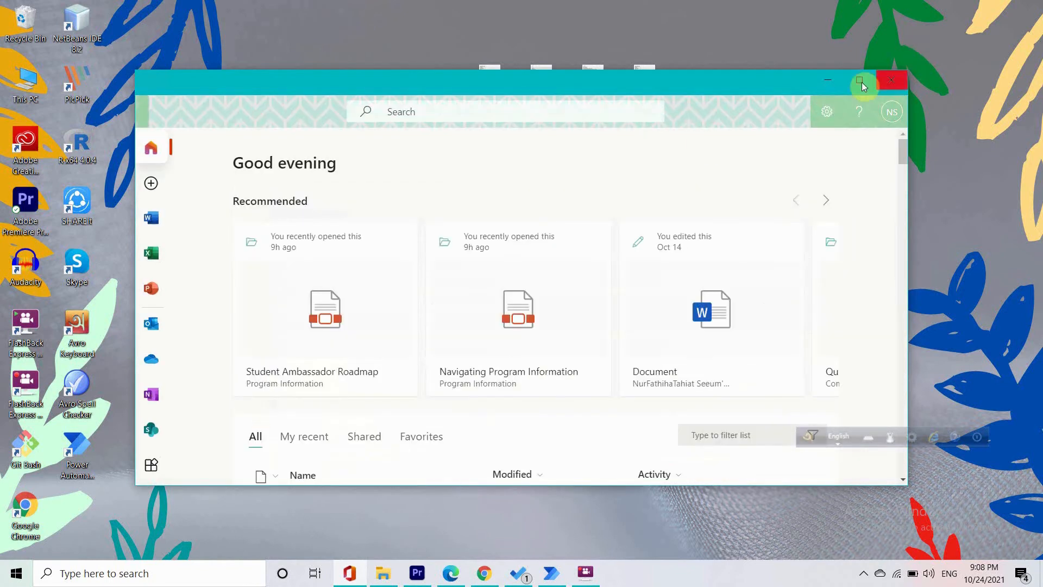
- Maximize the Office window and launch Power Automate from its app rail
click(865, 80)
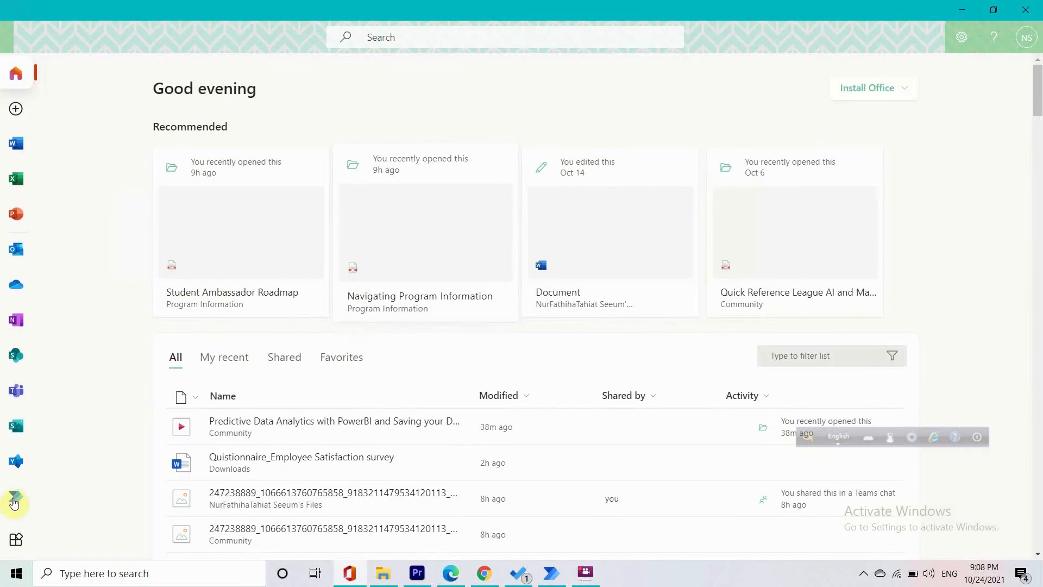
mouse_move(15, 502)
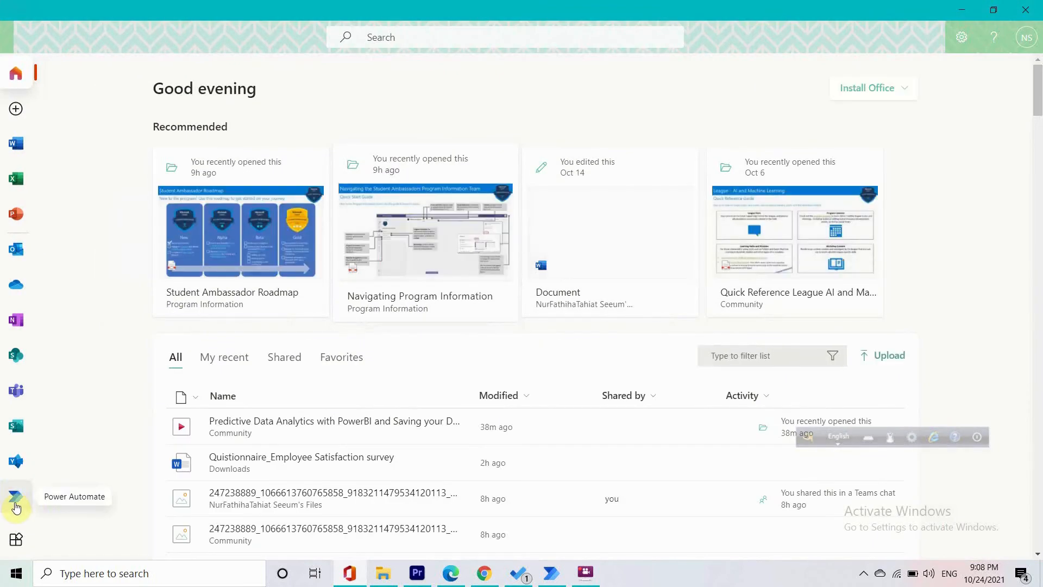
click(16, 497)
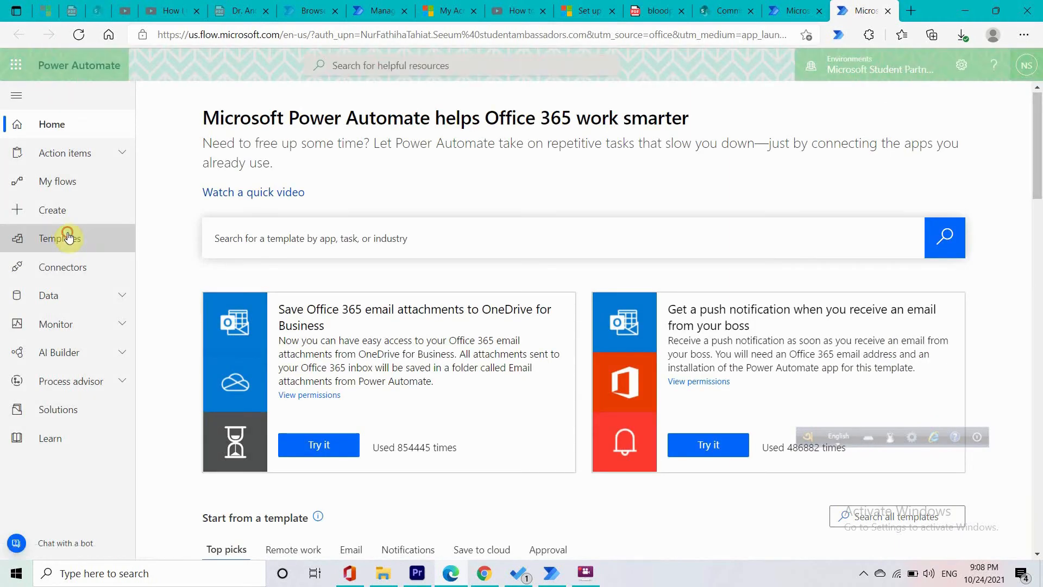
- Navigate to the My flows page in Power Automate
click(59, 238)
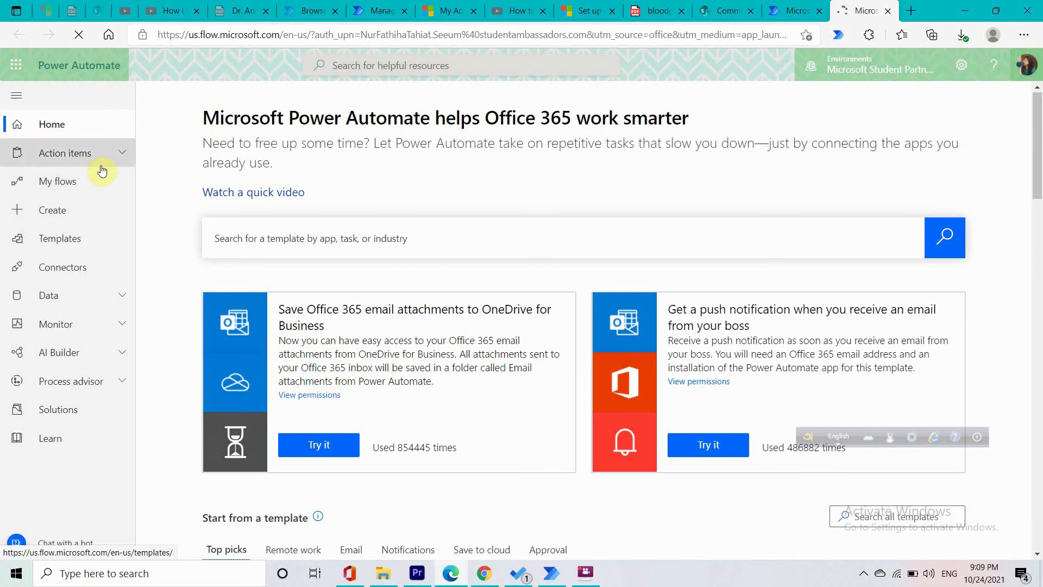
click(60, 238)
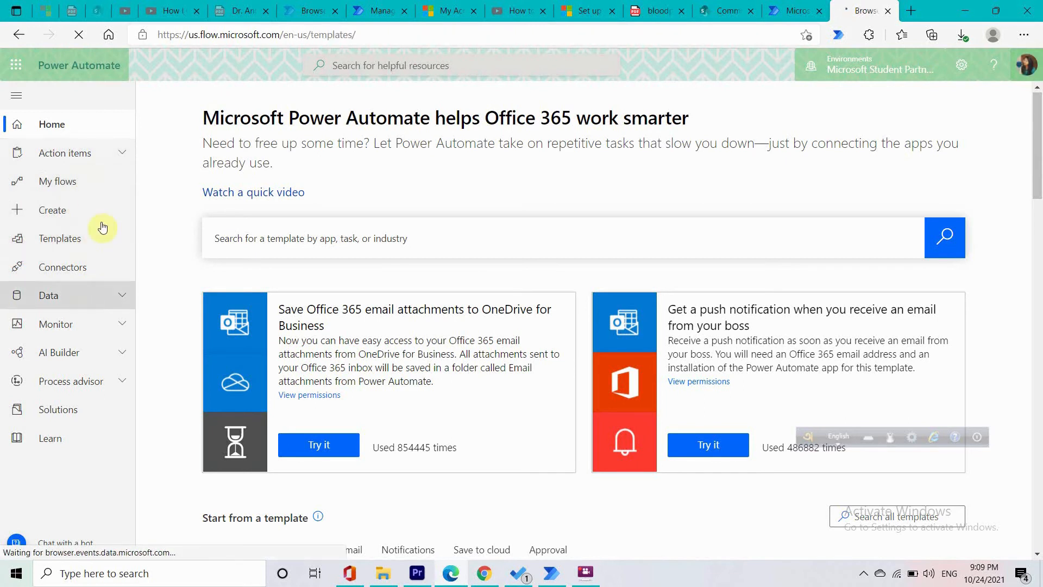
click(60, 238)
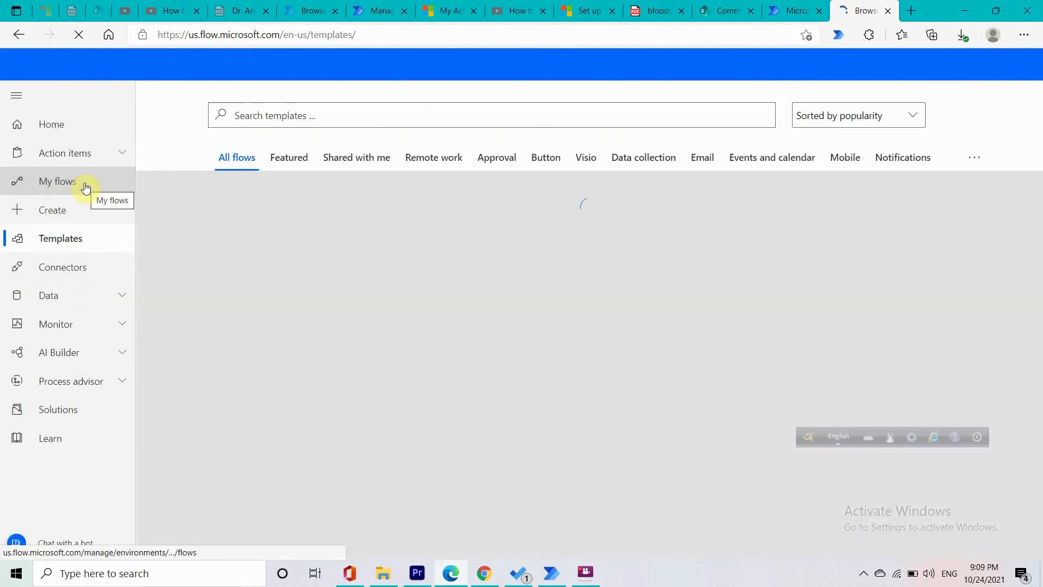
click(58, 181)
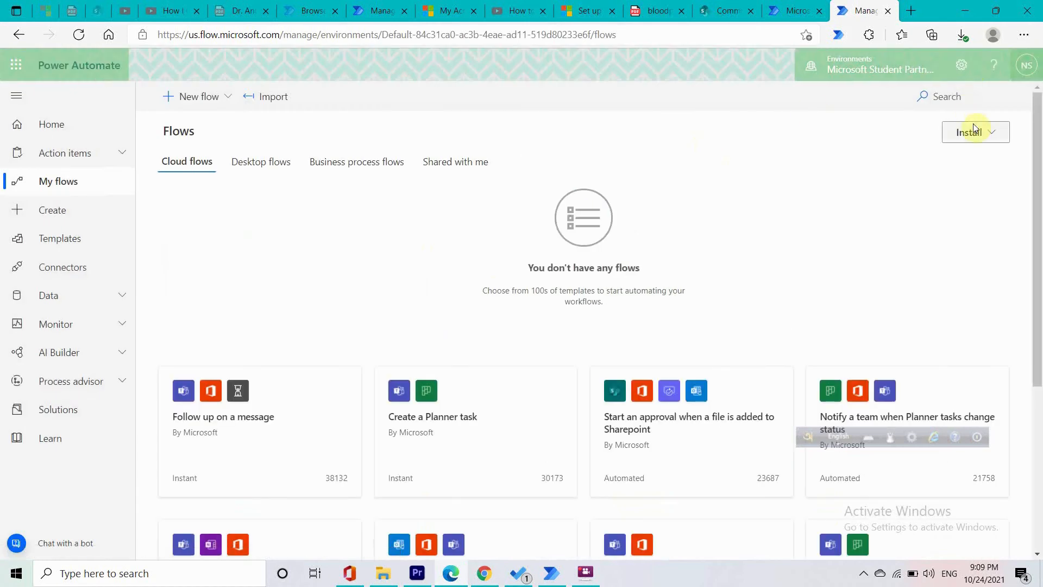
- Start the Power Automate Desktop installer download and pause the duplicate in Downloads
click(992, 132)
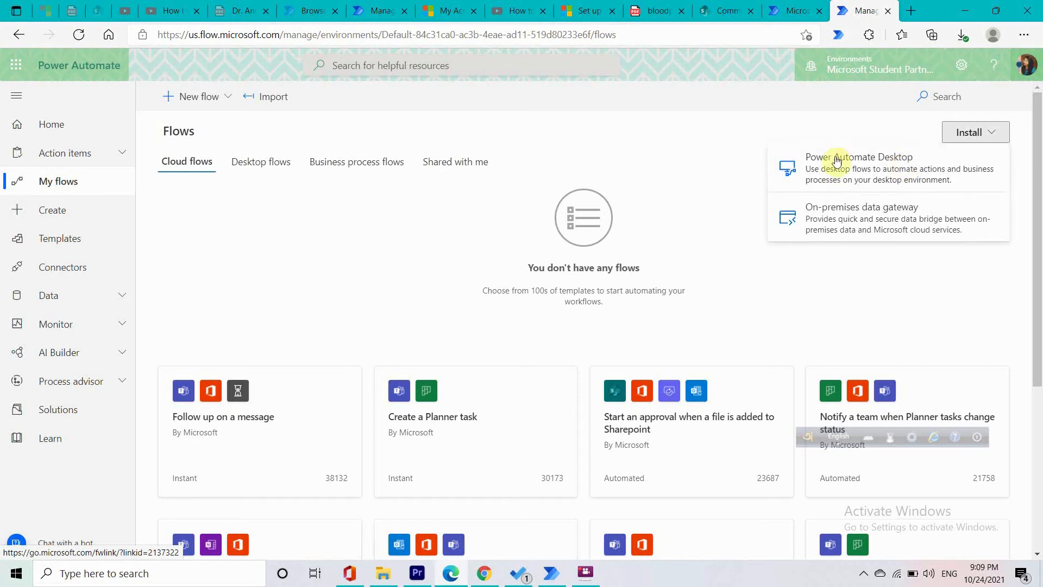
click(860, 156)
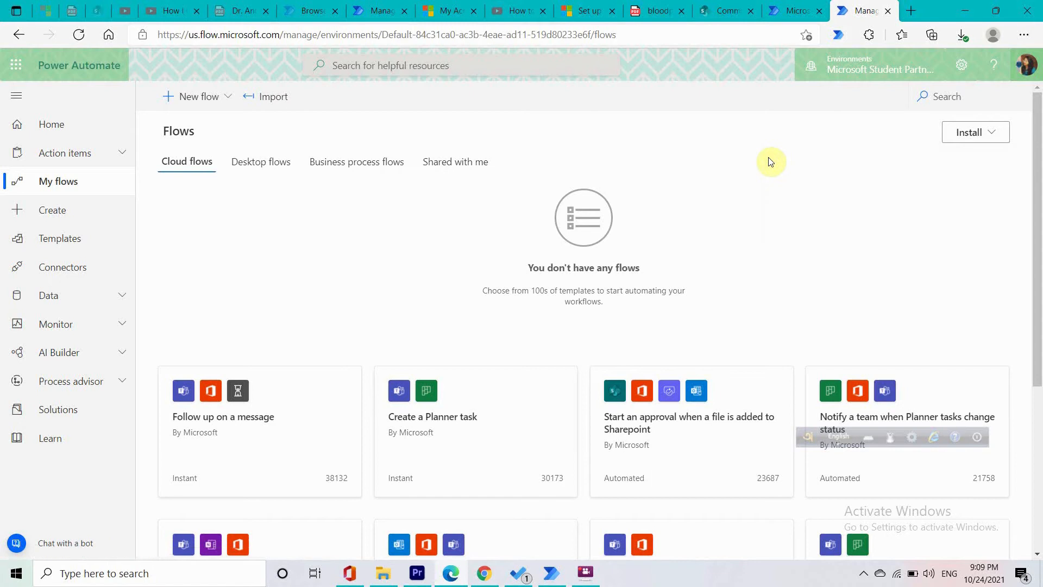
click(961, 34)
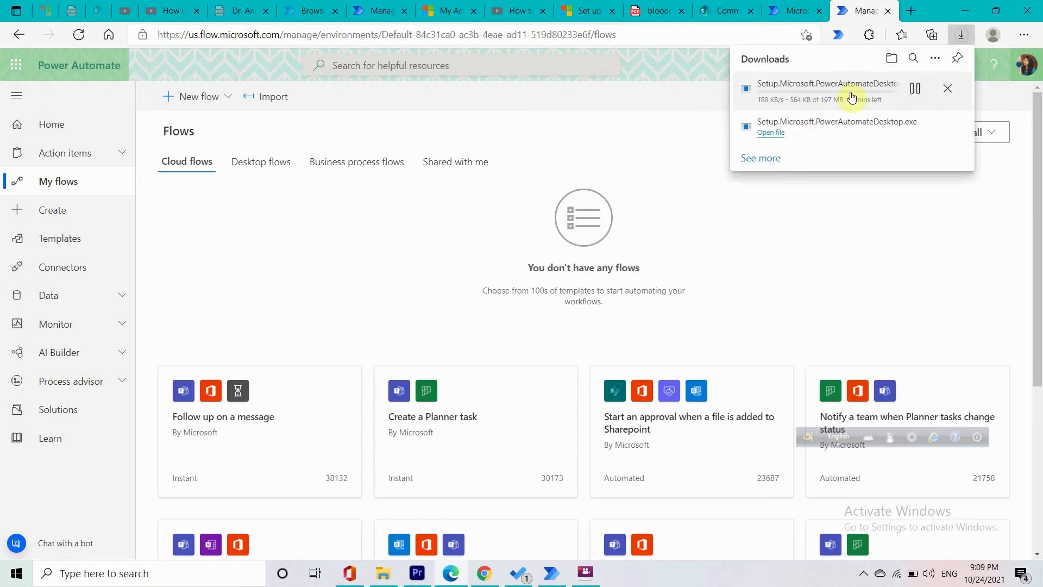
click(914, 89)
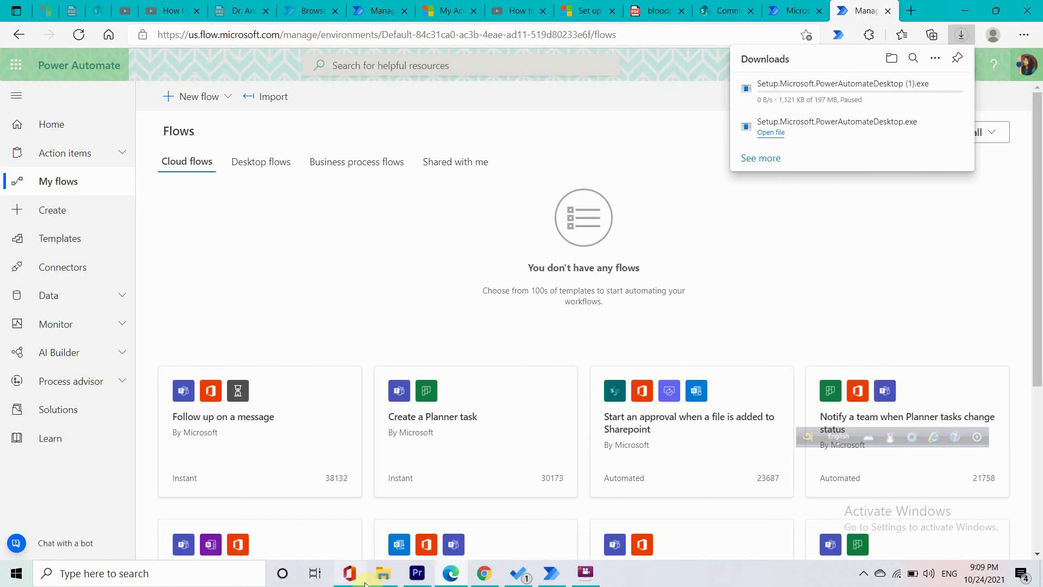
- Run the installer, accept the terms, install the full package and launch the app
click(381, 572)
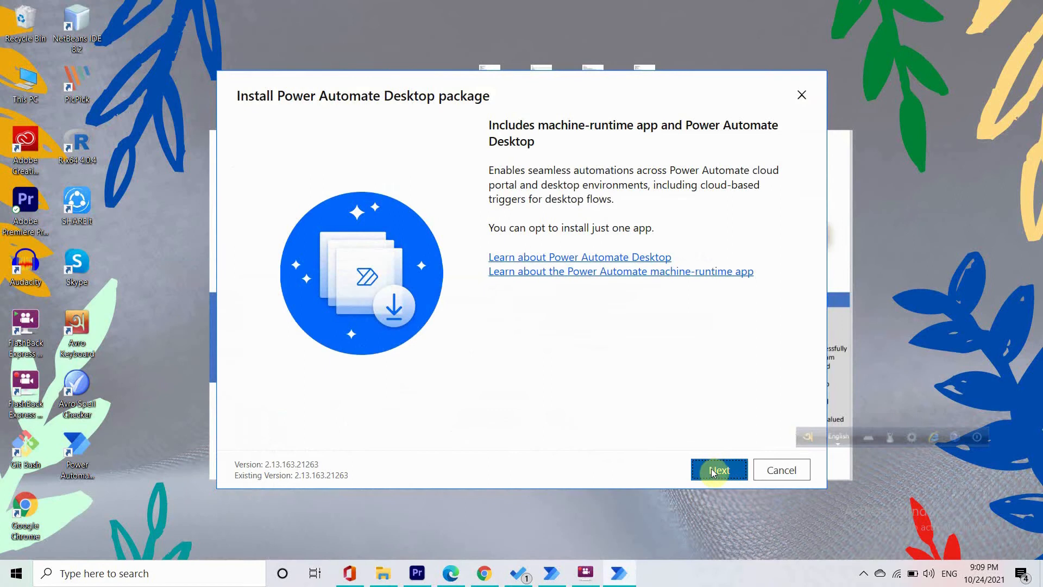
click(718, 470)
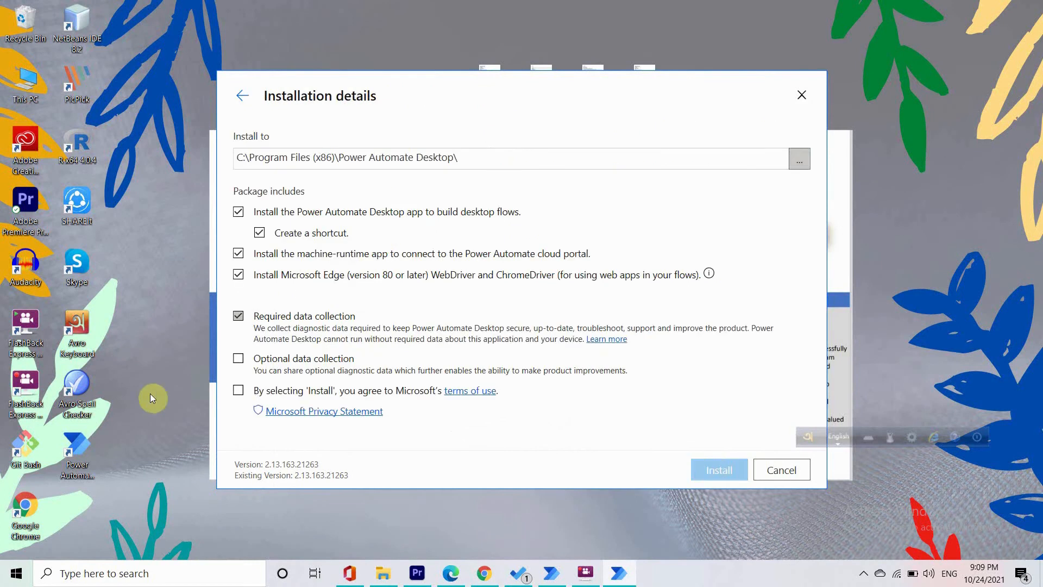
click(238, 391)
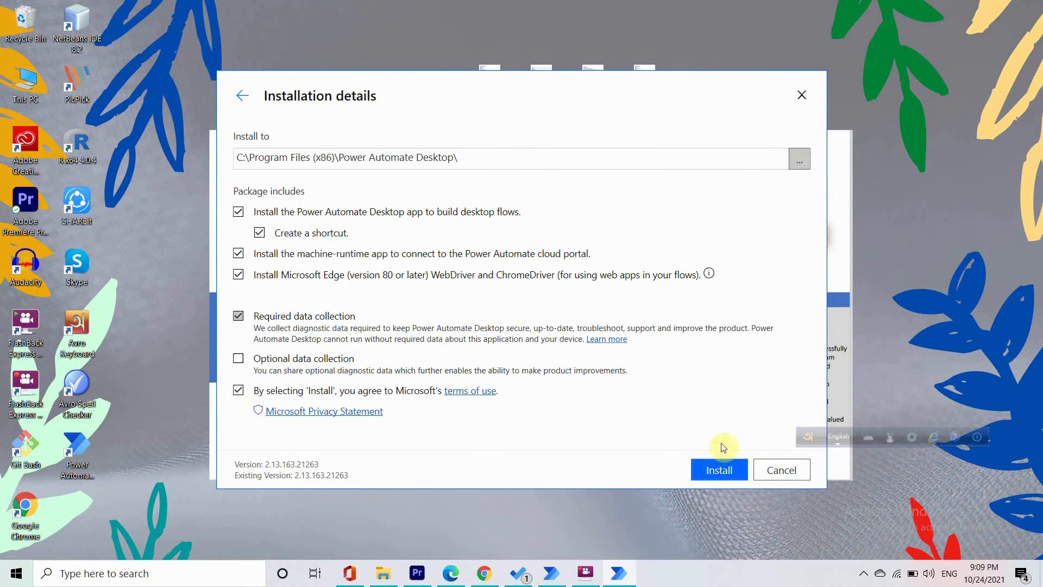
click(718, 469)
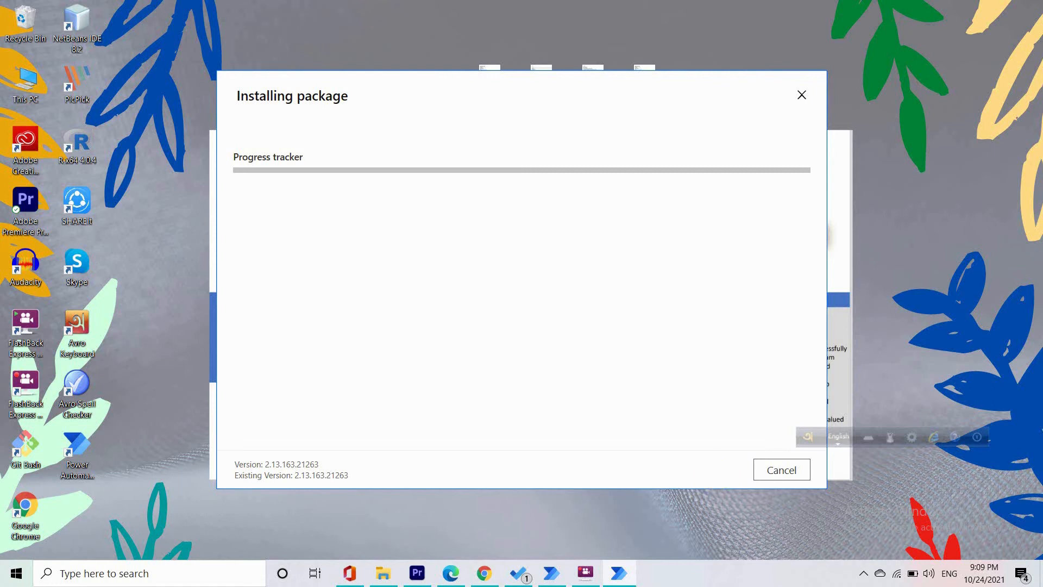
mouse_move(485, 333)
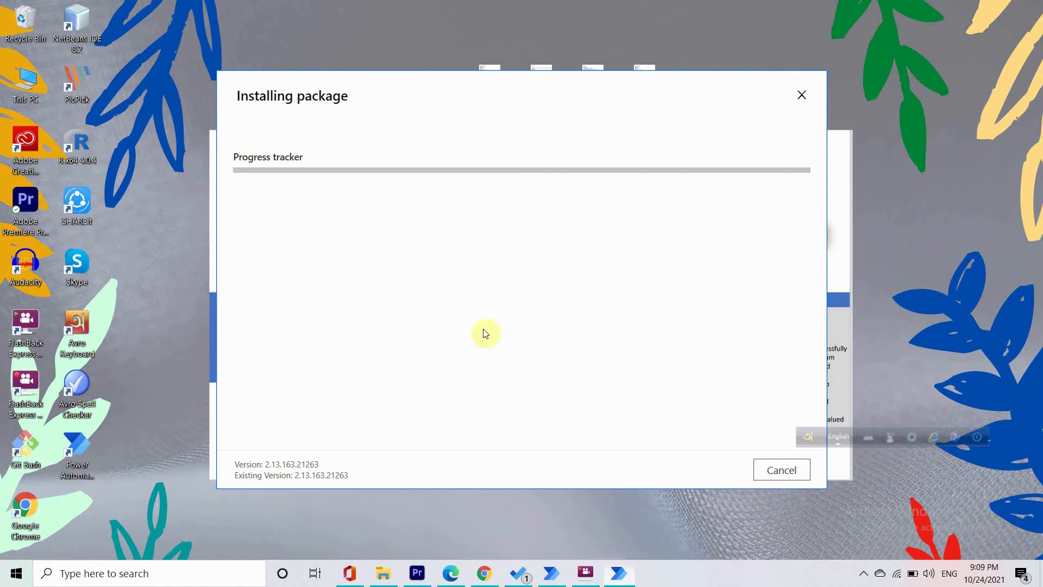
mouse_move(680, 214)
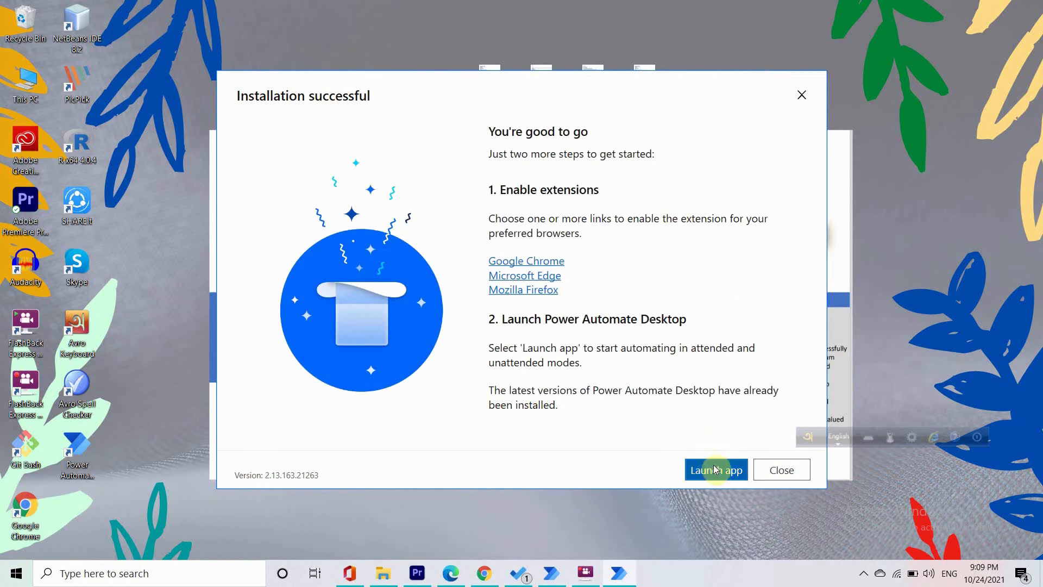
click(781, 469)
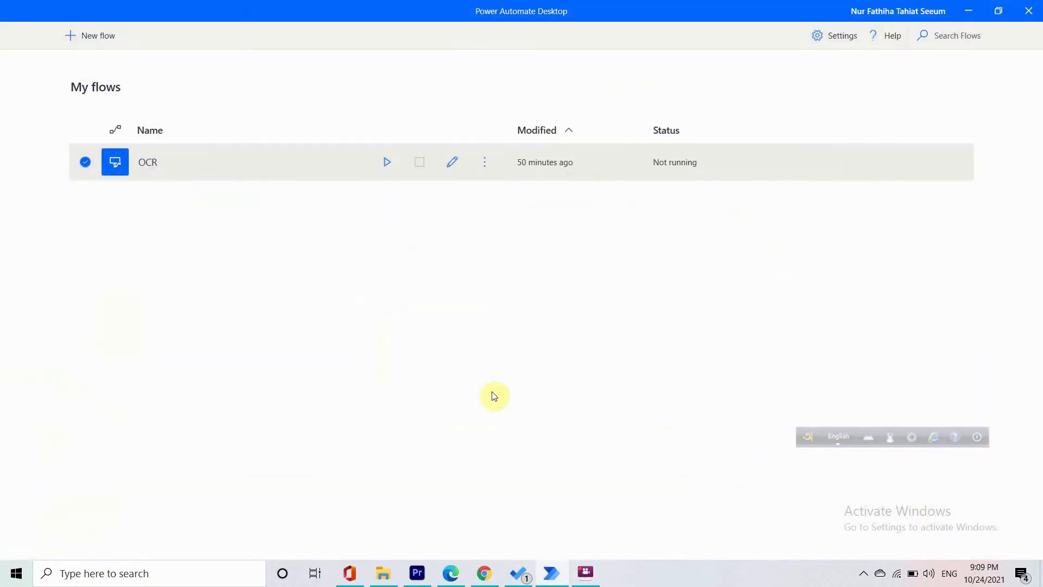
mouse_move(194, 162)
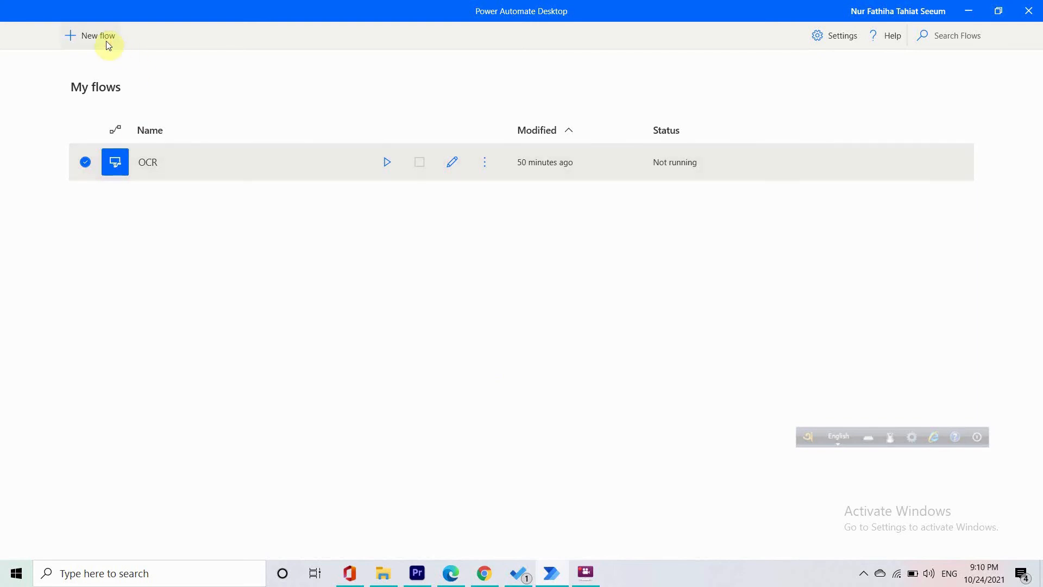
- Create a new desktop flow named TestPDF and enter its designer
click(89, 35)
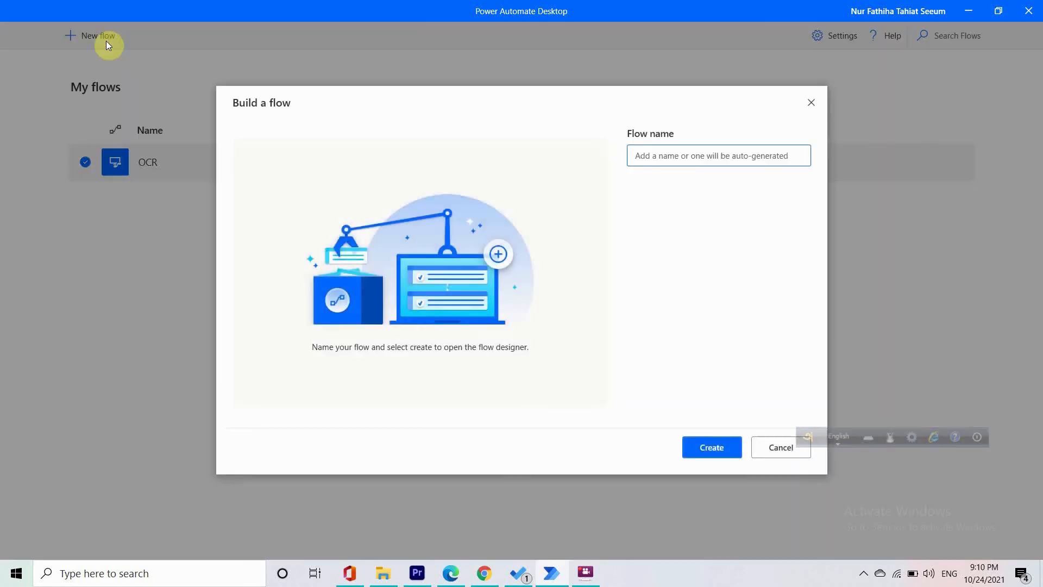
click(718, 154)
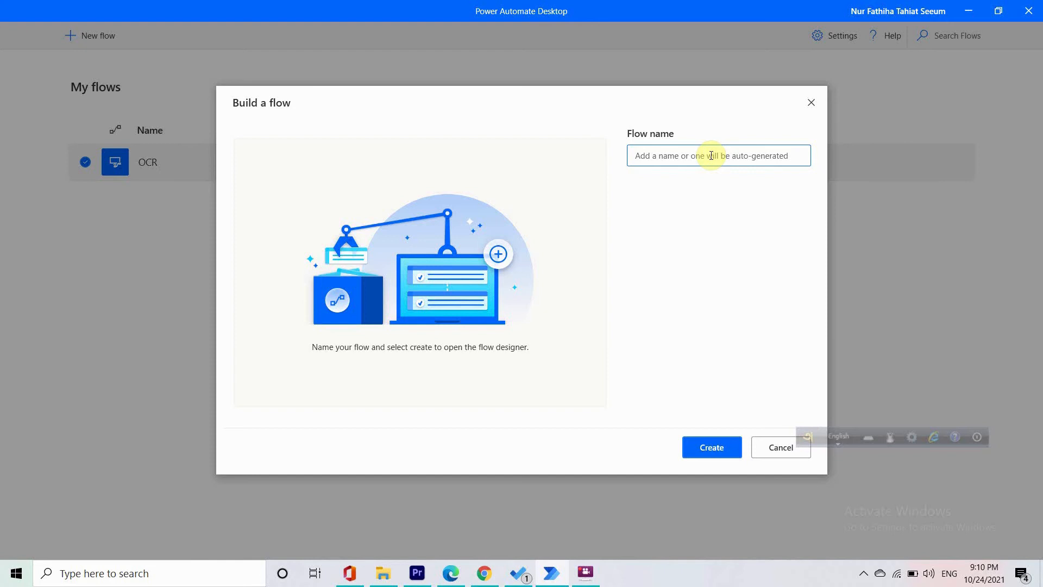
text(TestOC)
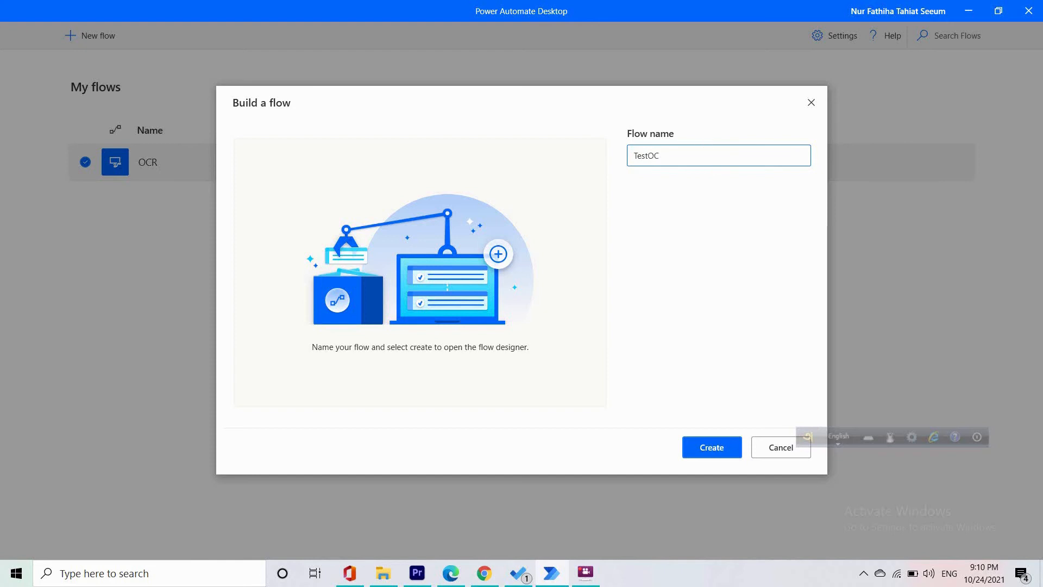
key(Backspace)
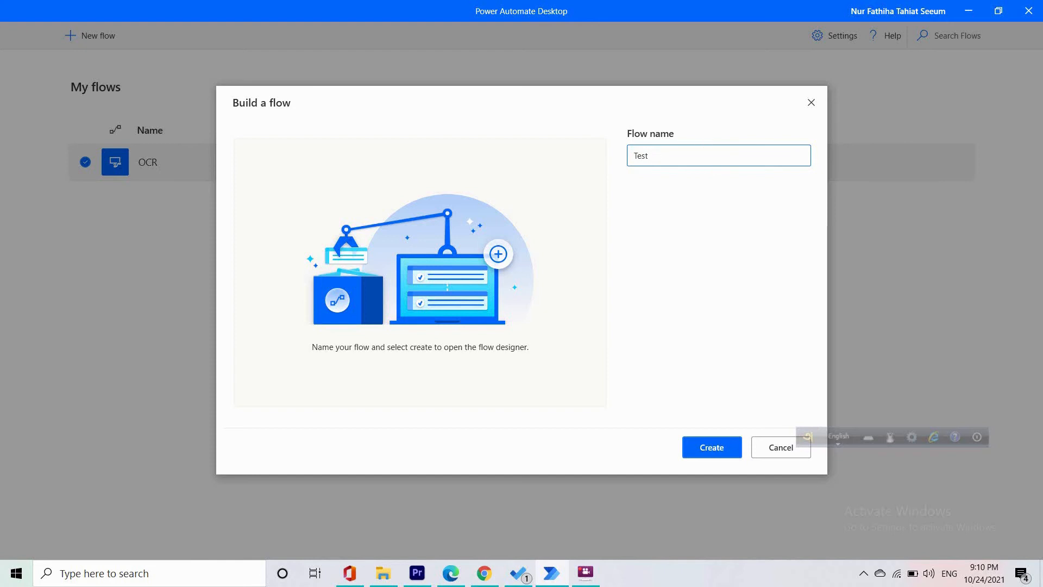
text(PDS)
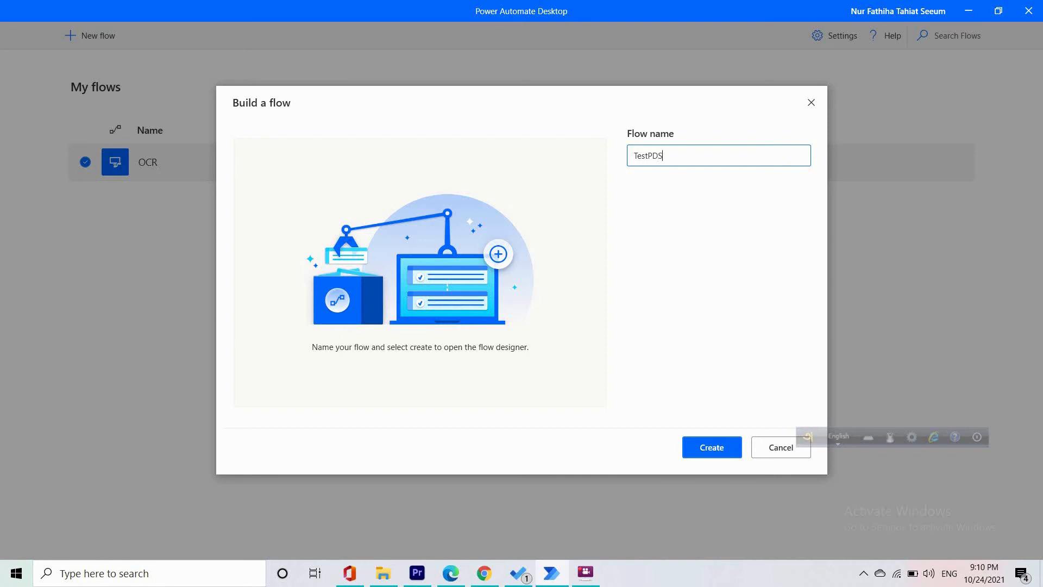
text(F)
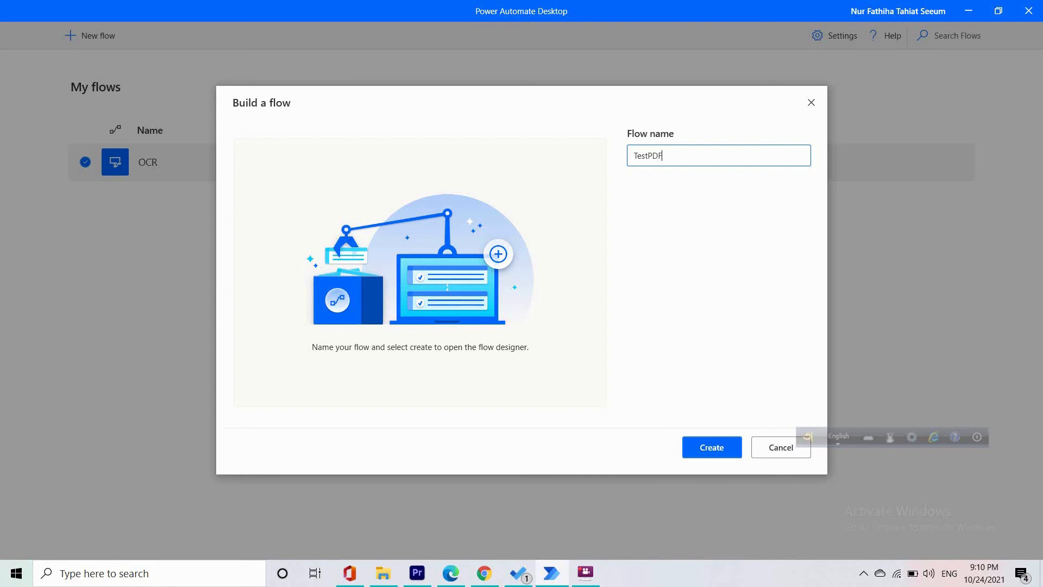
click(711, 447)
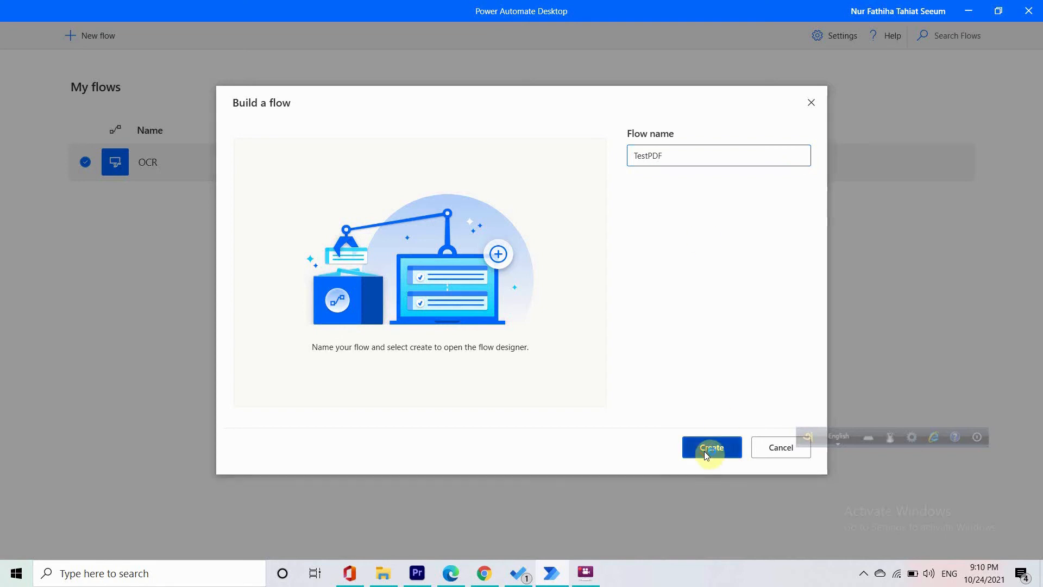
click(711, 447)
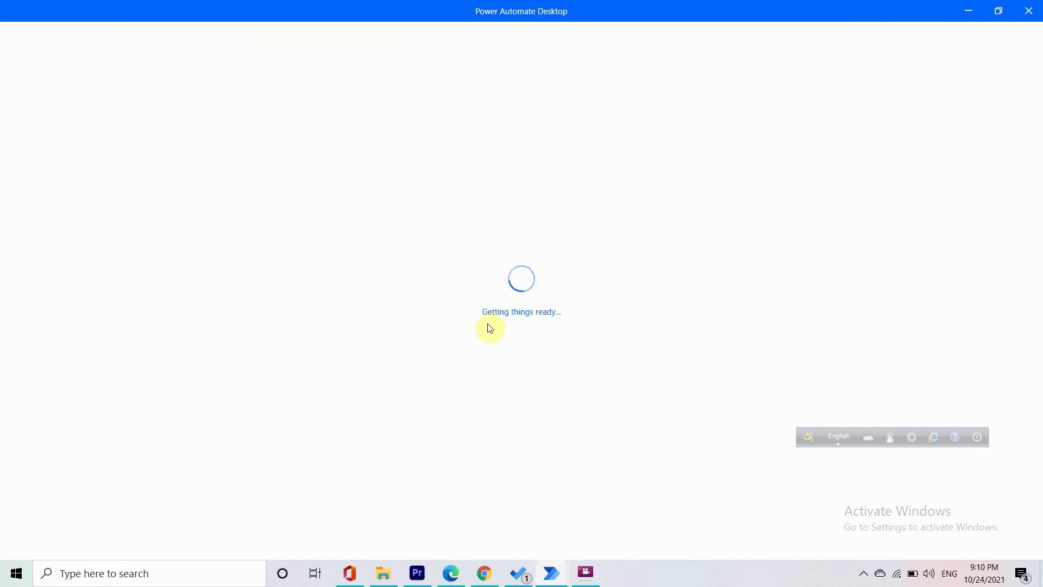
mouse_move(400, 201)
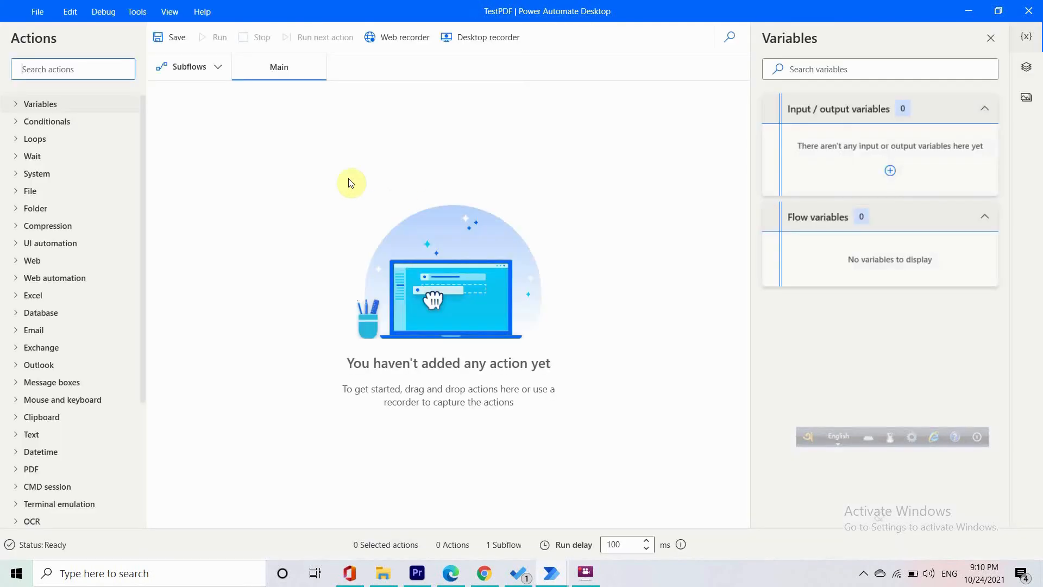
mouse_move(404, 119)
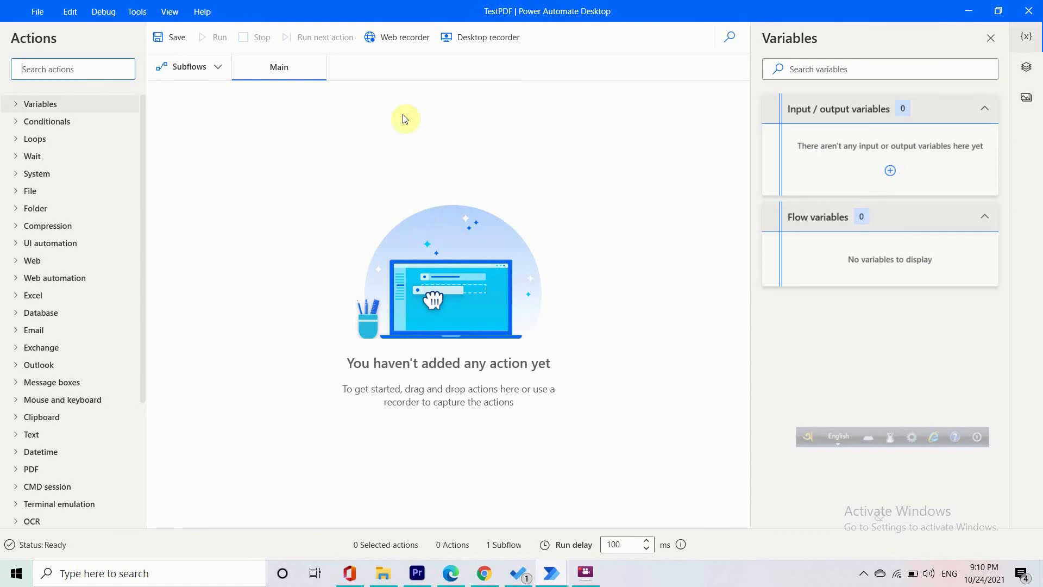
- Filter the TestPDF designer's action list by 'write'
click(72, 69)
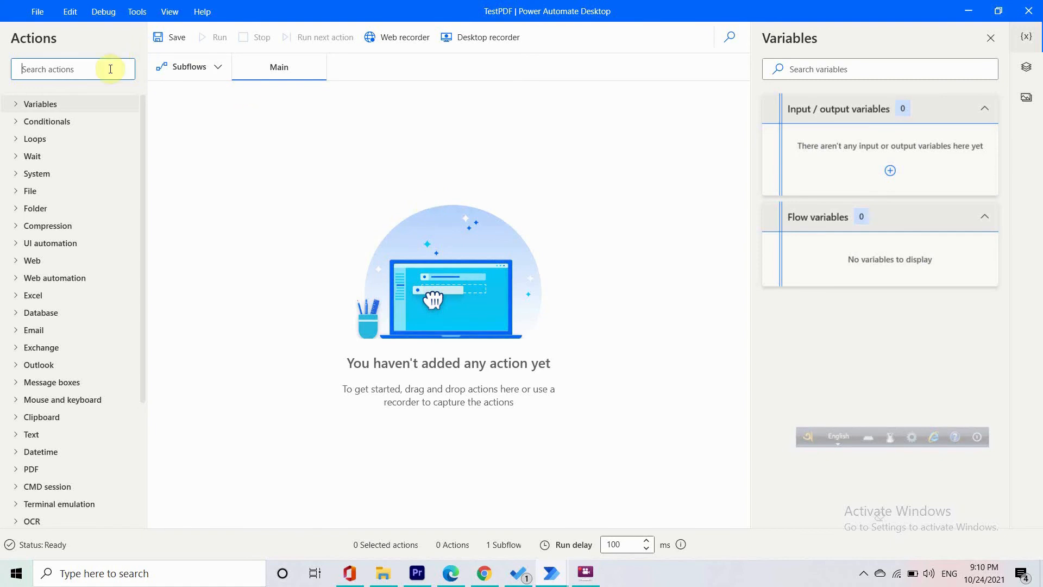
text(write)
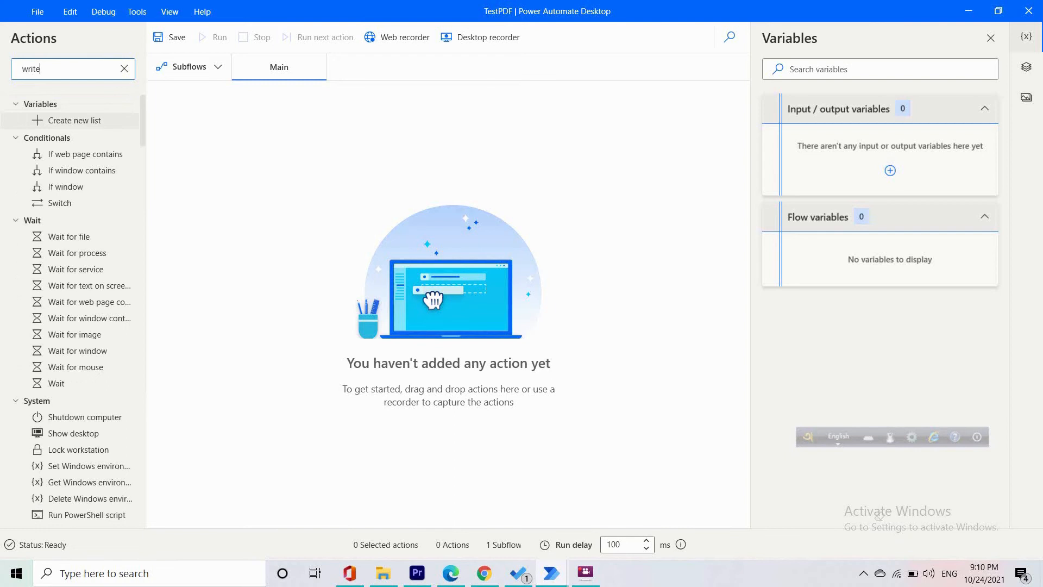
text(write)
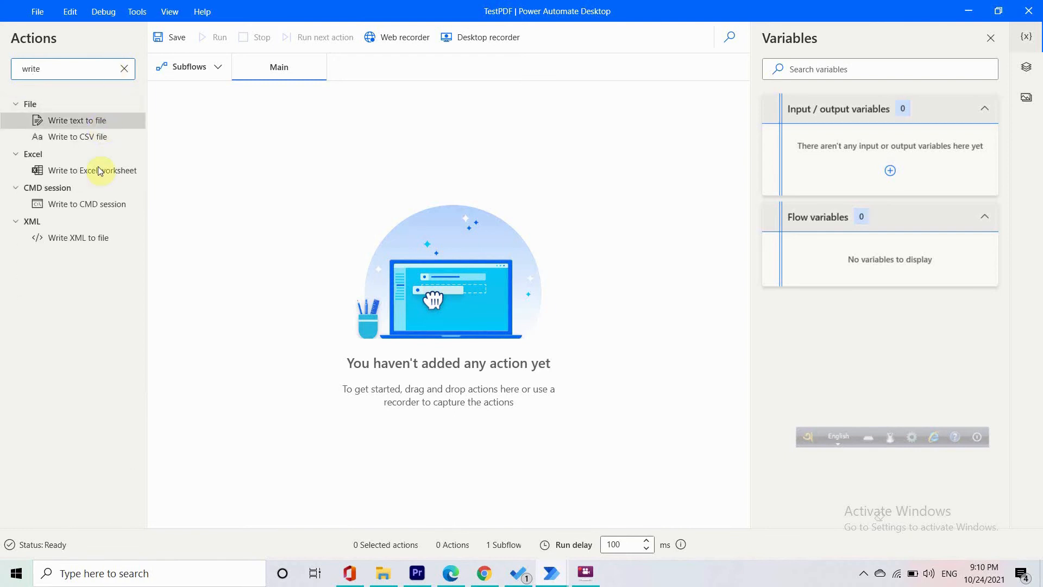
- Add an Extract text from PDF action to Main and bring up its settings
click(123, 69)
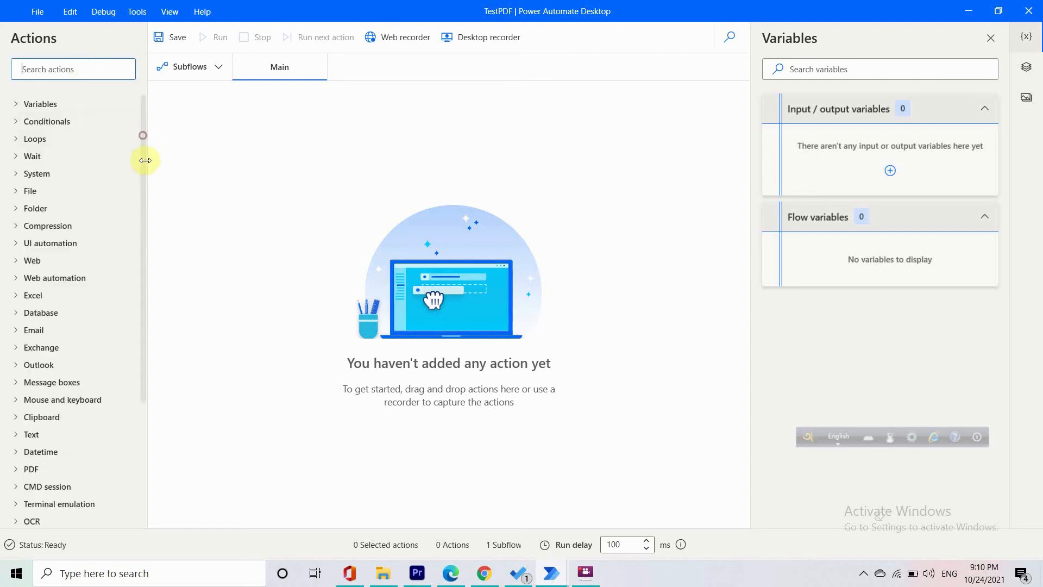
click(30, 469)
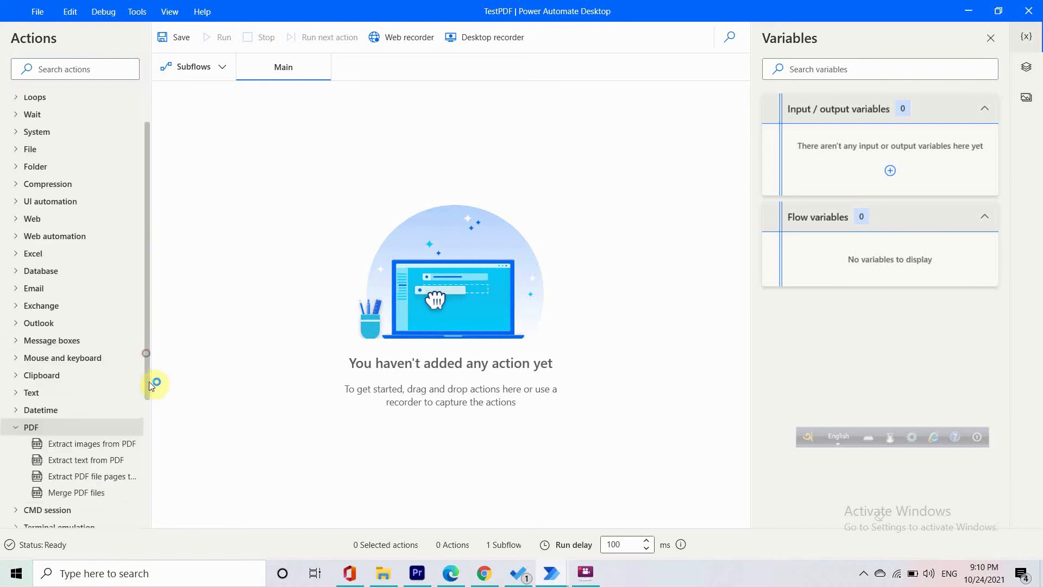
scroll(down, 3)
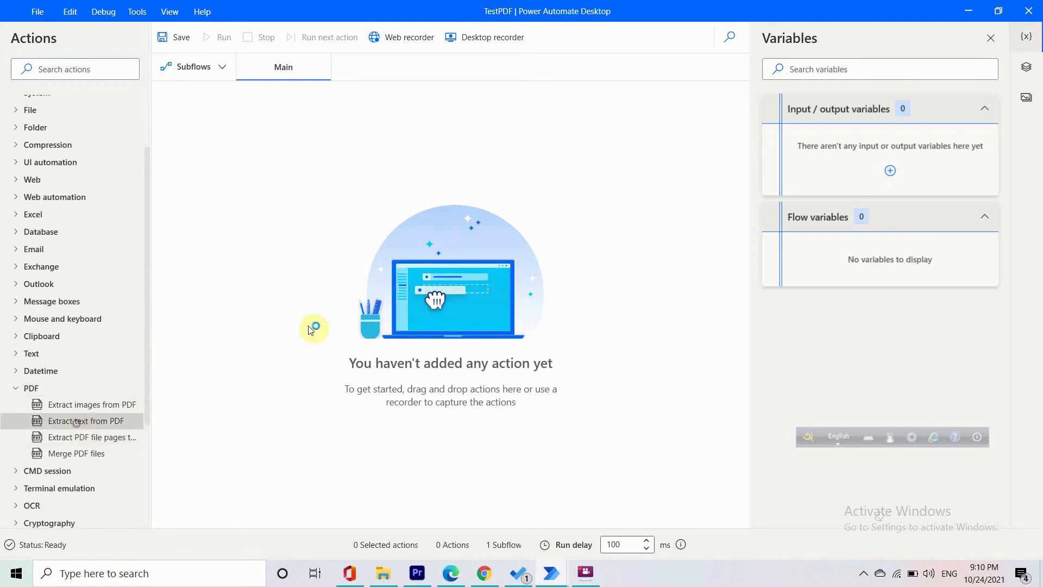
drag(86, 420, 303, 176)
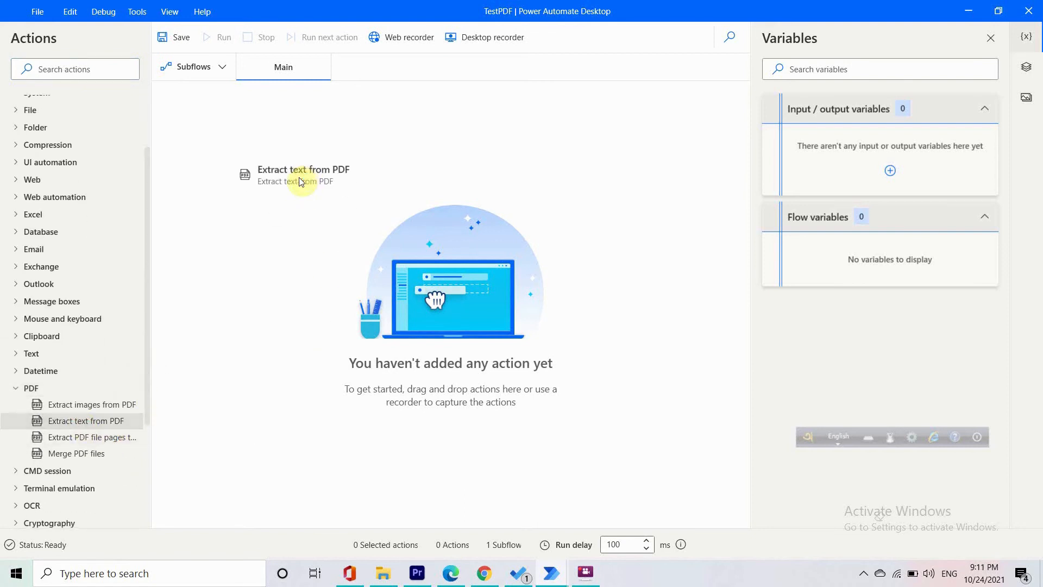
double_click(302, 175)
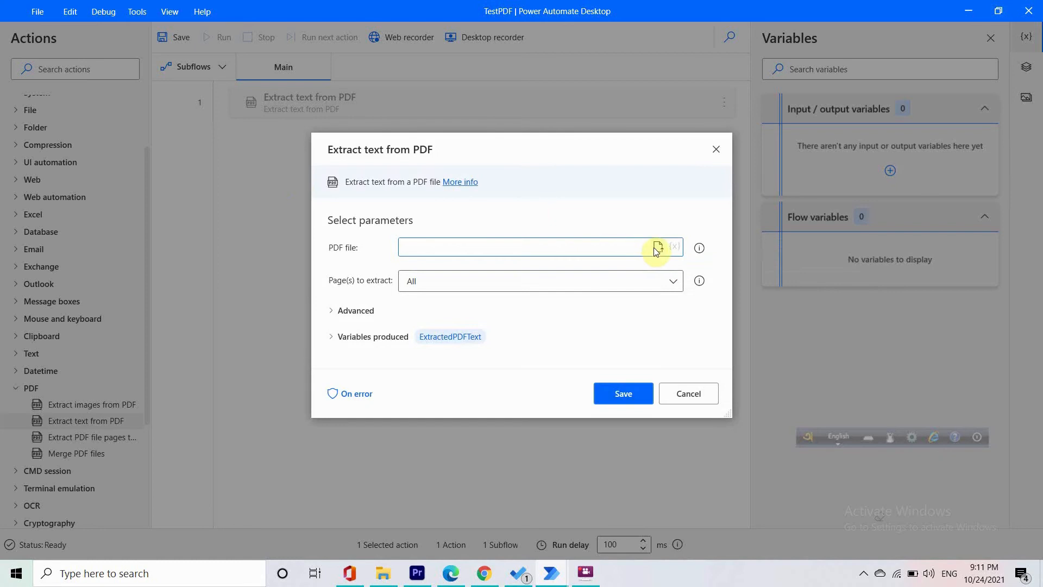
- Point the extraction step at a PDF in Downloads and reveal the advanced password options
click(657, 248)
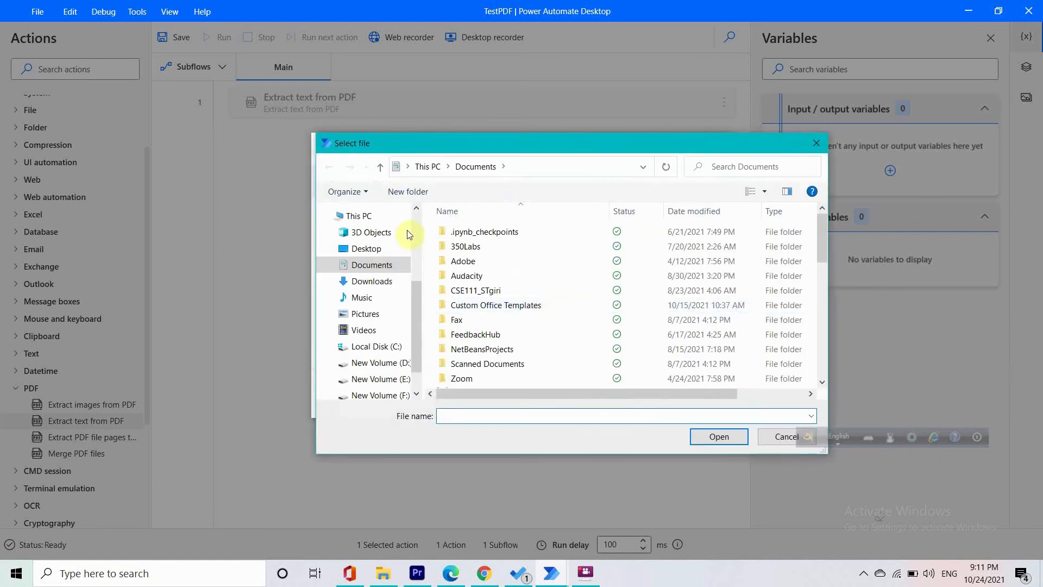
click(371, 281)
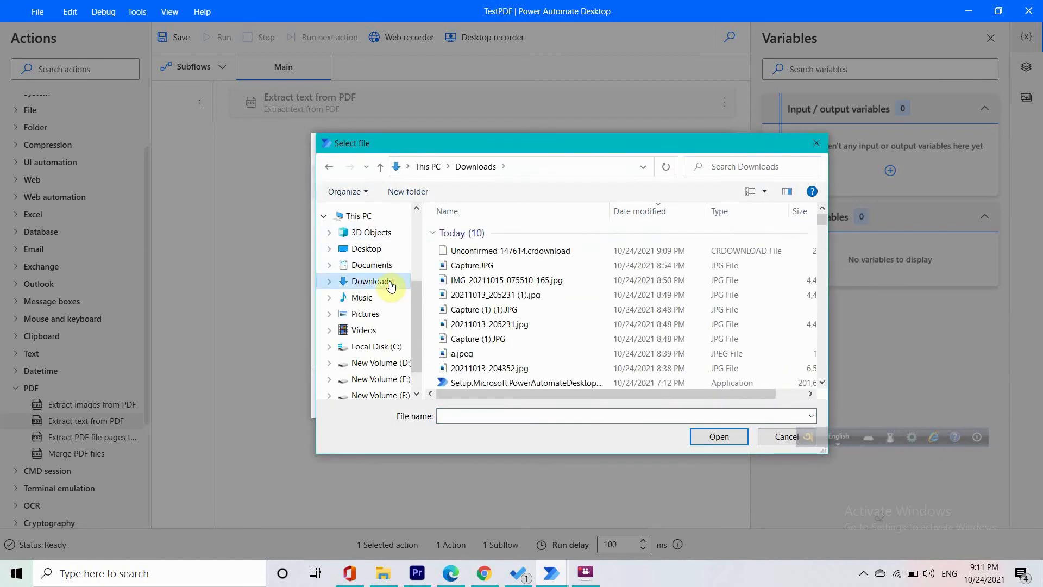
scroll(down, 3)
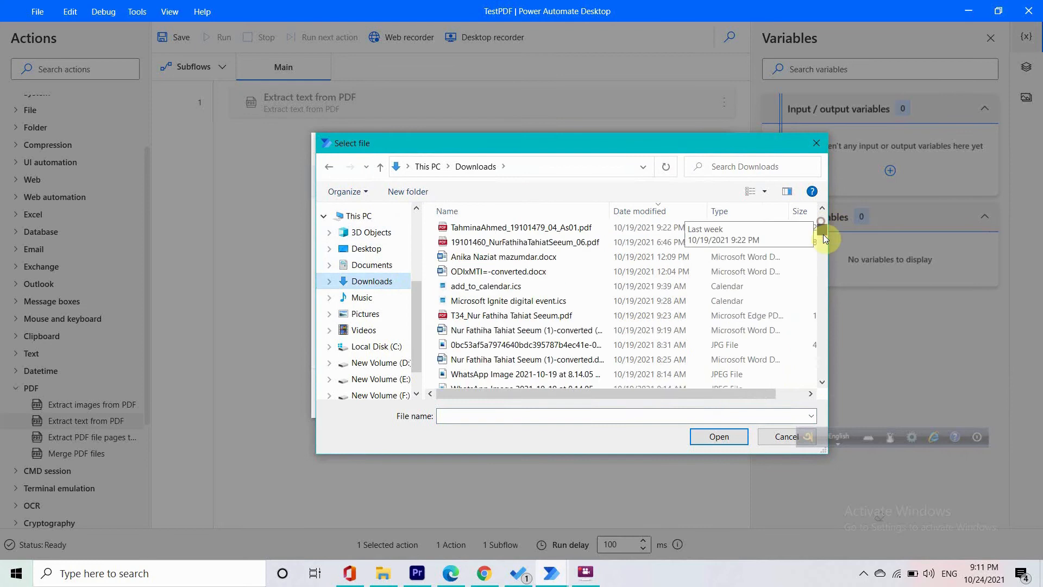
scroll(down, 3)
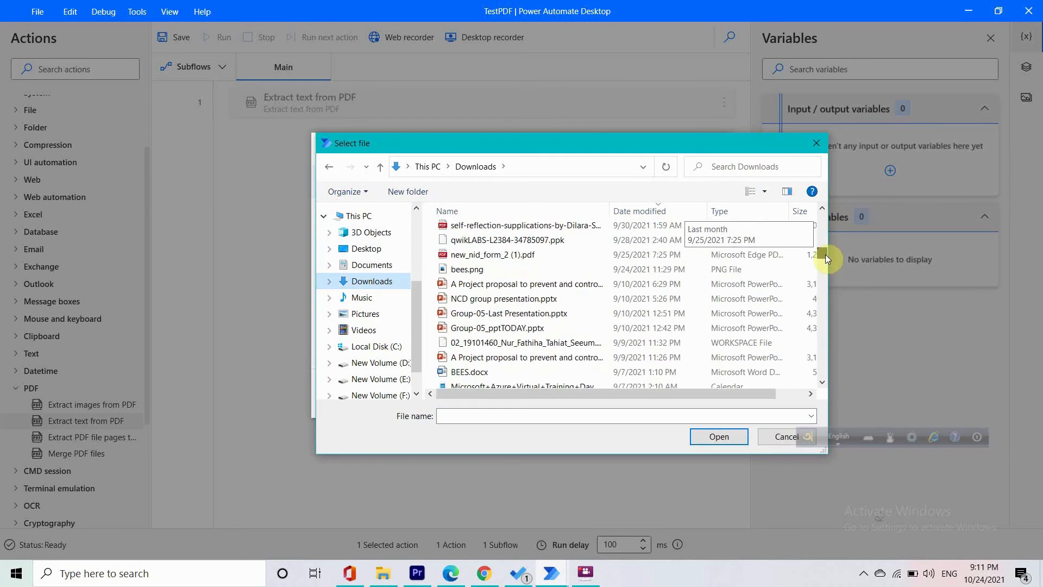
scroll(down, 3)
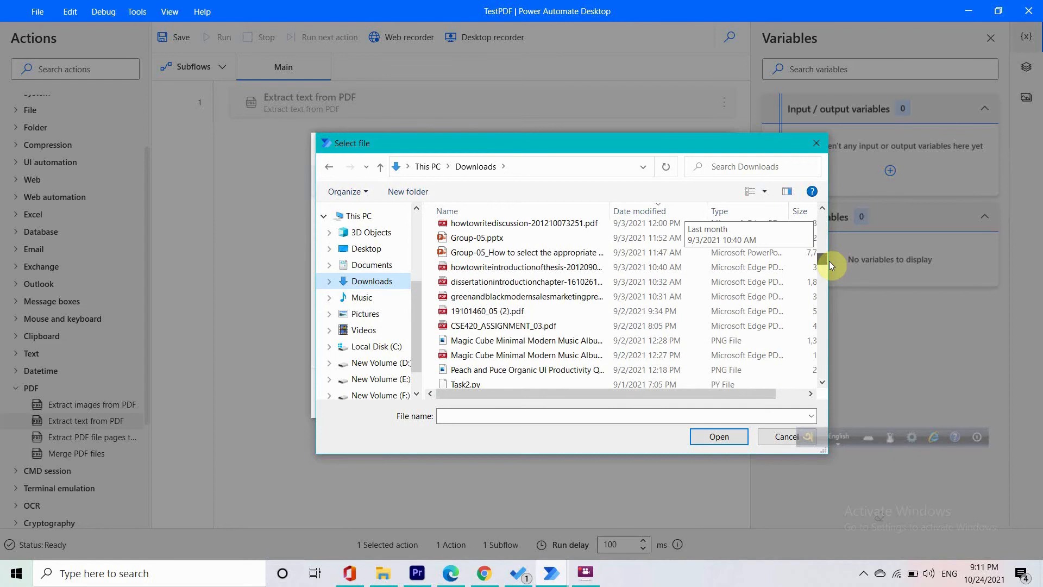
scroll(down, 3)
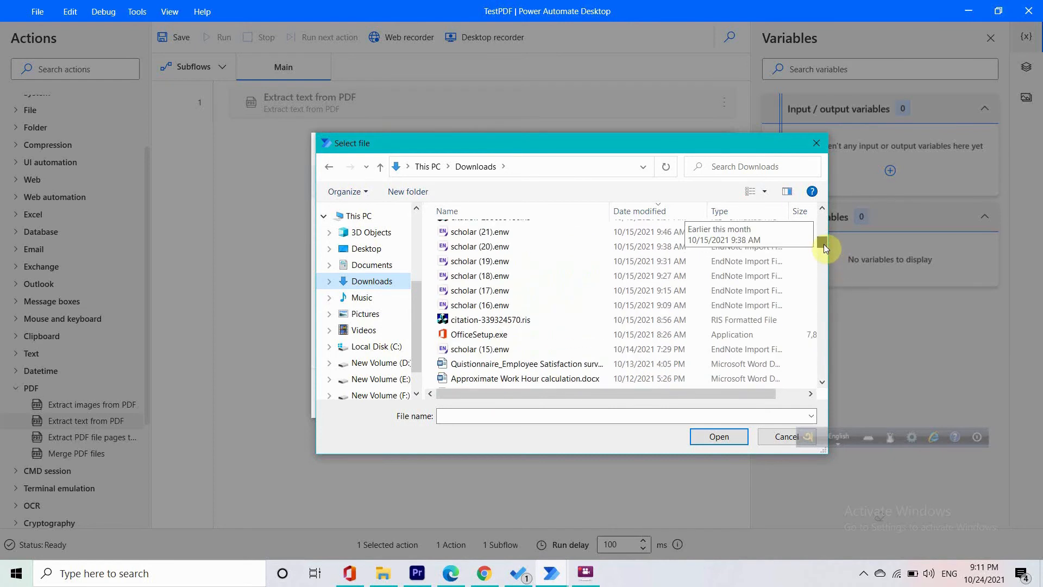
scroll(down, 3)
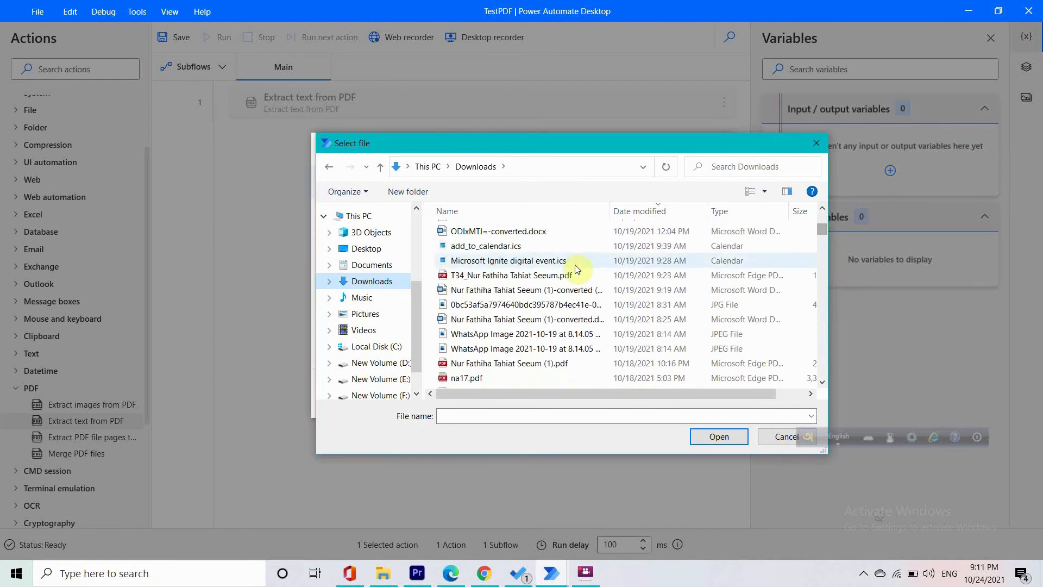
click(510, 275)
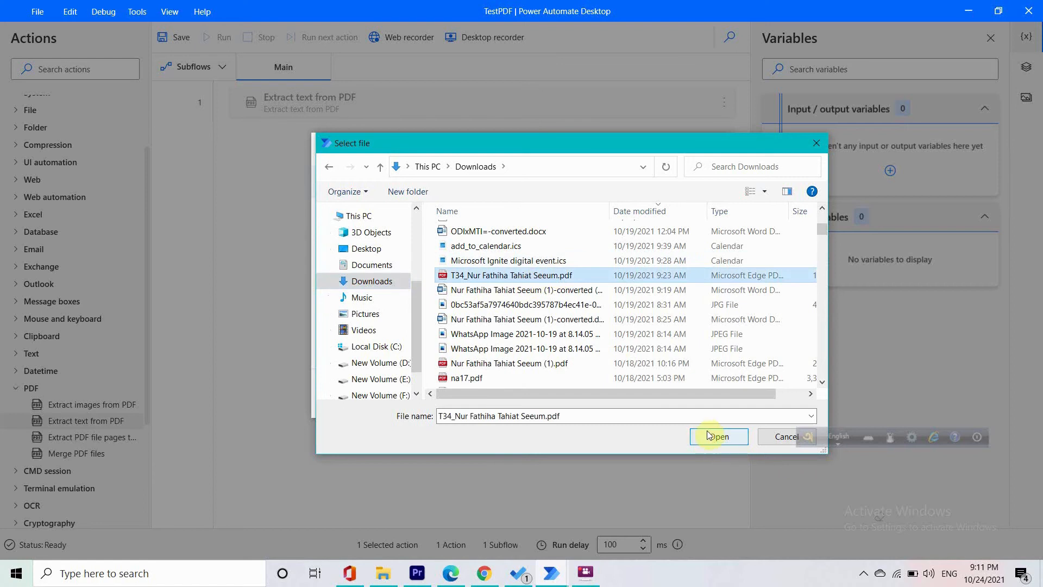
click(718, 436)
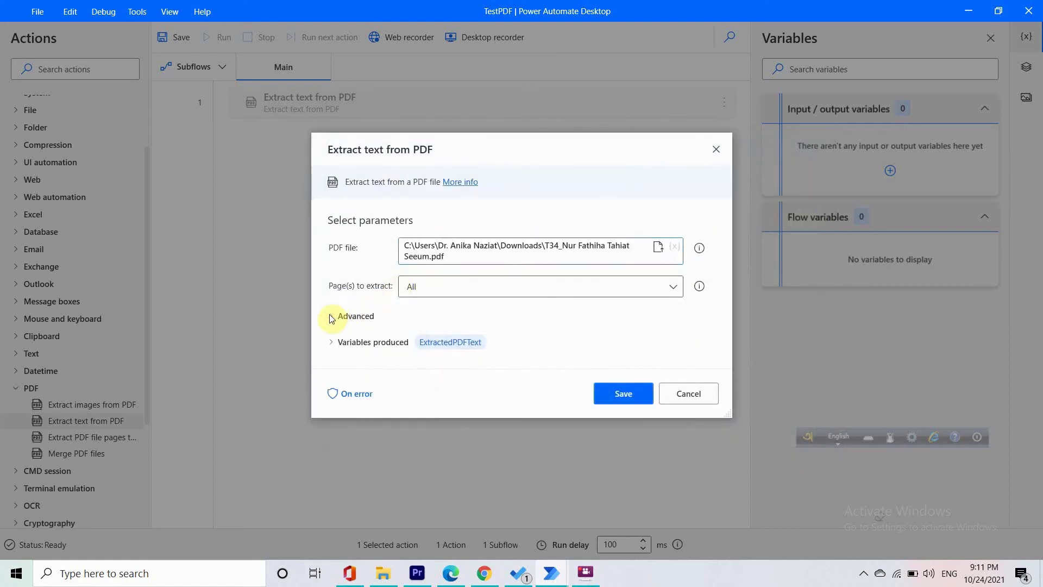
click(331, 315)
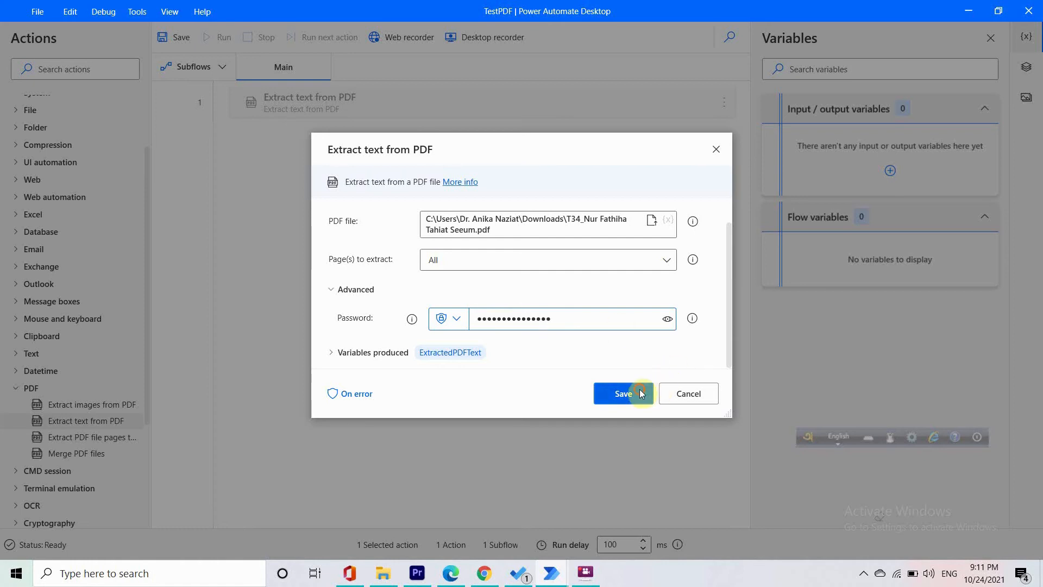
- Save the extraction step and add a Write text to file action below it
click(622, 394)
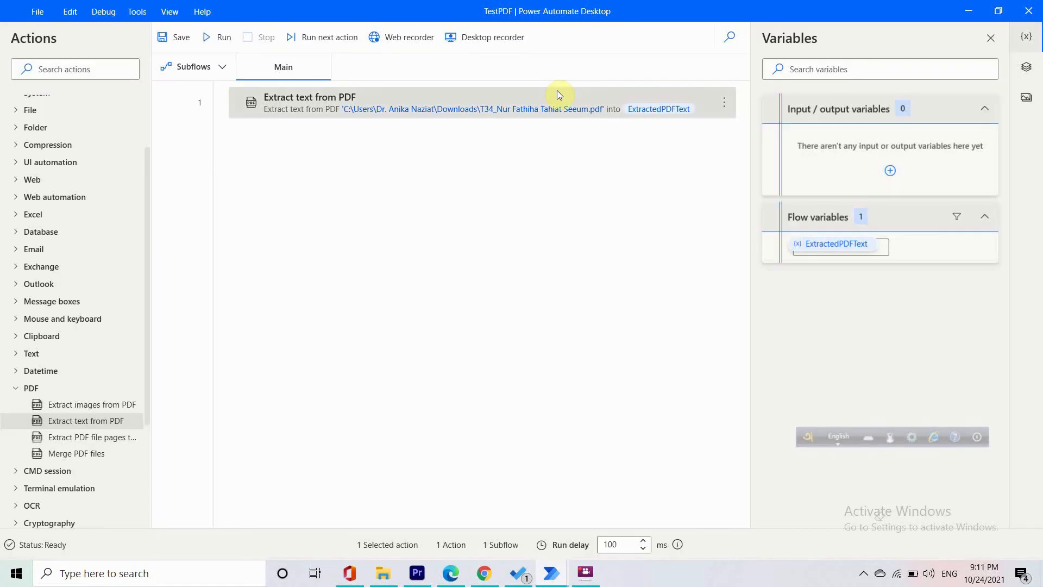
mouse_move(266, 134)
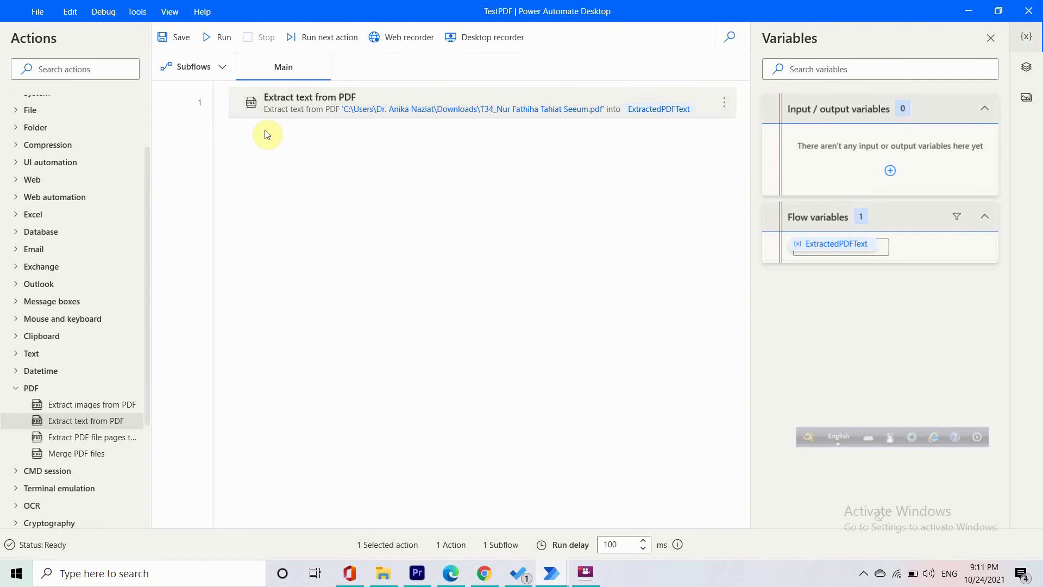
click(75, 68)
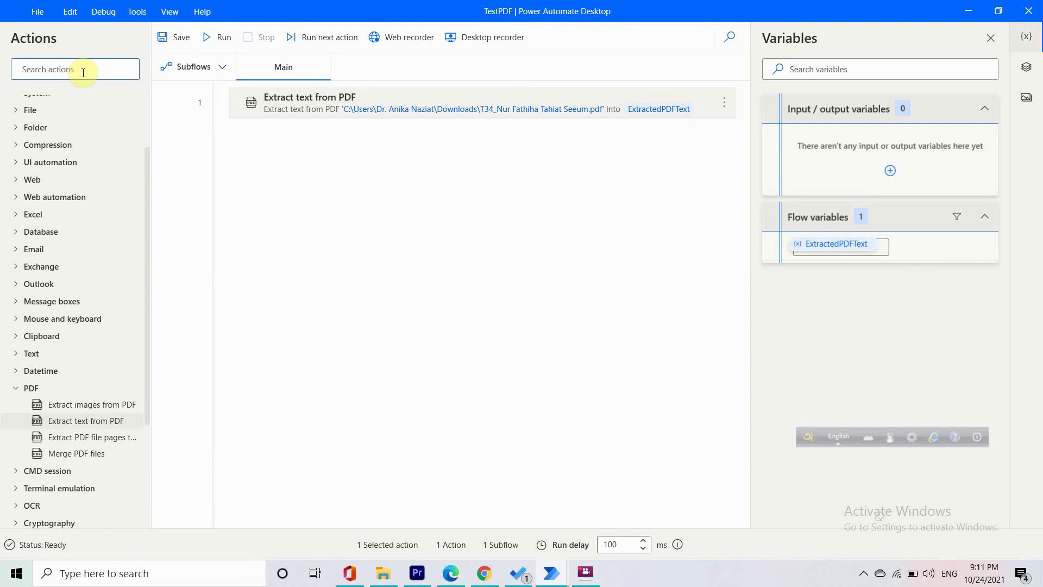
text(w)
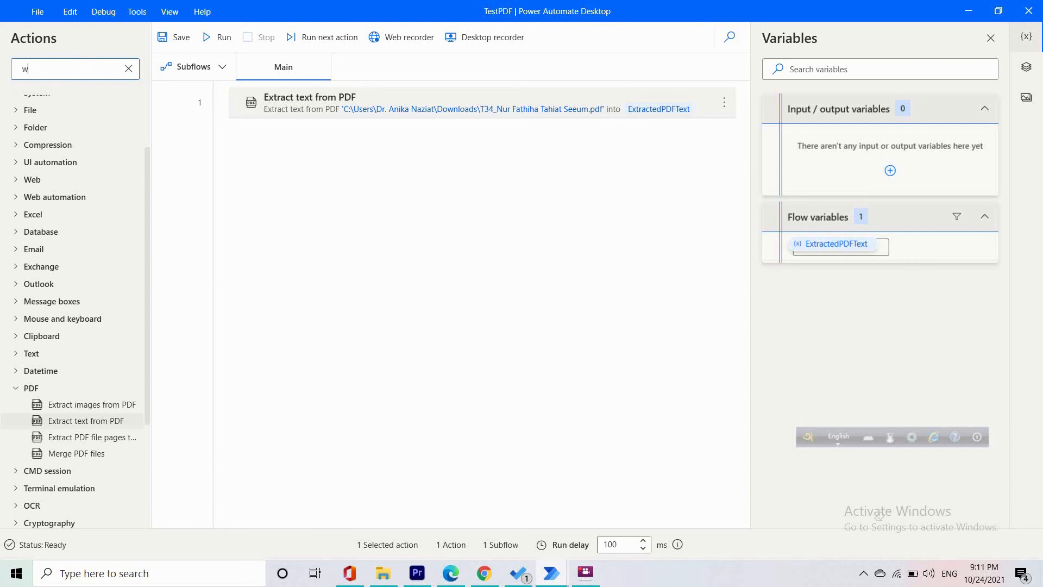
text(rite)
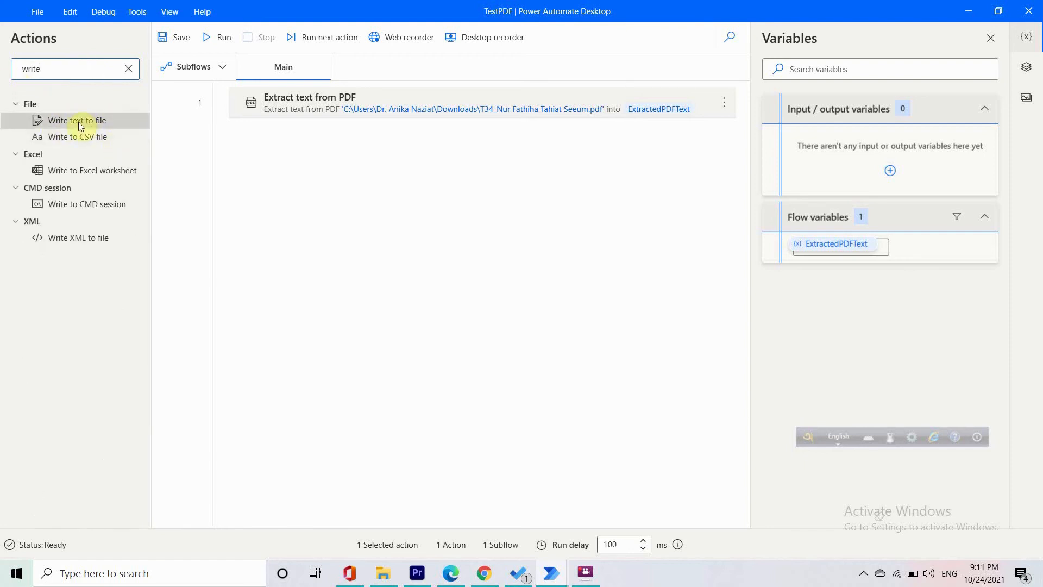
drag(77, 121, 340, 177)
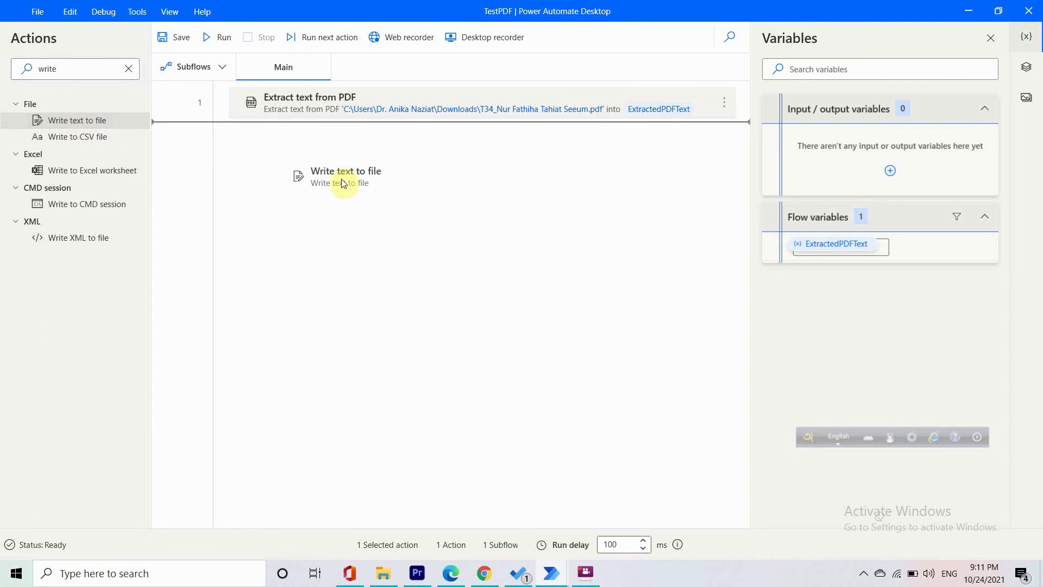
double_click(346, 176)
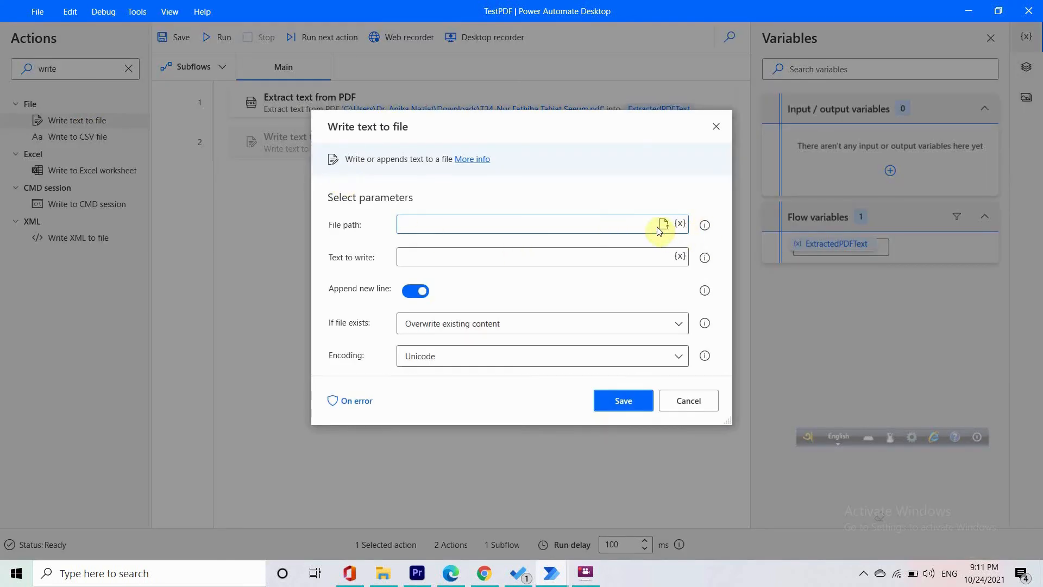
- Set the write step to save ExtractedPDFText to TestPDF.txt on the Desktop
click(664, 225)
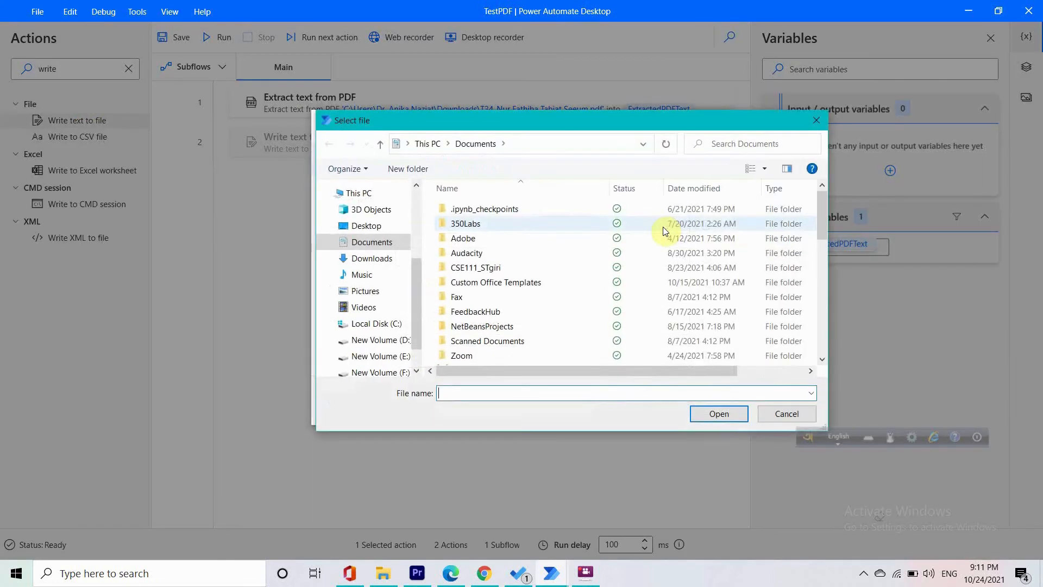
click(366, 226)
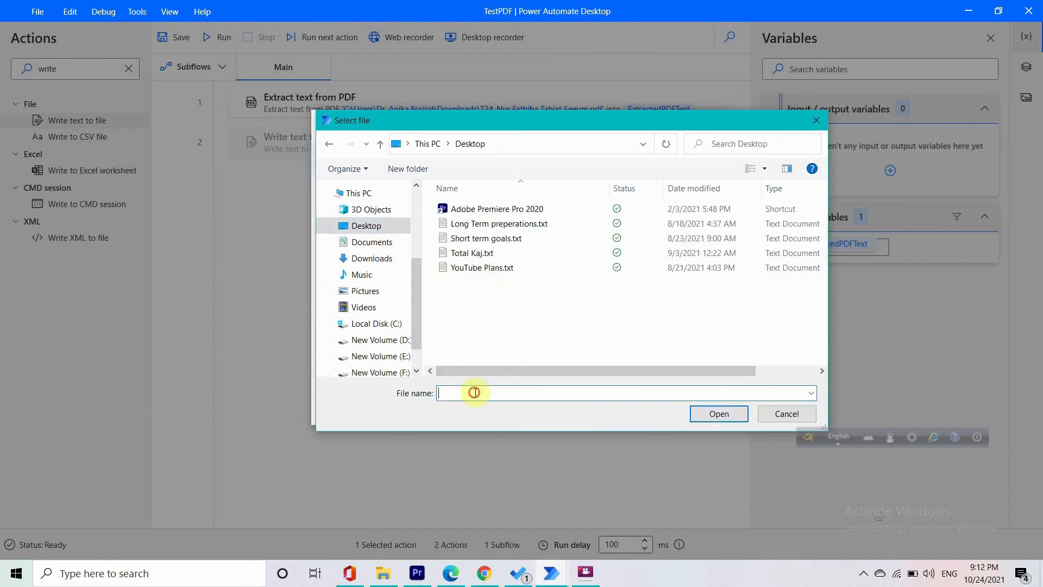
text(TestP)
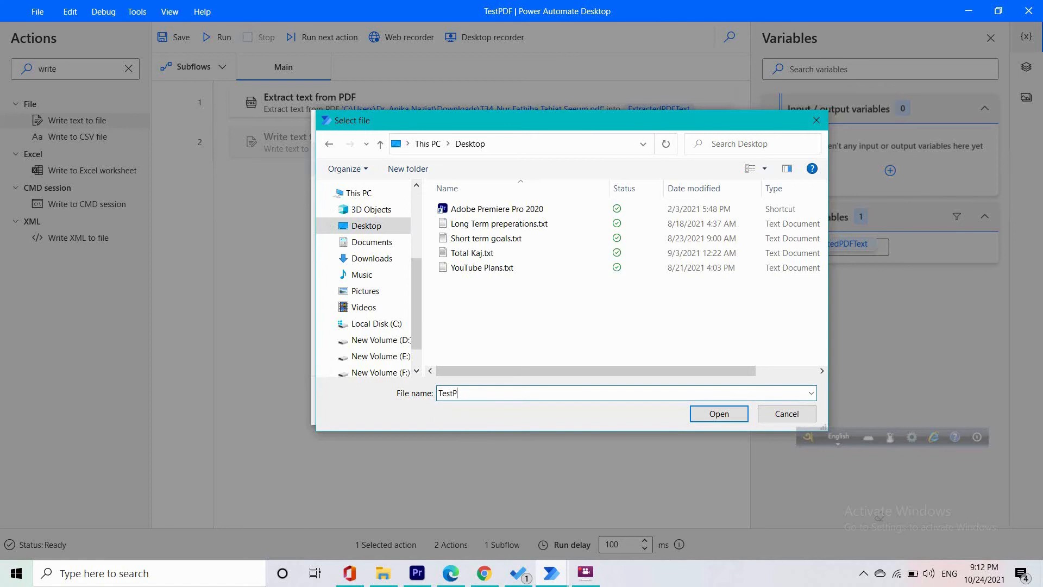
text(DF.)
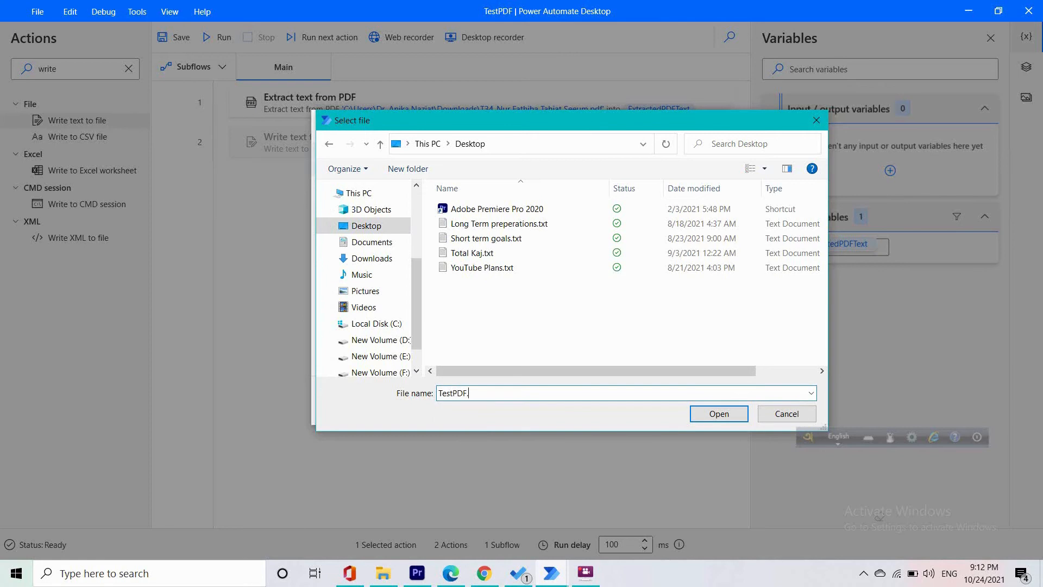
click(718, 413)
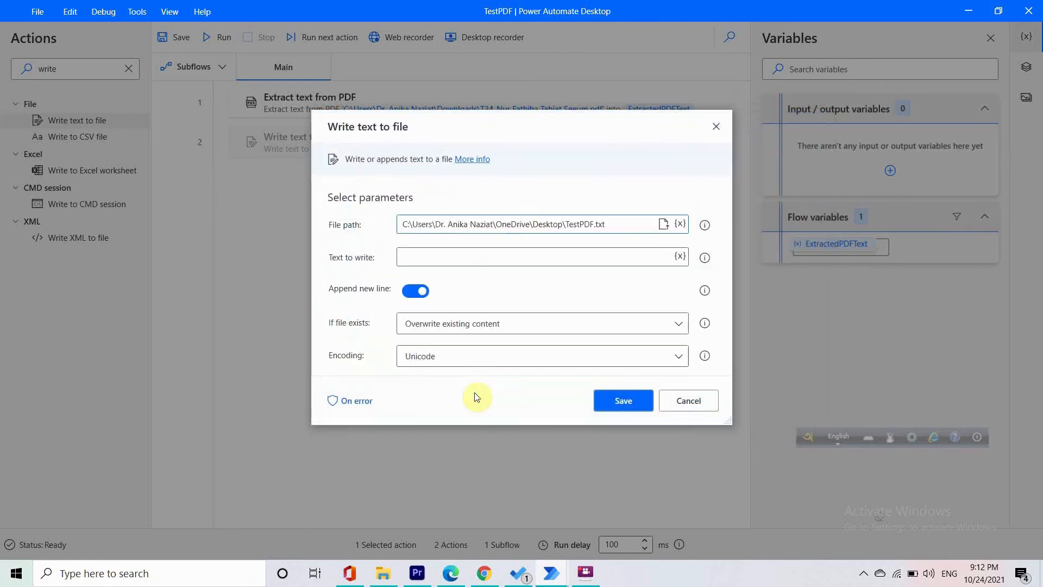
mouse_move(679, 257)
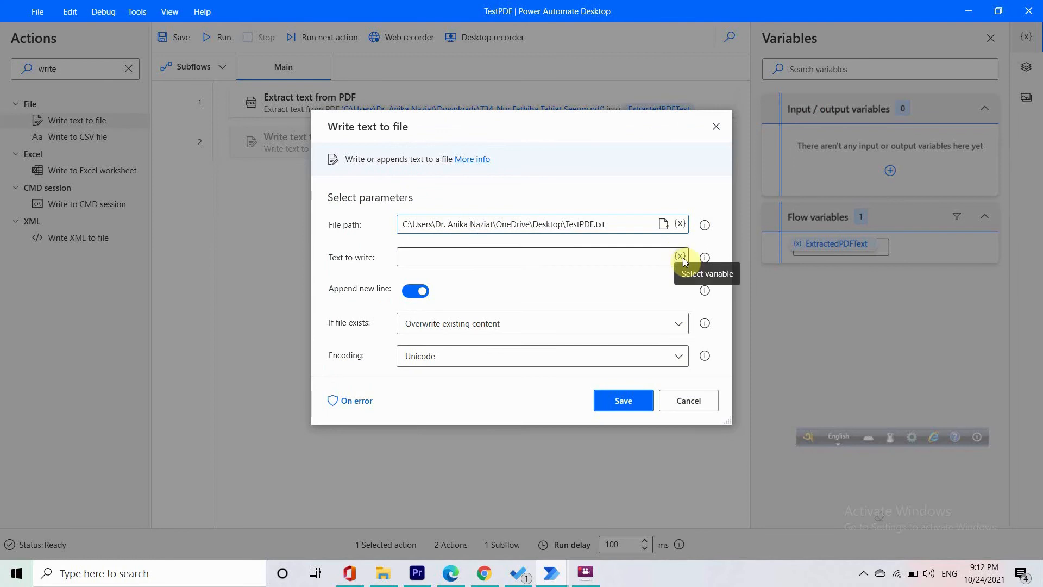
click(679, 257)
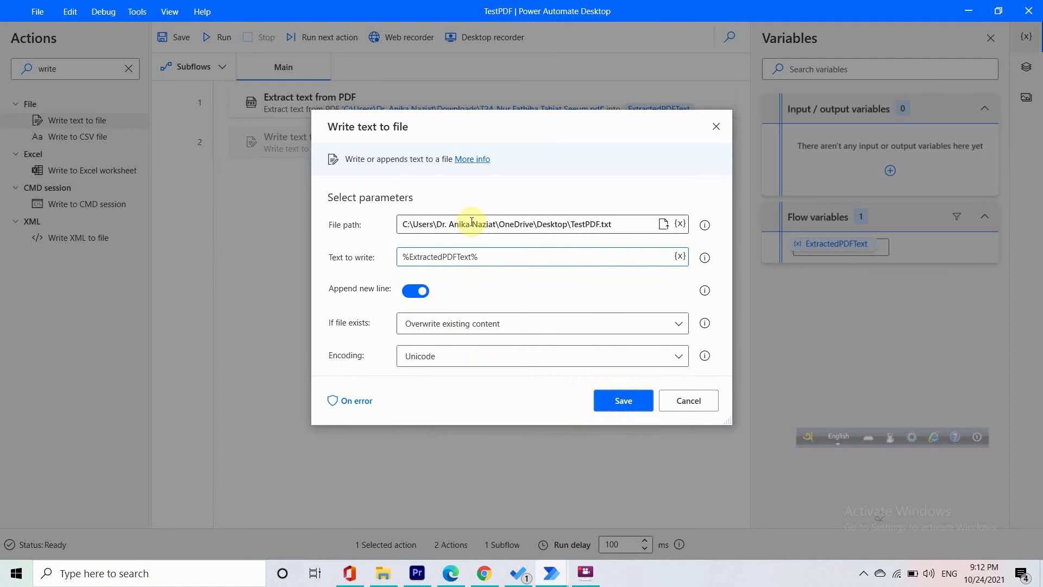
mouse_move(449, 267)
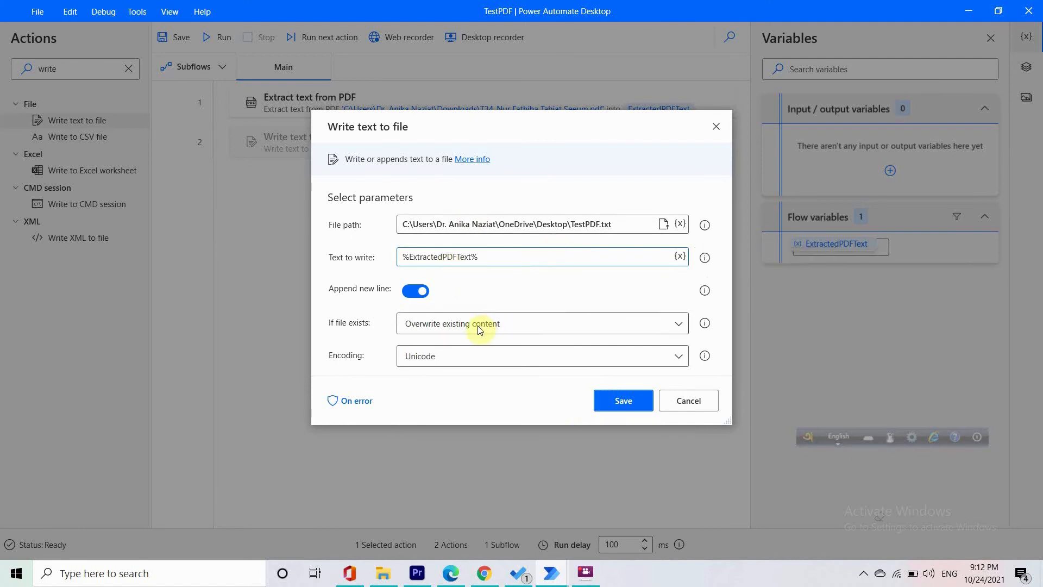
click(622, 400)
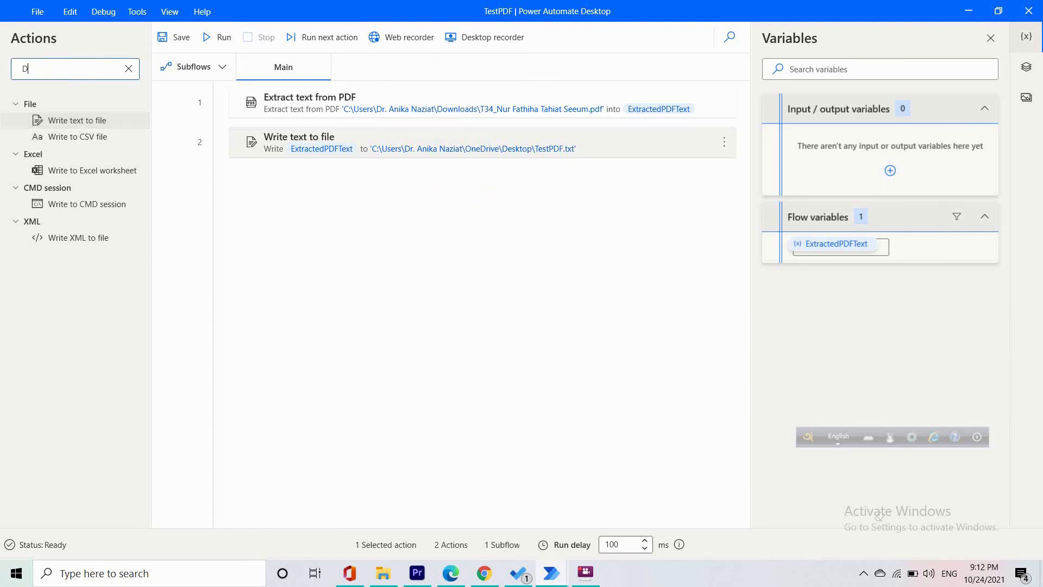
- Add a Display message step titled Flow reading 'Flow Successfully Completed!!!!!'
text(isp)
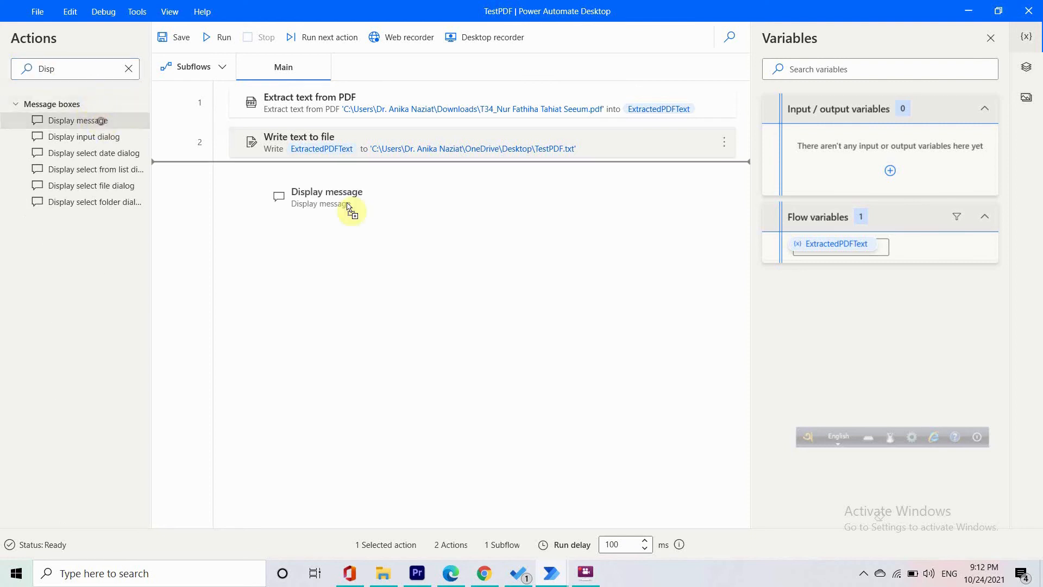
double_click(326, 198)
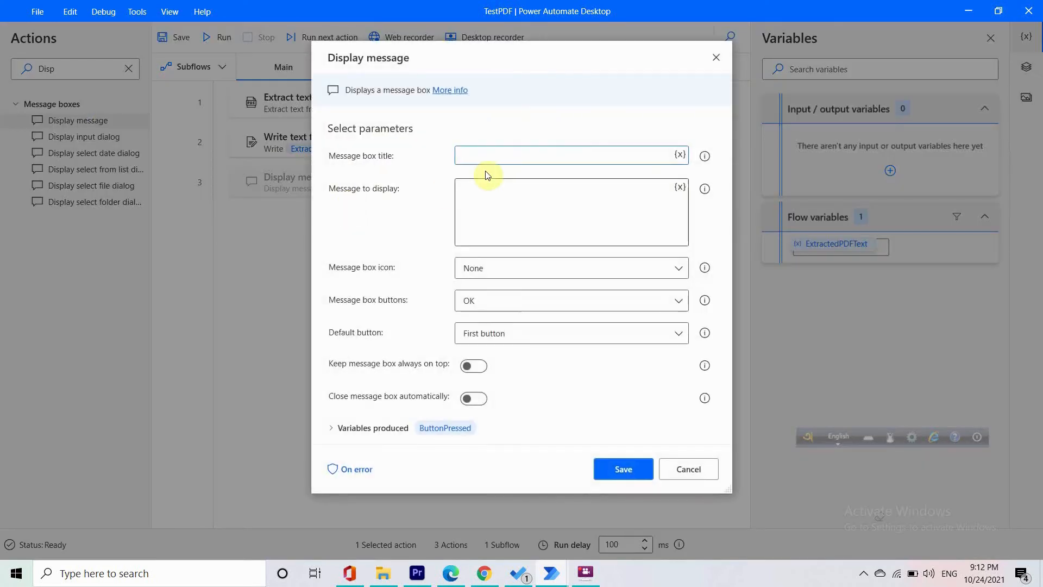
text(Flow)
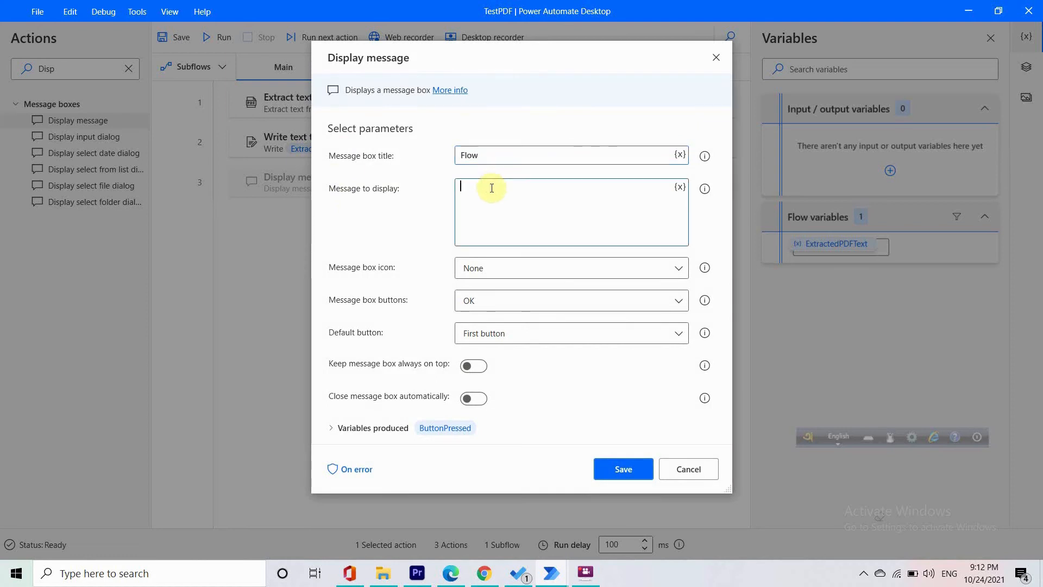
text(Flow Succ)
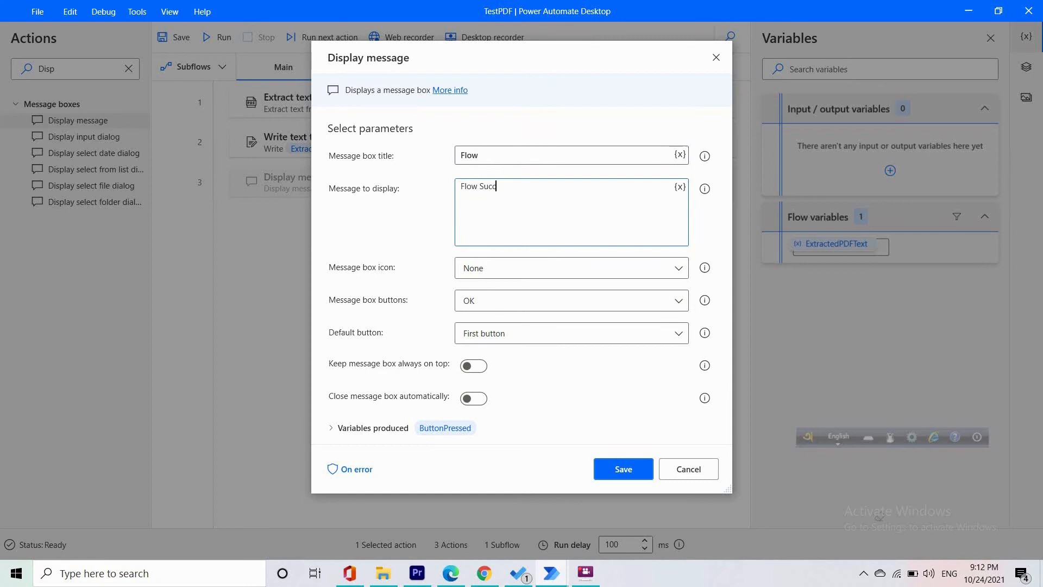
text(essfully)
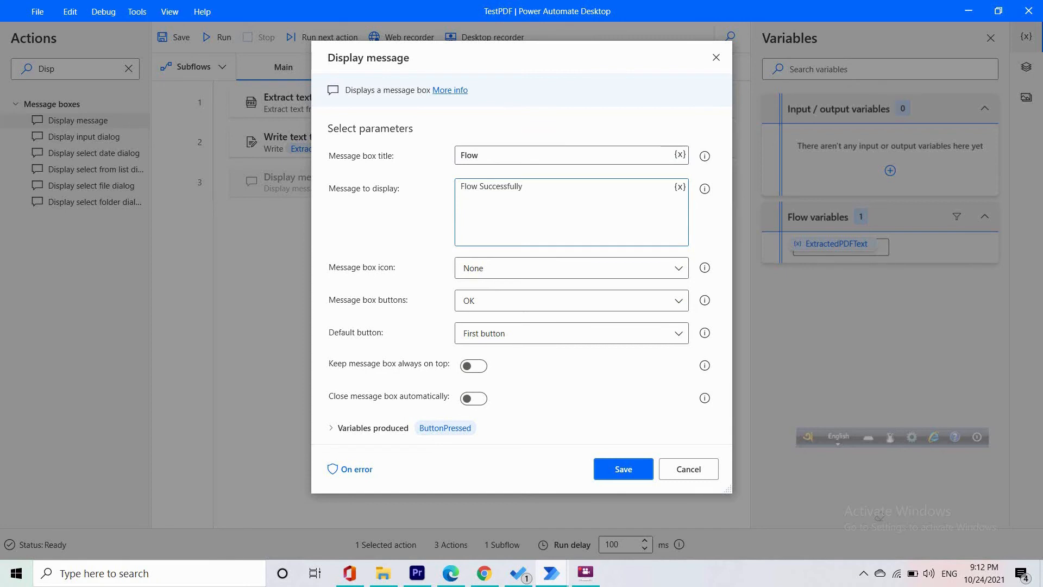
text(Completed)
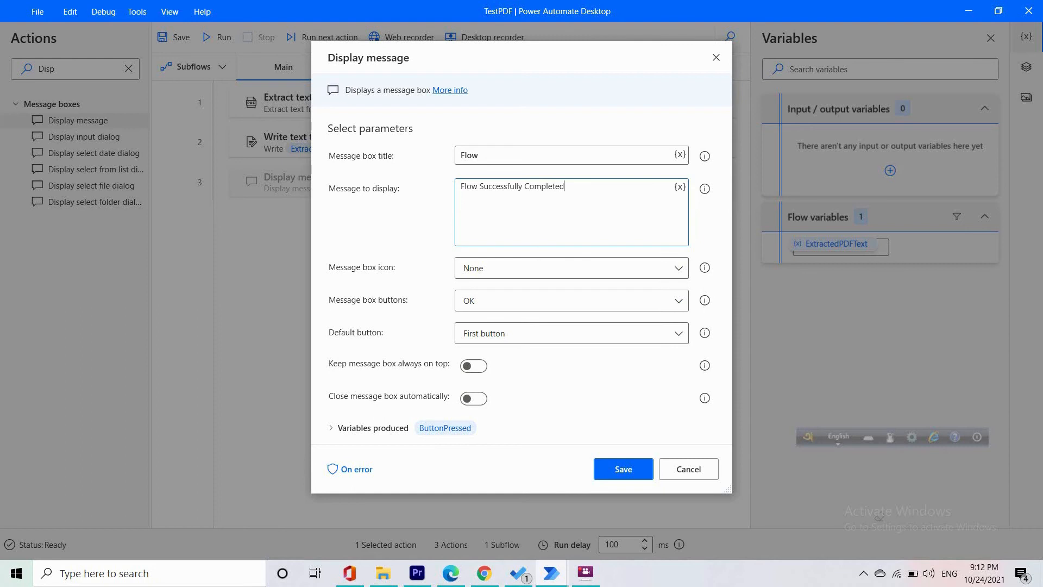
text(!!!!! ✨)
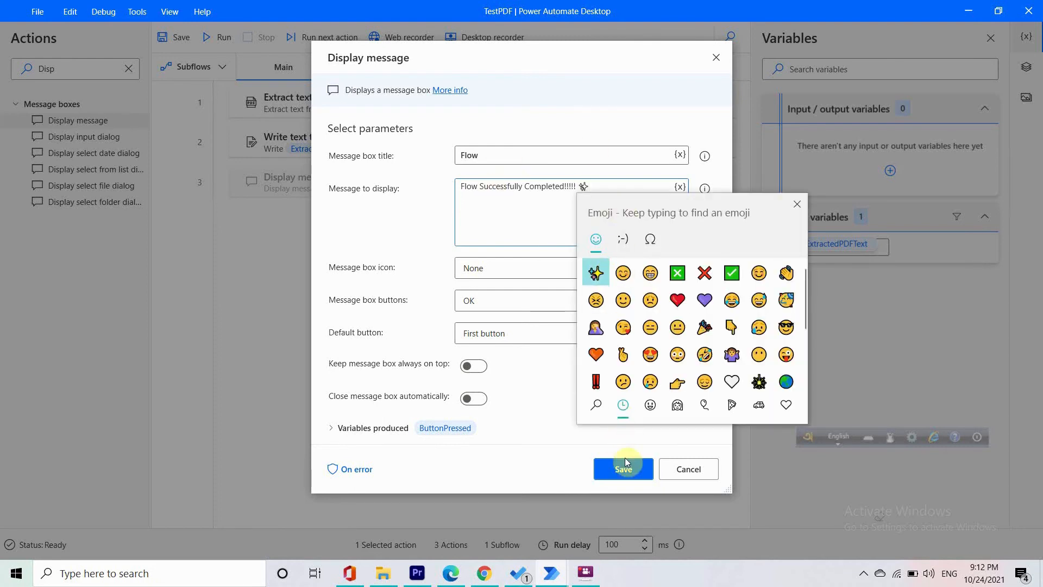
click(622, 468)
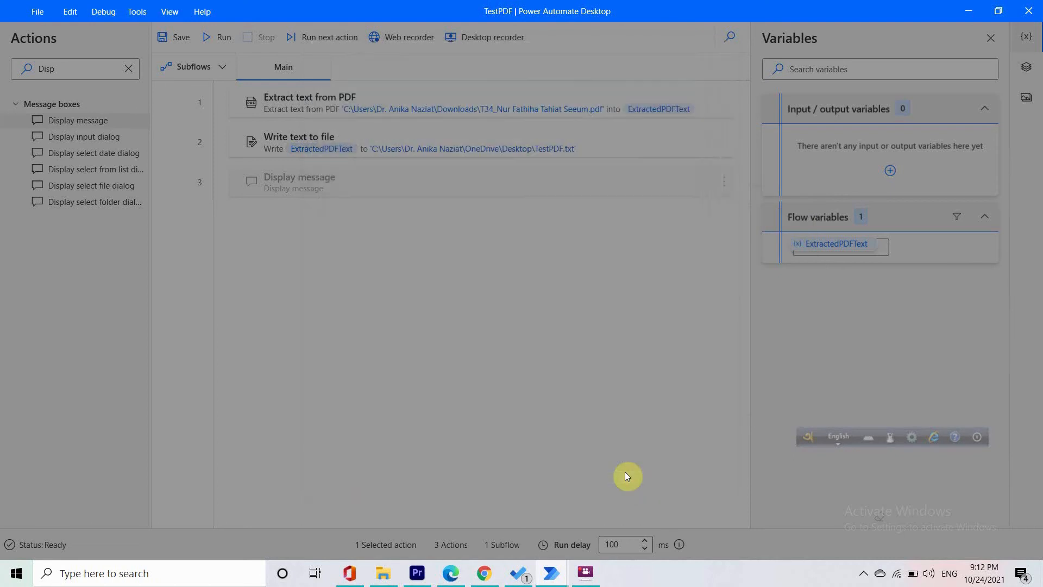
- Run the TestPDF flow and acknowledge its Flow completion message box
click(205, 38)
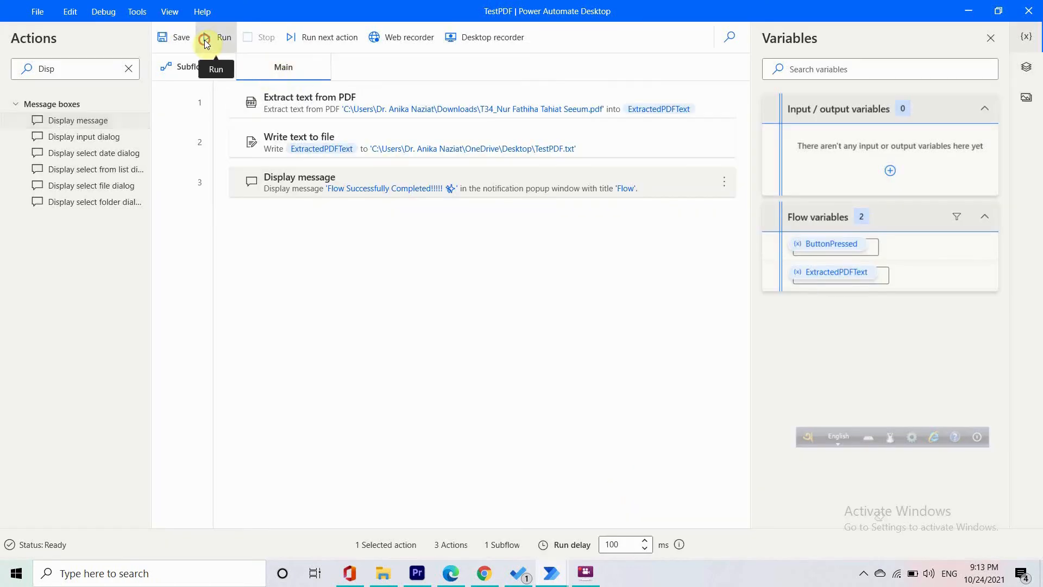
click(222, 37)
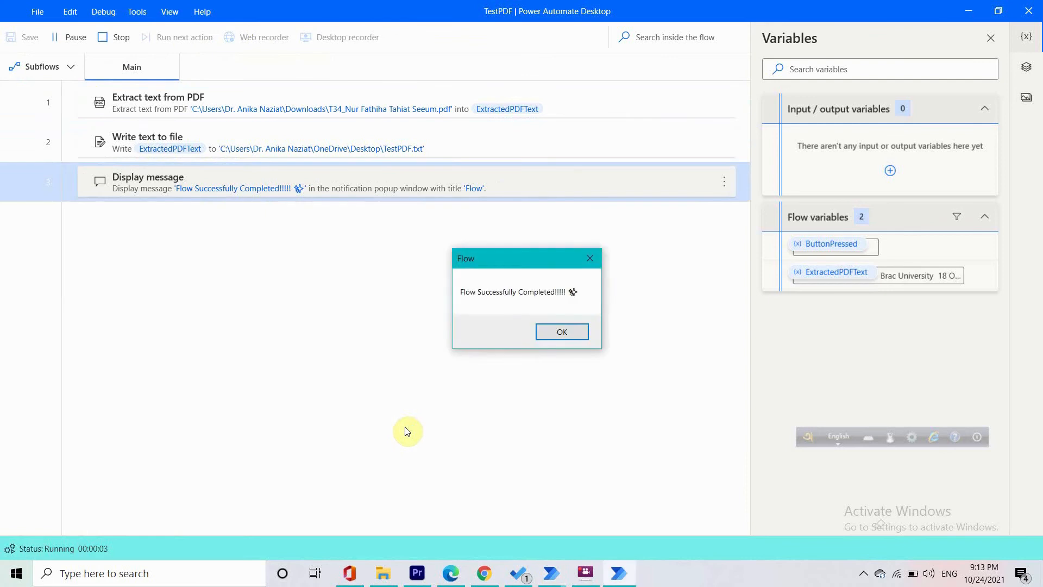
mouse_move(533, 315)
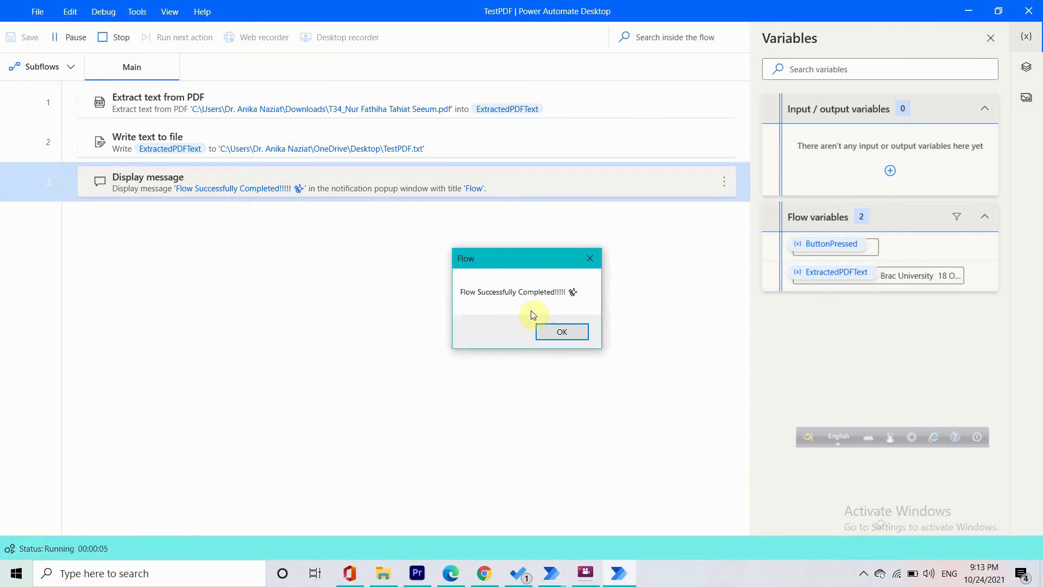
click(561, 331)
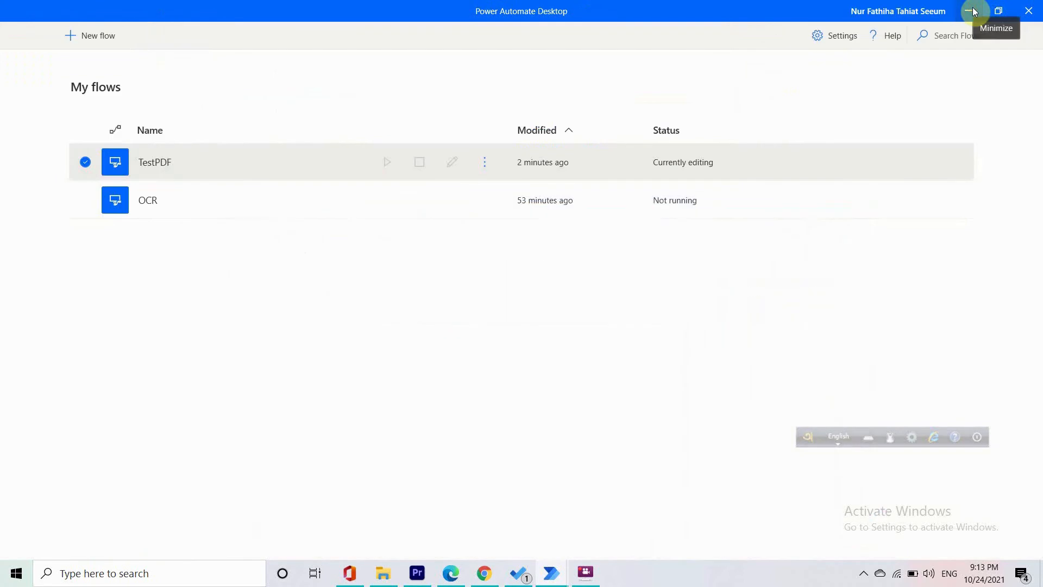
- Minimize Power Automate Desktop so the desktop with TestPDF.txt is visible
click(973, 11)
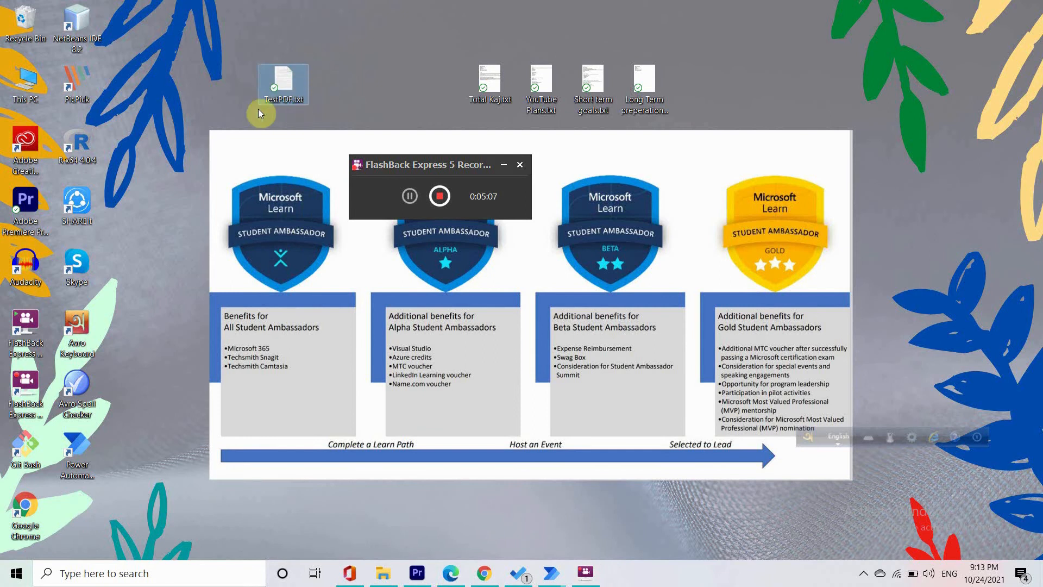
mouse_move(282, 83)
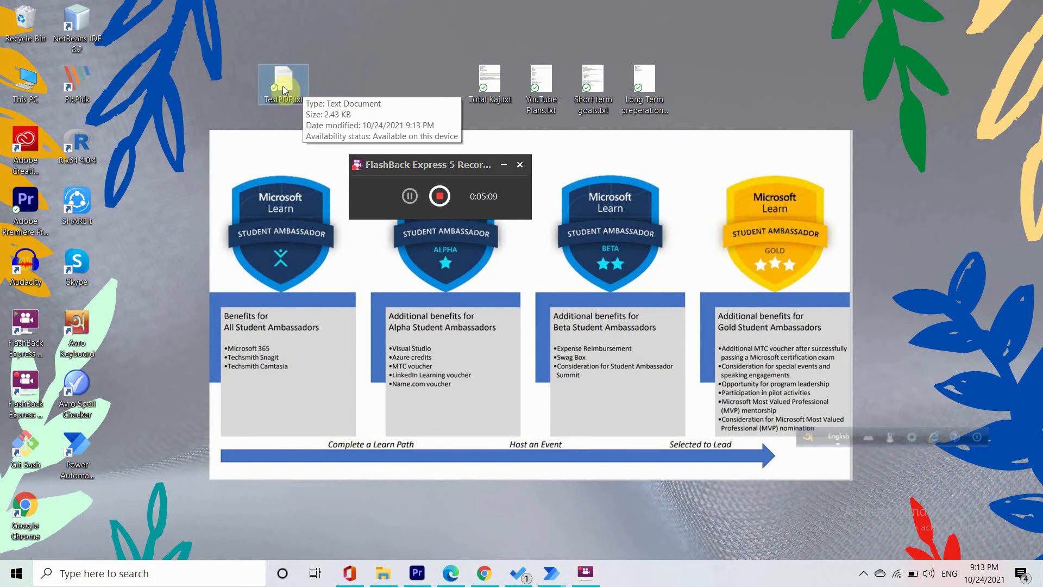
mouse_move(188, 329)
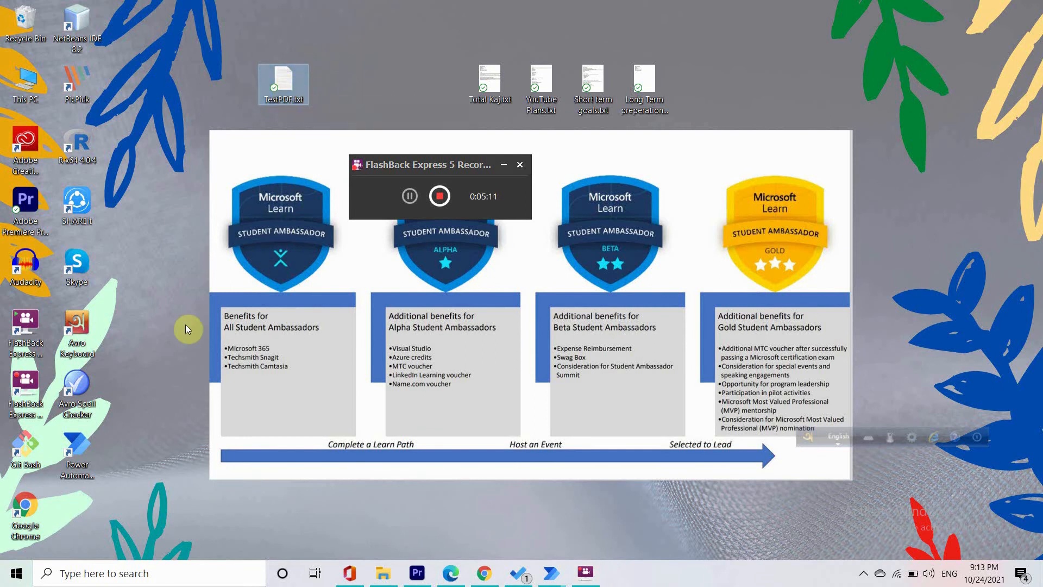
click(382, 572)
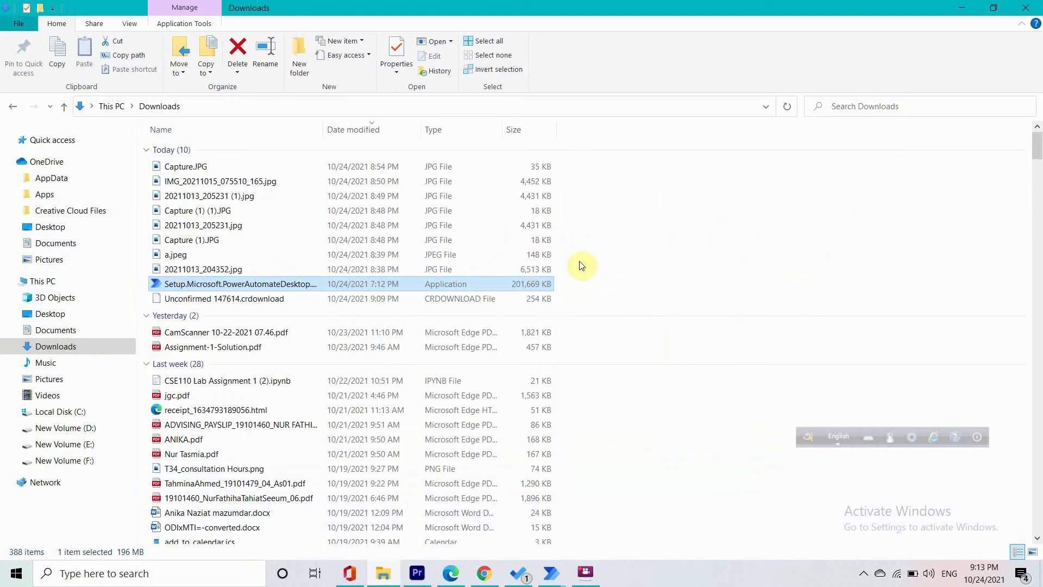
scroll(down, 3)
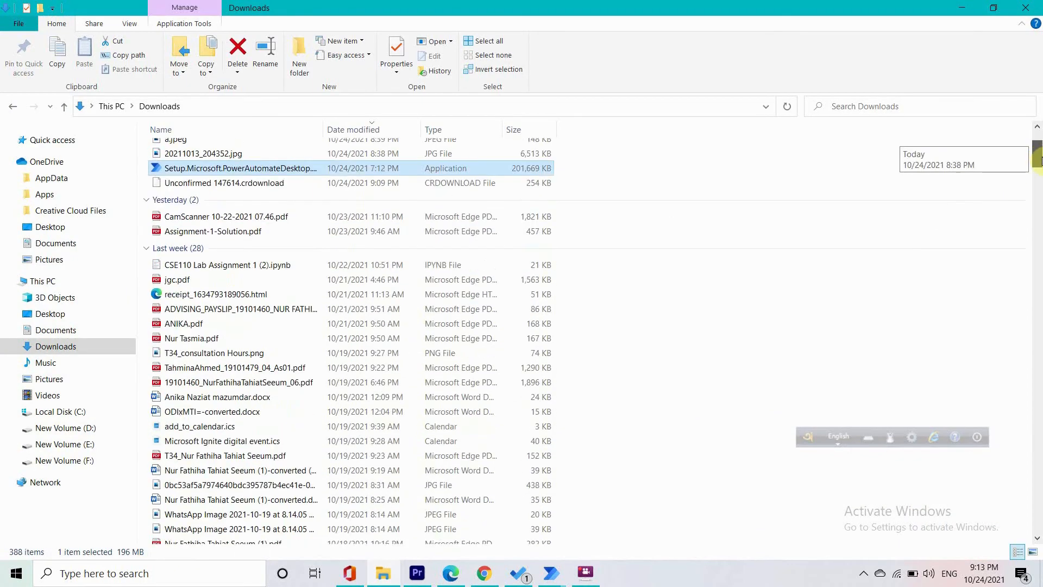
scroll(down, 3)
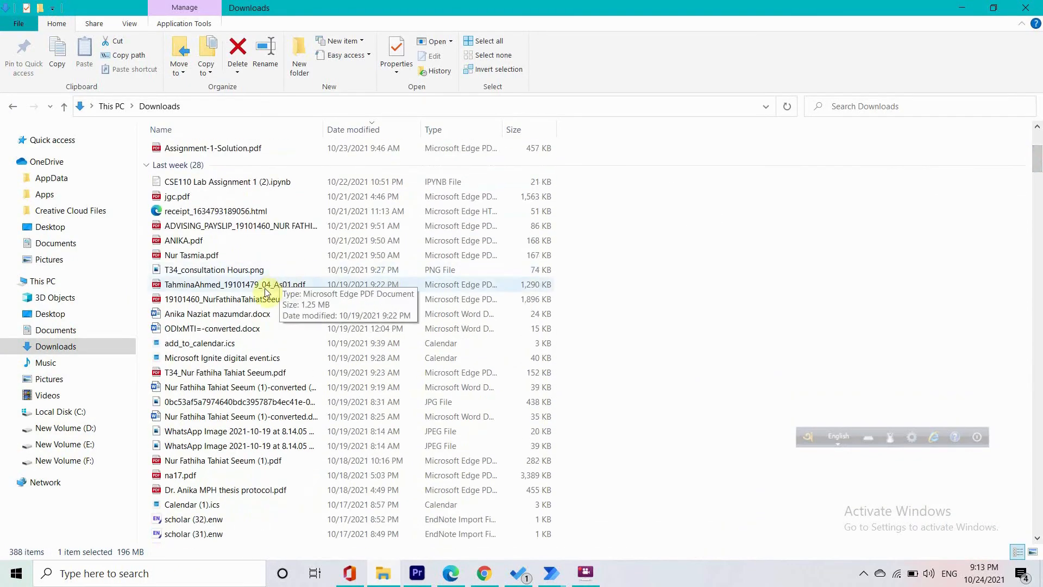
click(225, 373)
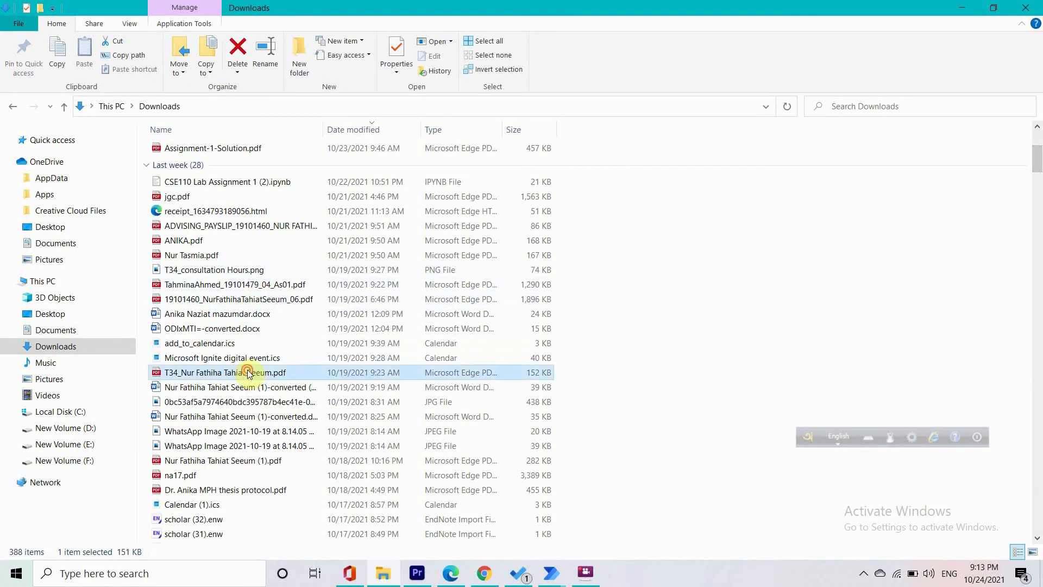
double_click(225, 372)
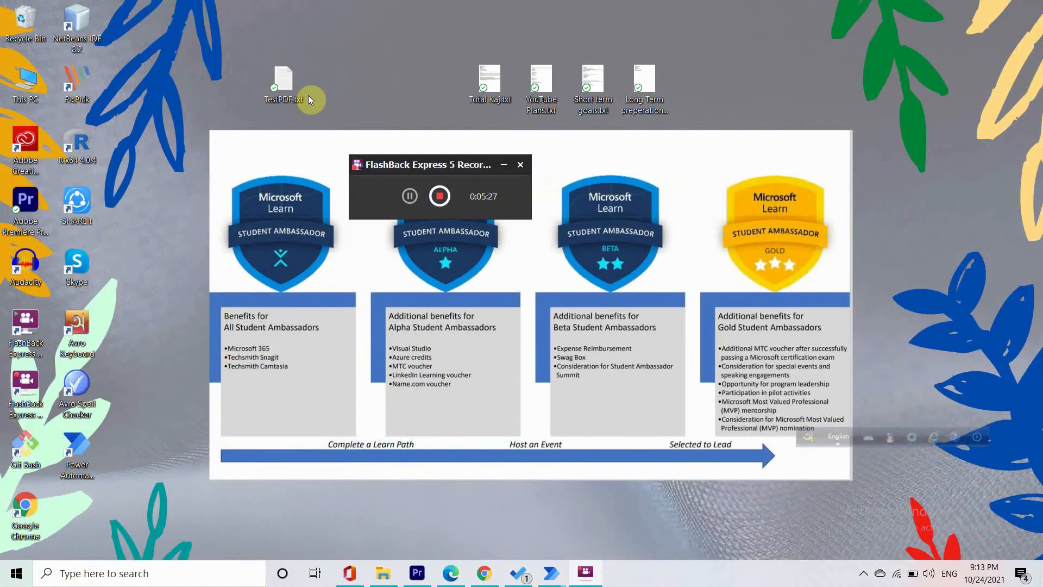
- View the extracted appointment letter text of TestPDF.txt in Notepad
double_click(282, 83)
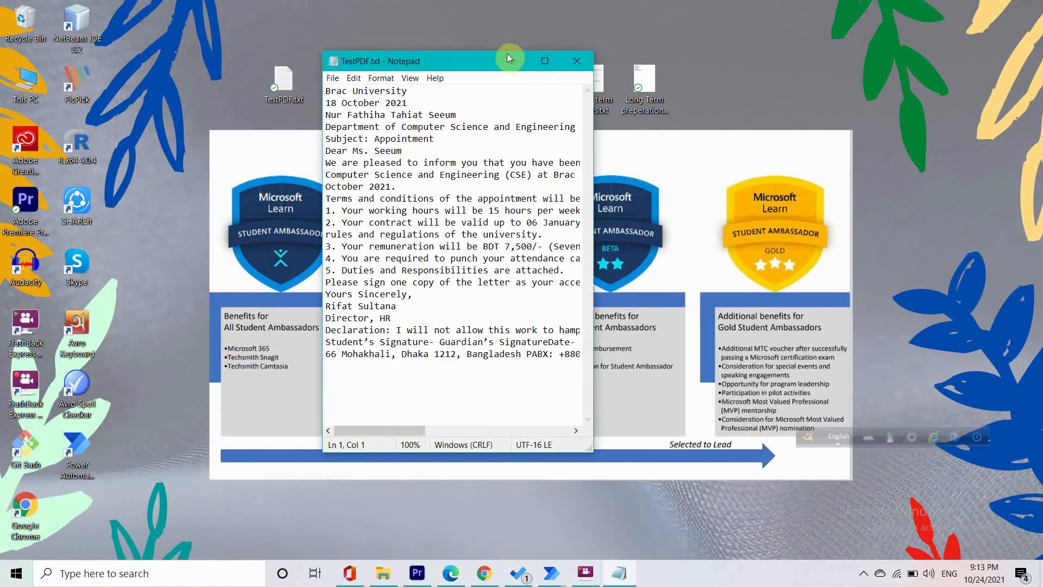
click(545, 60)
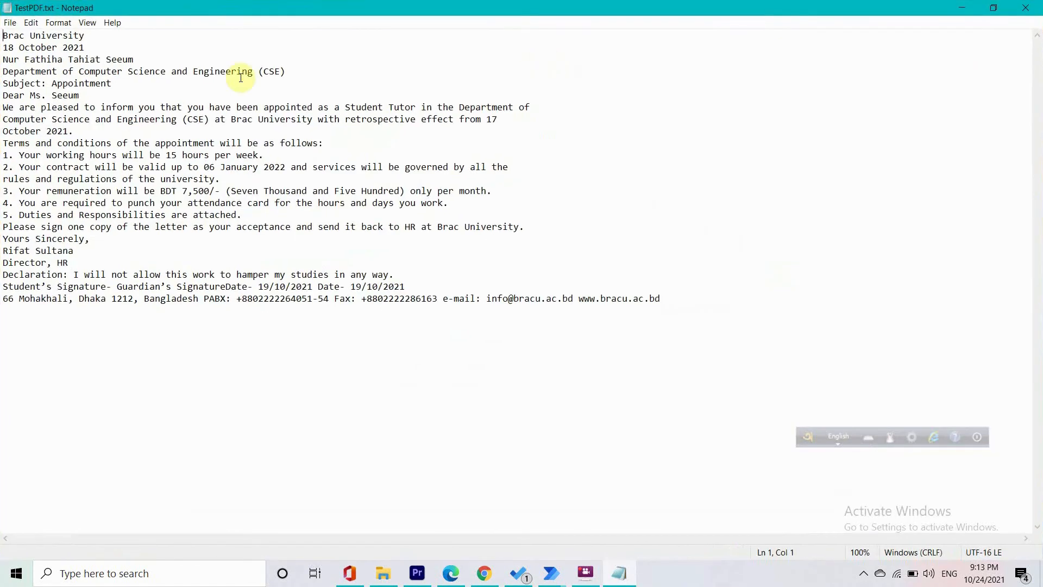
mouse_move(1022, 478)
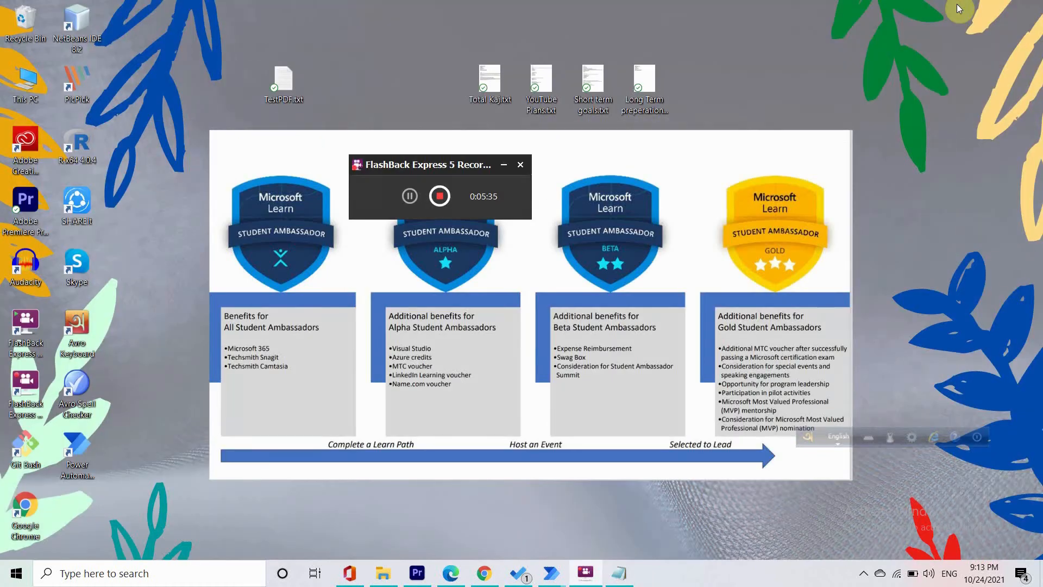
mouse_move(554, 378)
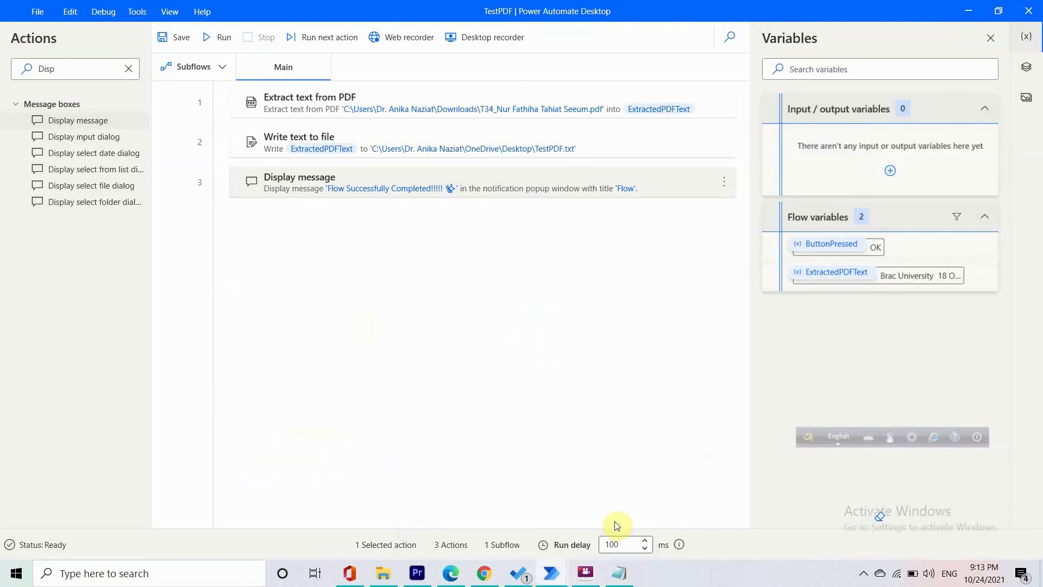
mouse_move(364, 333)
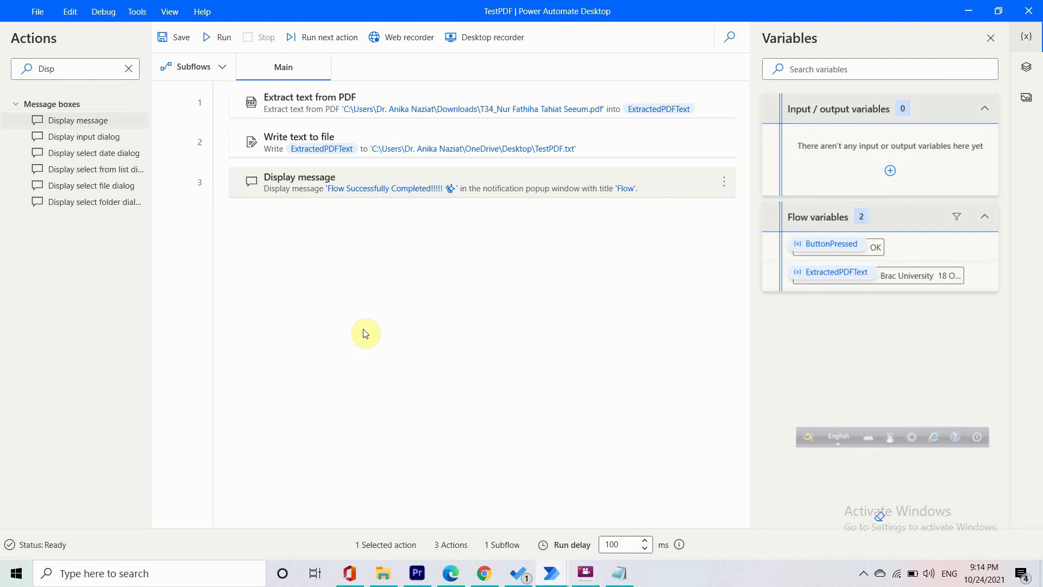
mouse_move(590, 430)
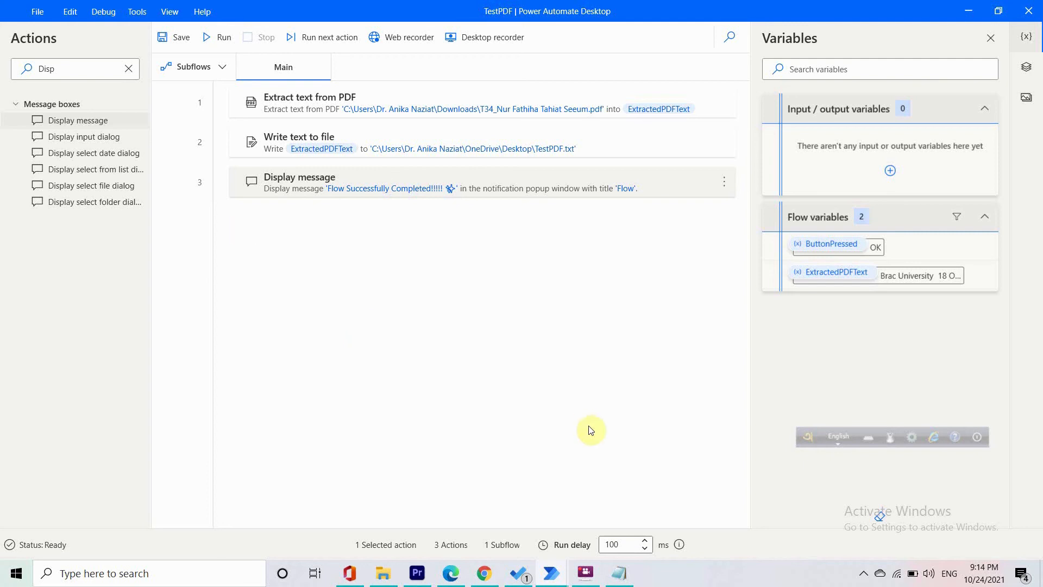
mouse_move(550, 573)
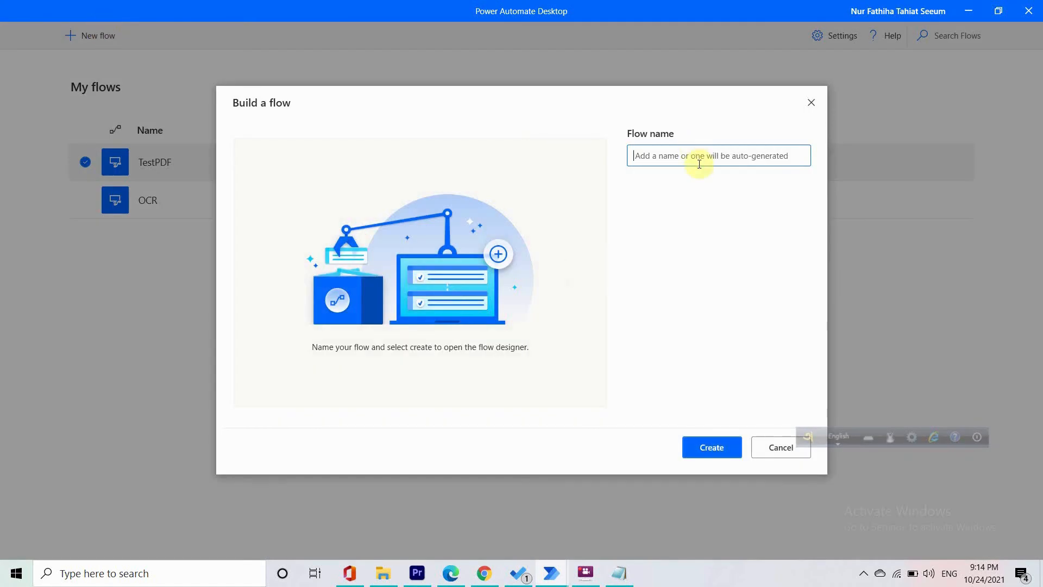
- Create a flow named TestOCR and show its empty designer maximized
text(TestOCR)
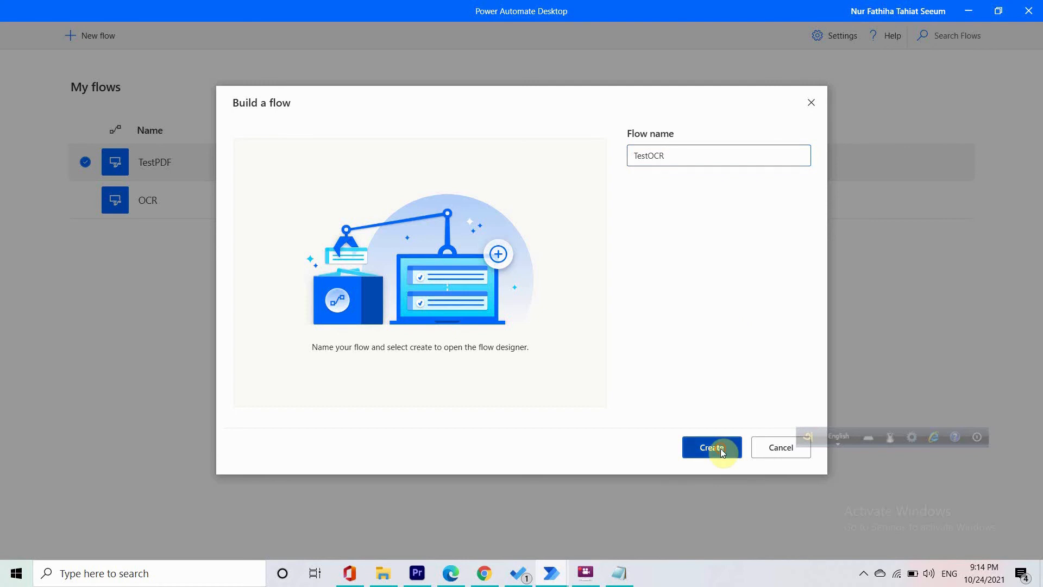
click(711, 447)
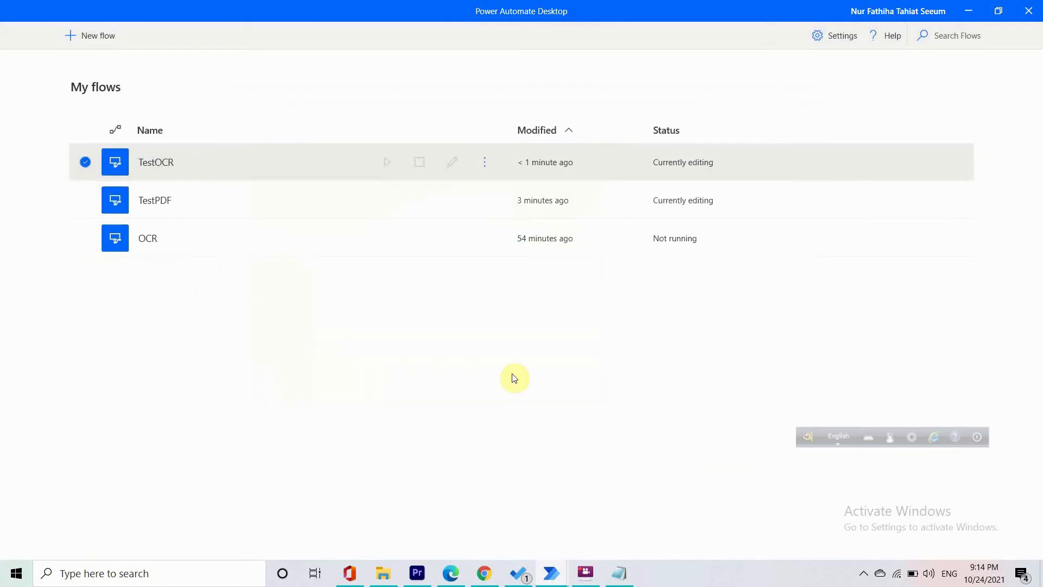
double_click(156, 162)
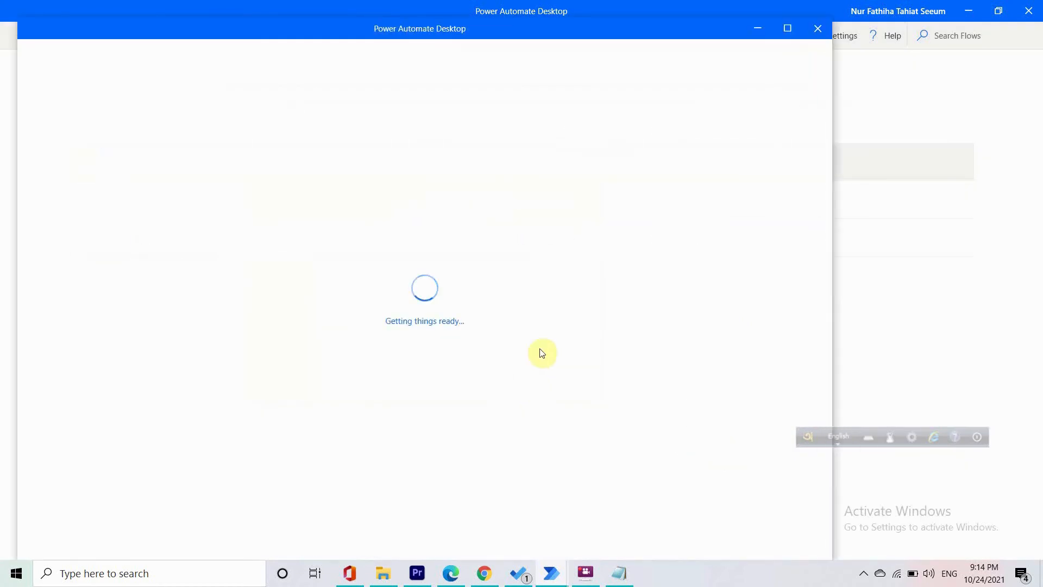
mouse_move(788, 28)
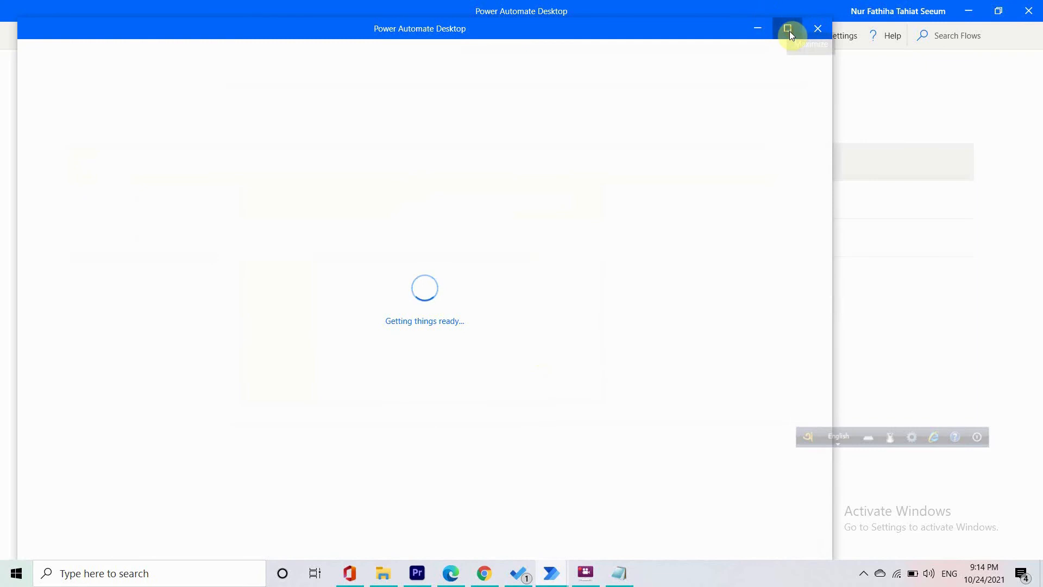
click(788, 29)
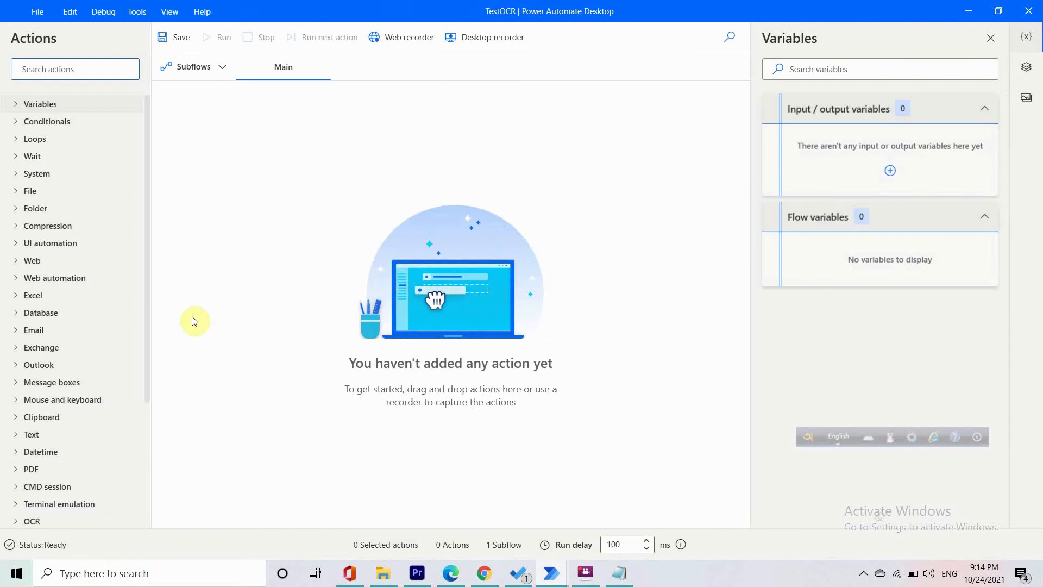
mouse_move(59, 340)
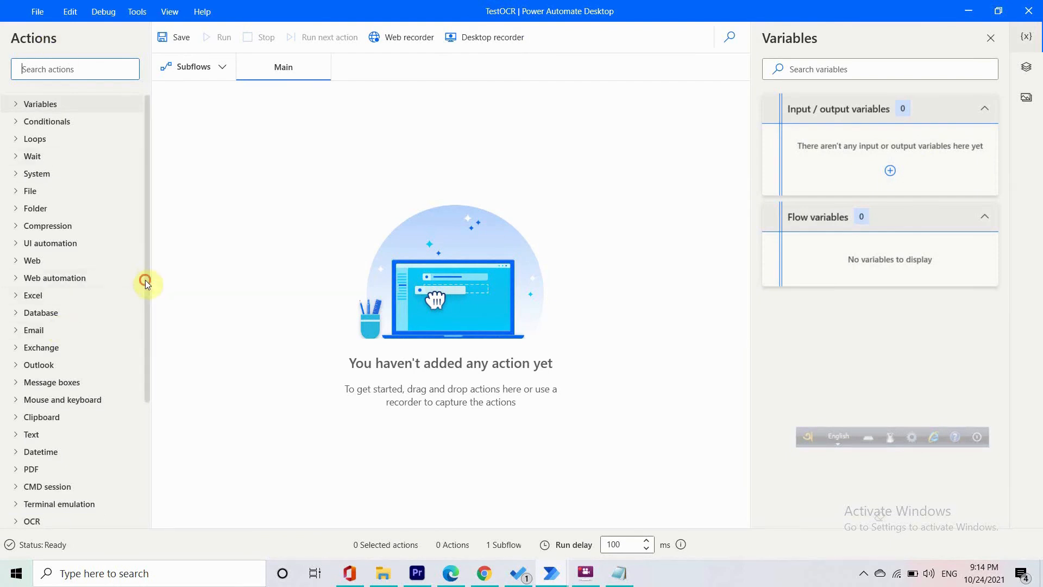
- Add an Extract text with OCR action using the Tesseract engine to TestOCR
scroll(down, 3)
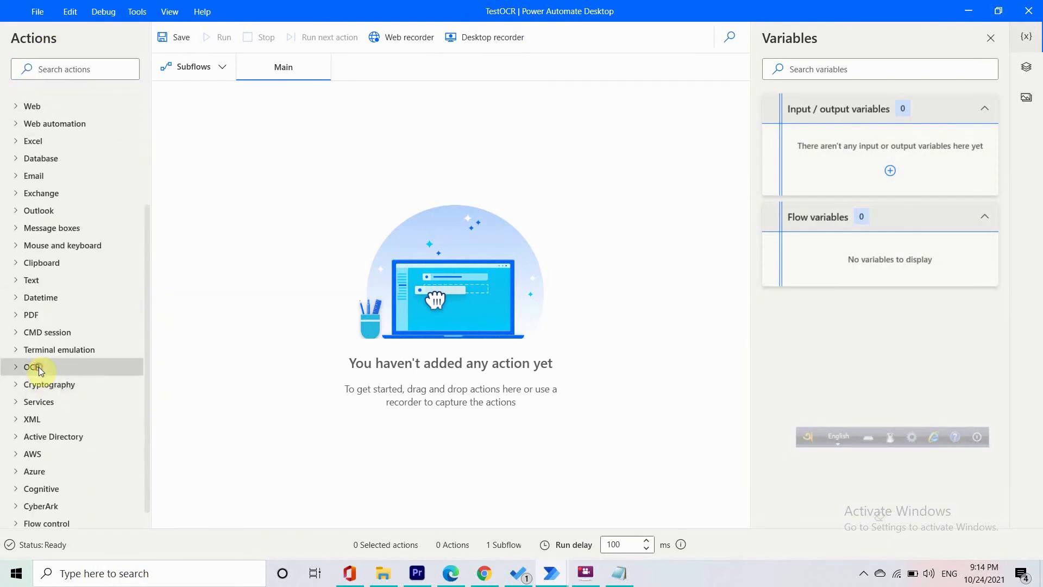
click(30, 367)
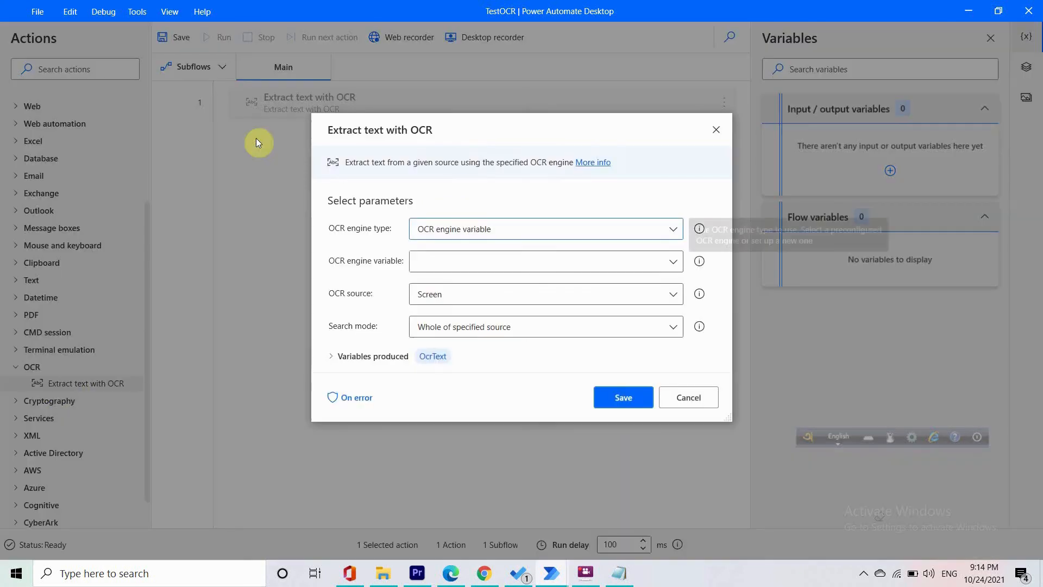
mouse_move(506, 240)
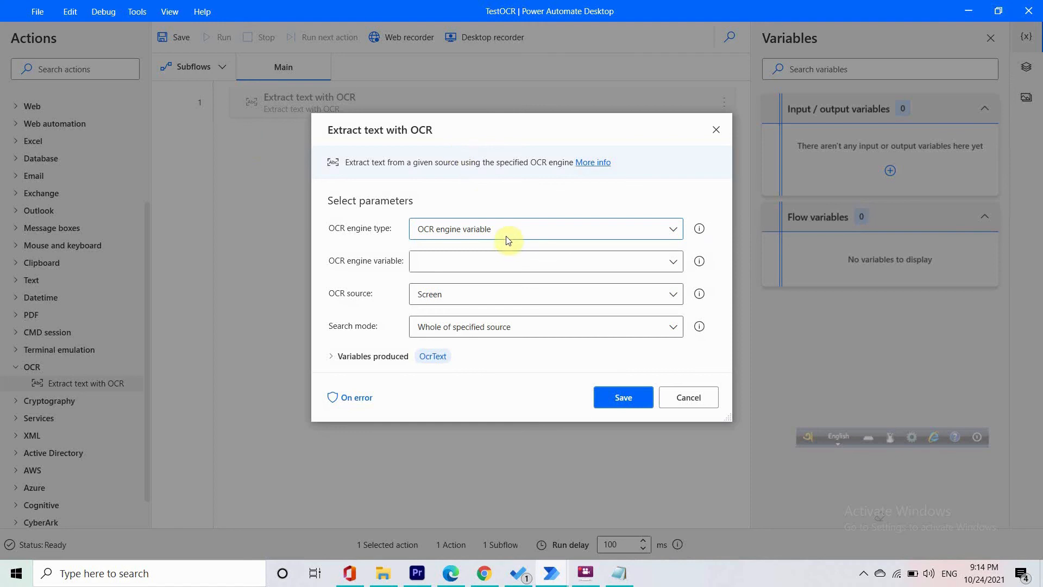
click(546, 228)
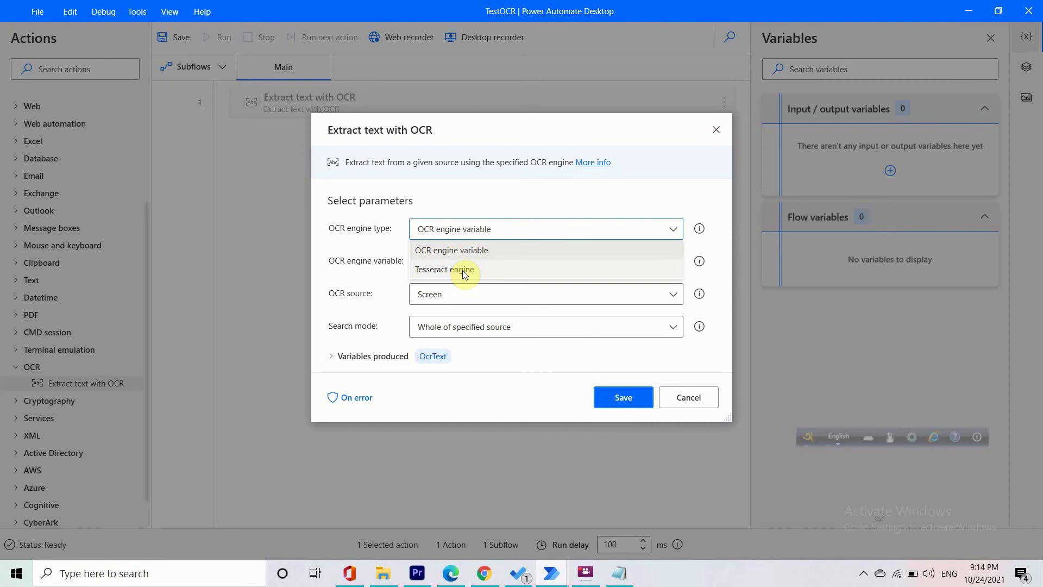
click(450, 269)
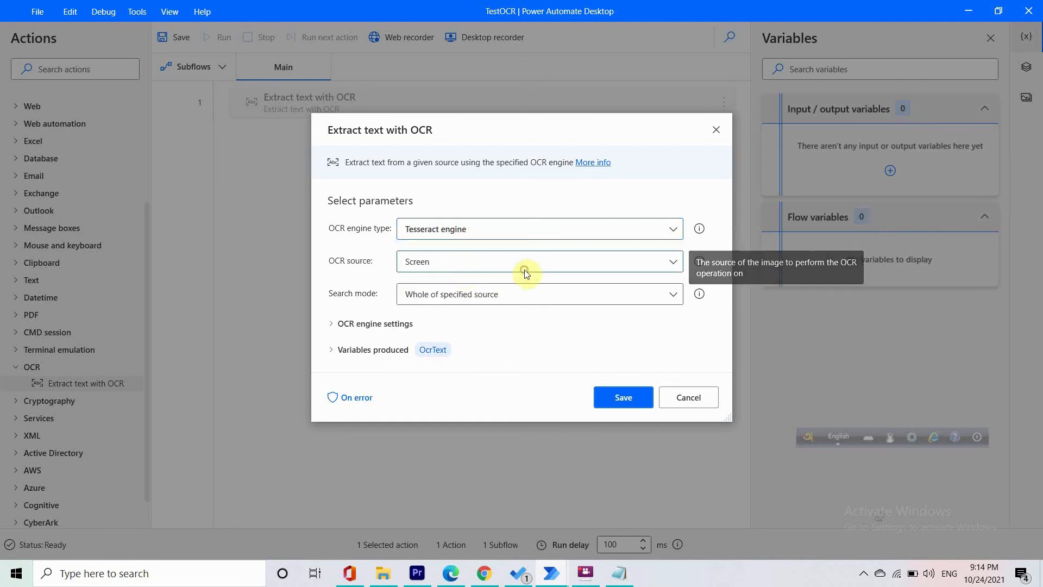
click(539, 260)
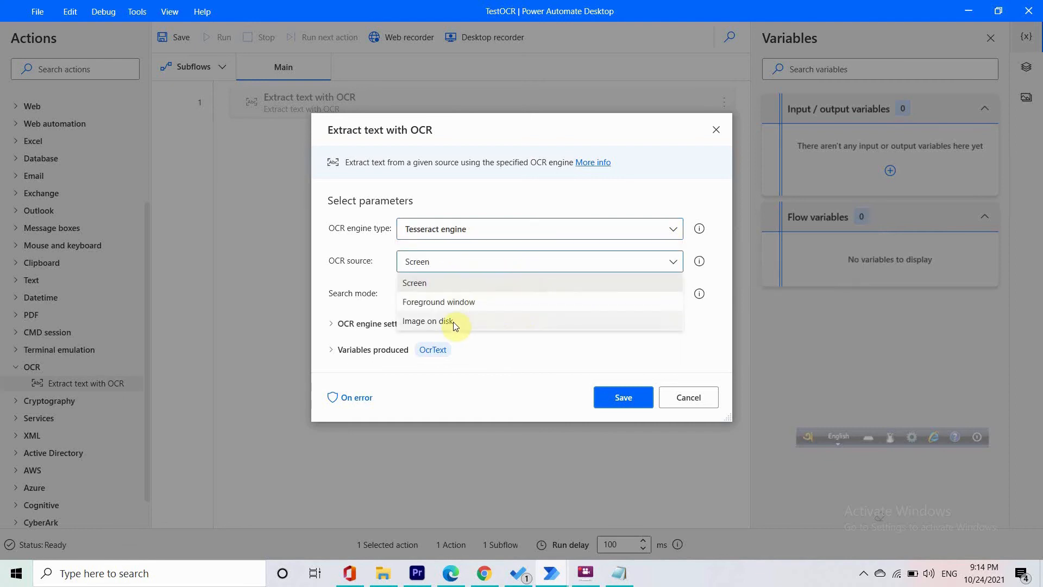
- Set the OCR source to an image on disk and browse Downloads for it
click(429, 321)
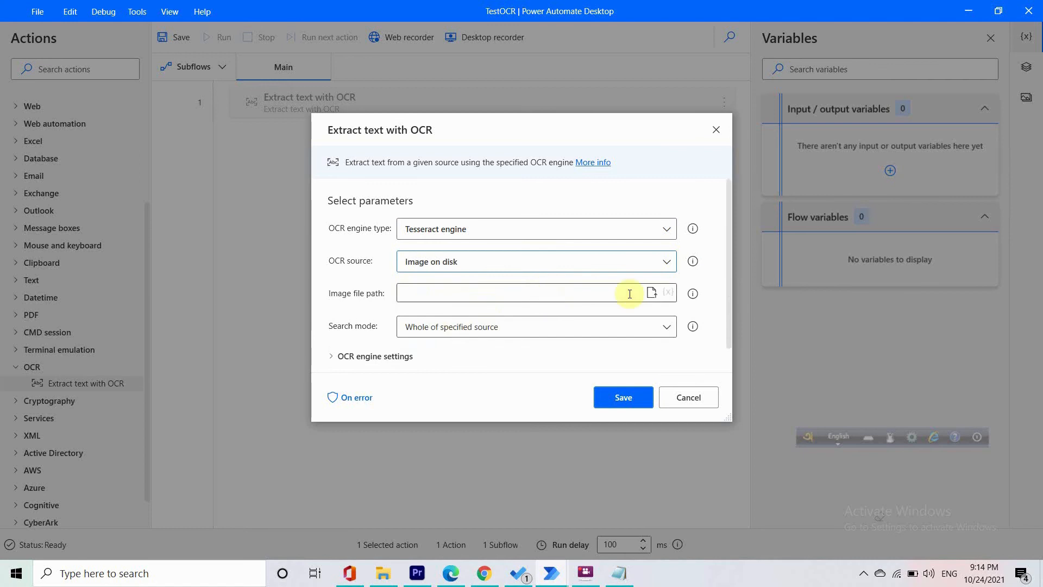
click(652, 293)
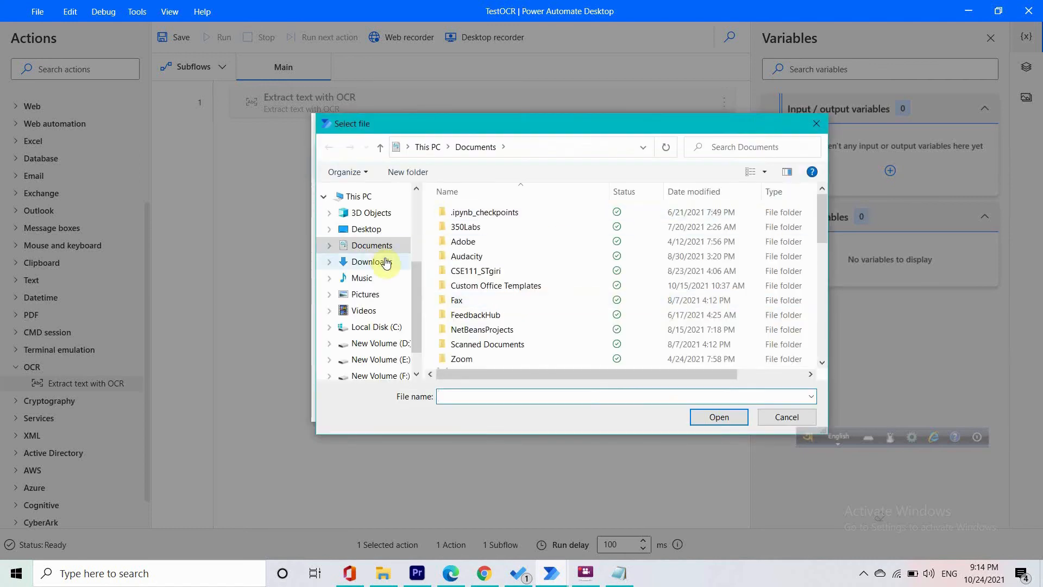
click(373, 261)
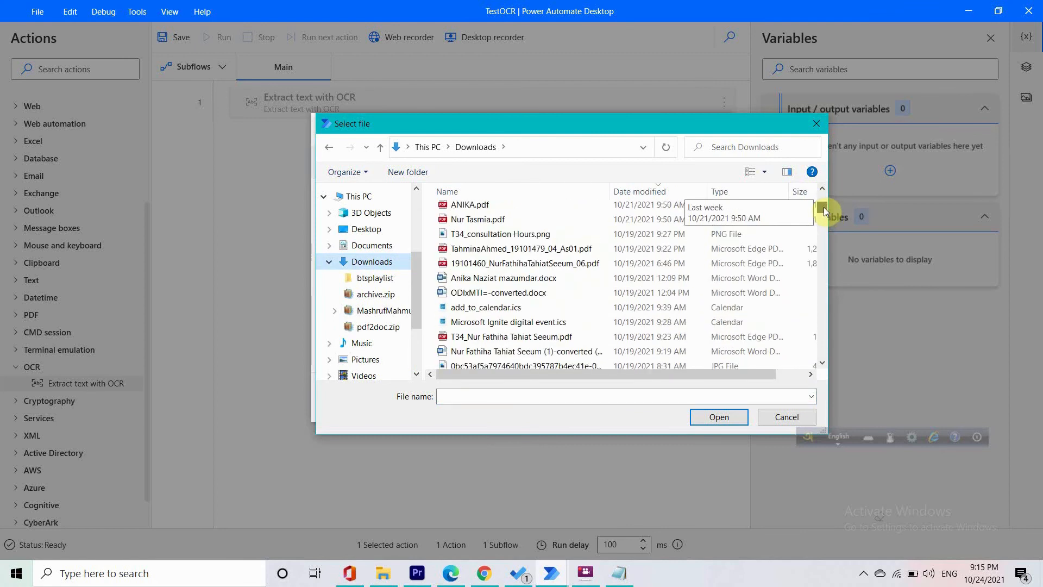
scroll(down, 3)
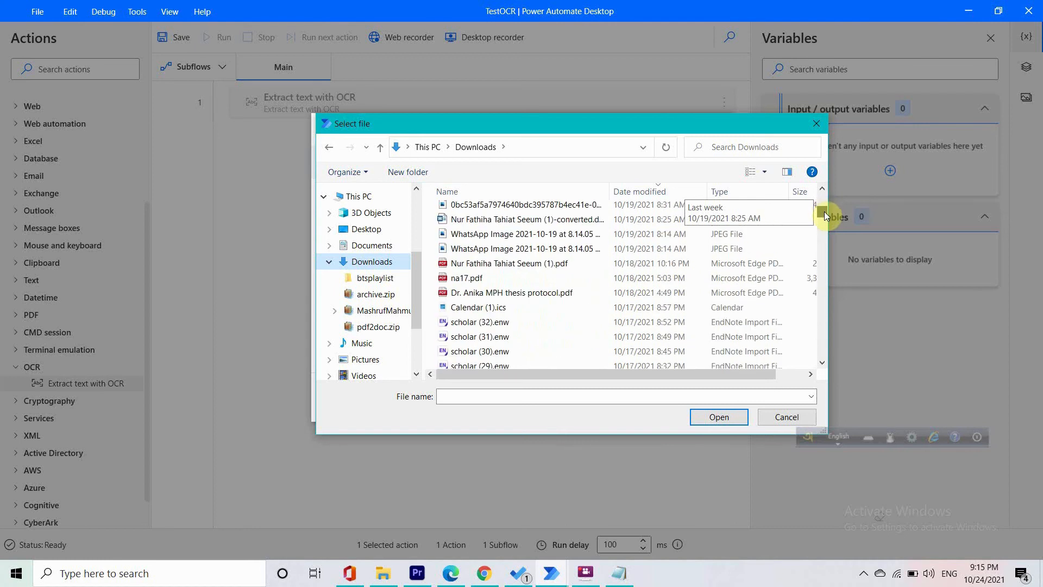
scroll(down, 3)
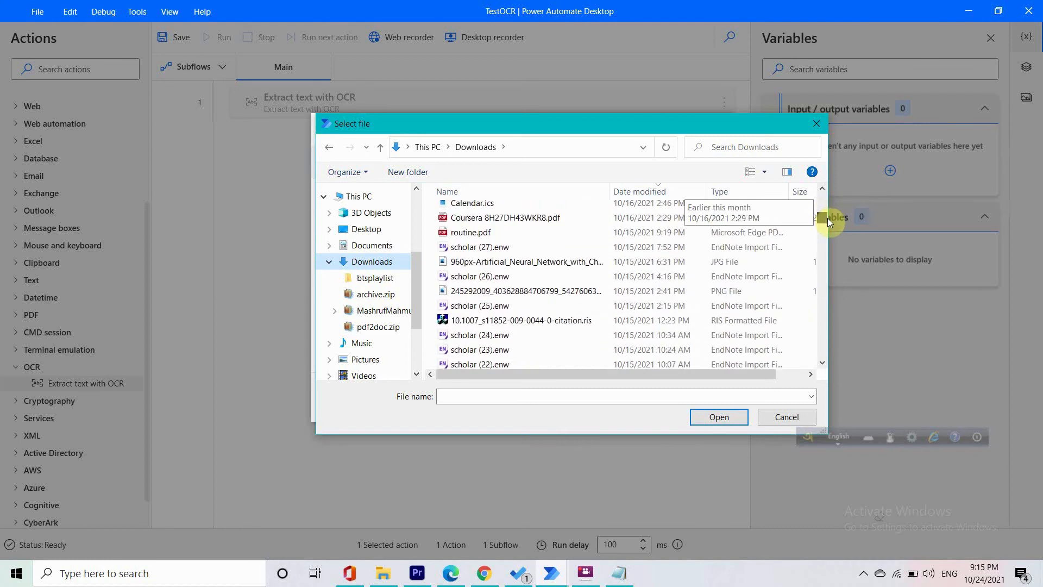
scroll(down, 3)
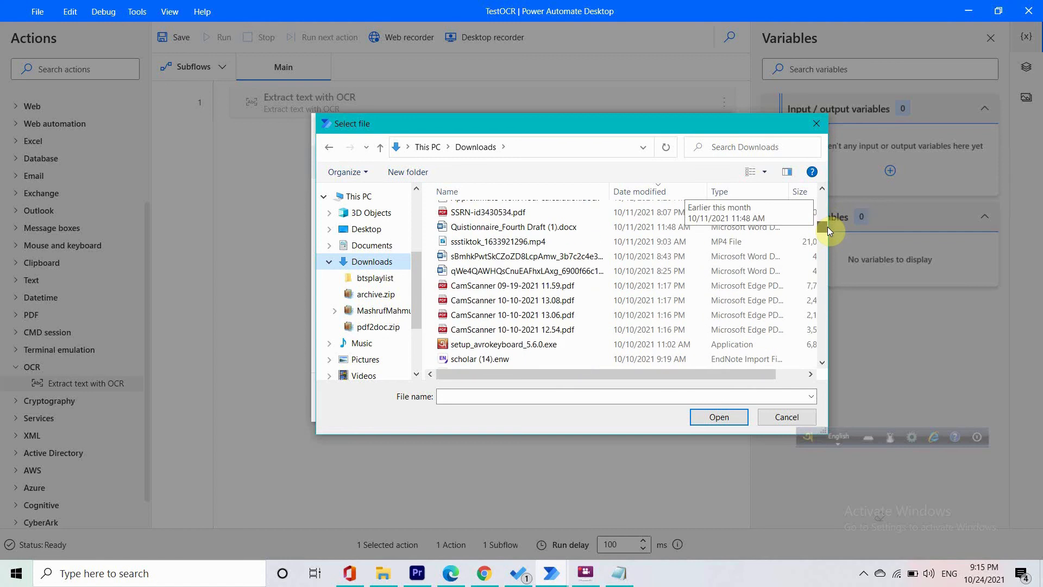
scroll(down, 3)
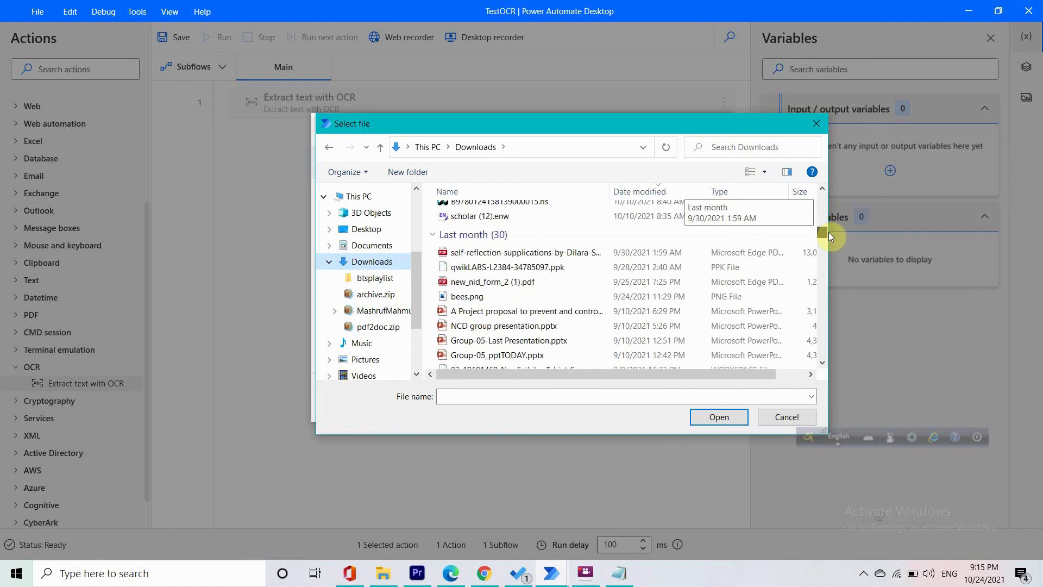
scroll(down, 3)
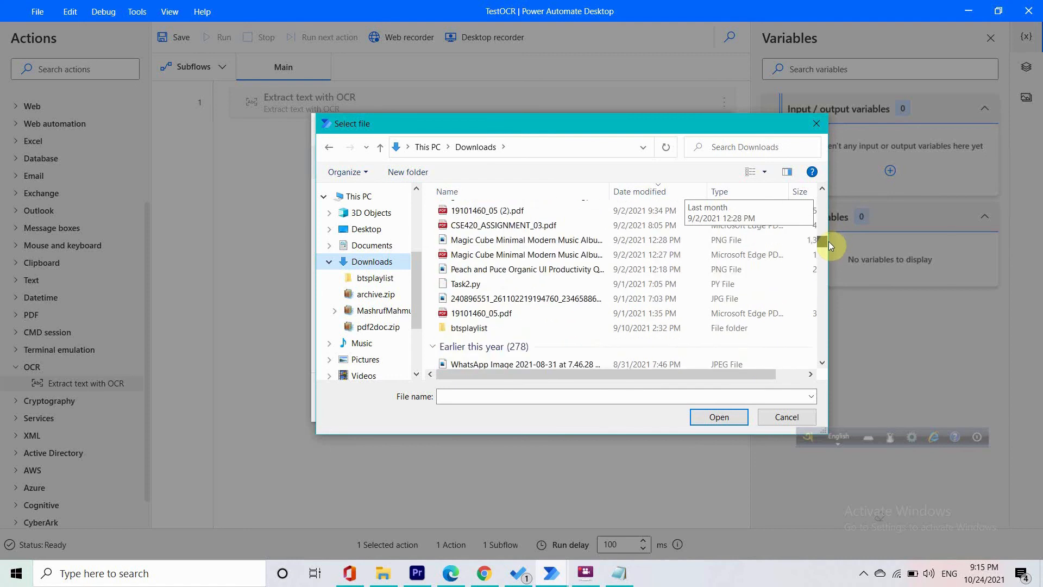
scroll(down, 3)
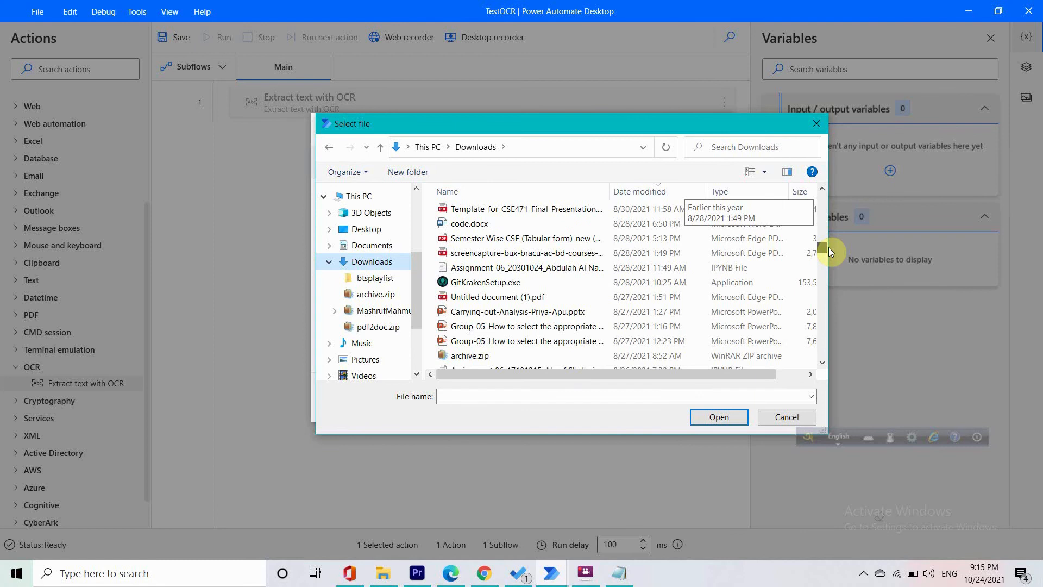
scroll(down, 3)
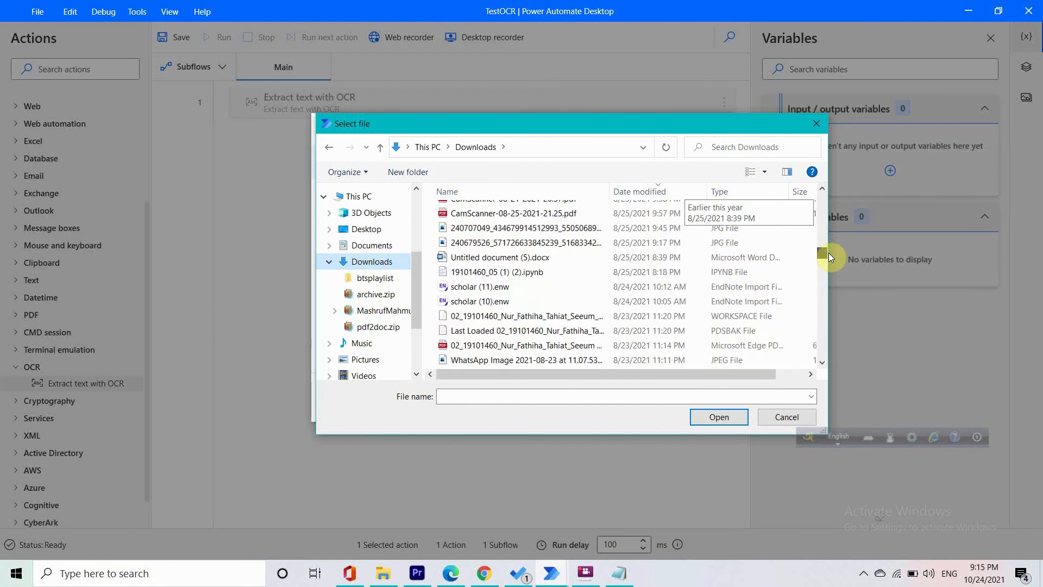
scroll(down, 3)
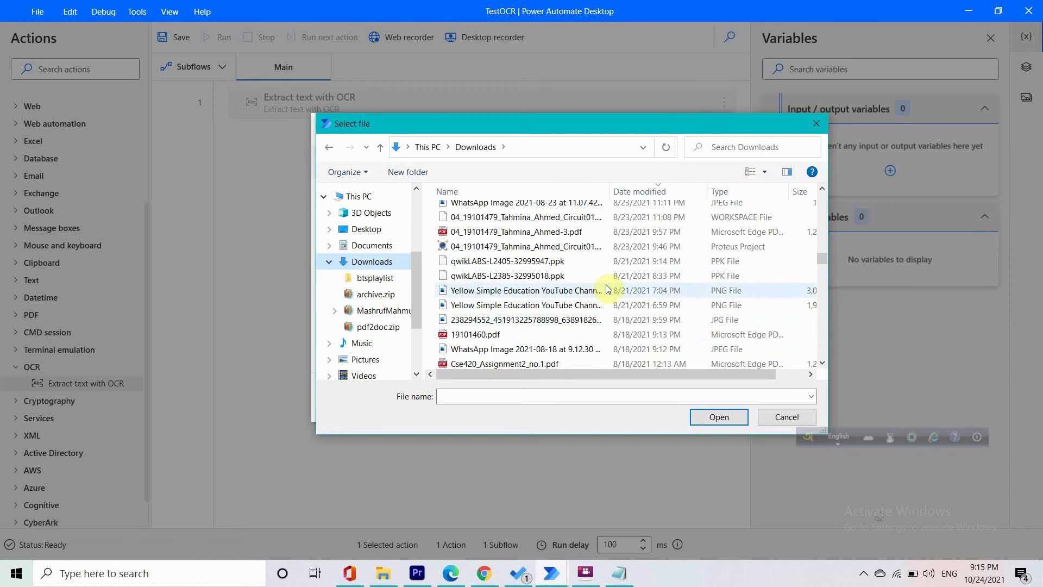
click(525, 290)
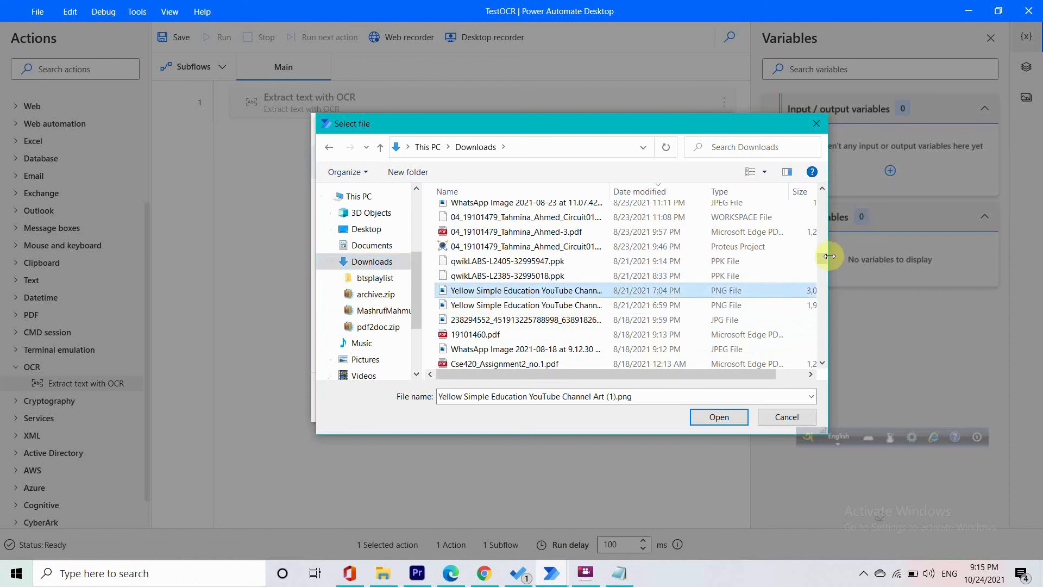
- Select the Peach and Puce Organic UI Productivity Quote wallpaper PNG as the OCR image
scroll(down, 3)
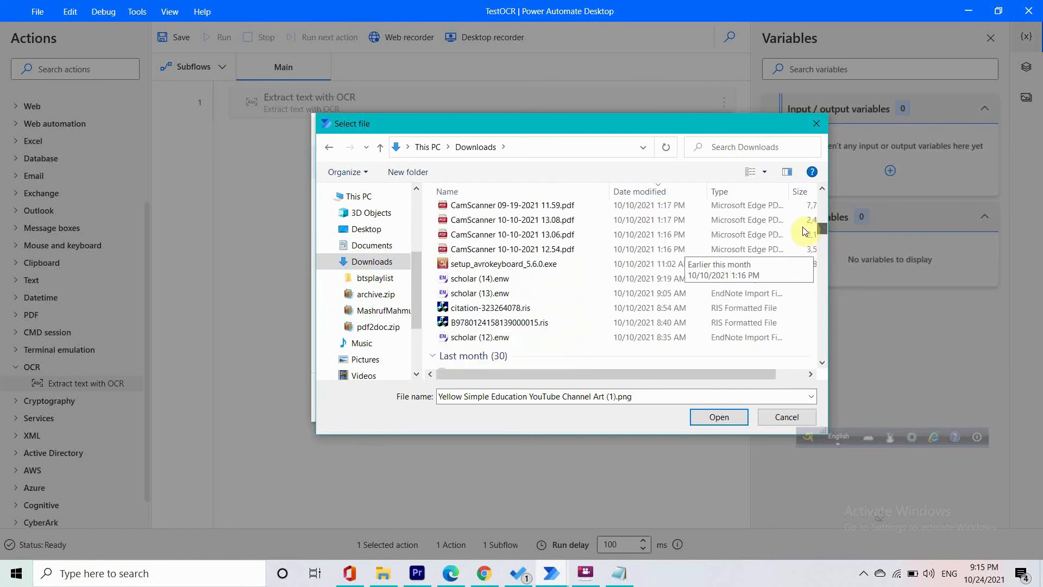
scroll(down, 3)
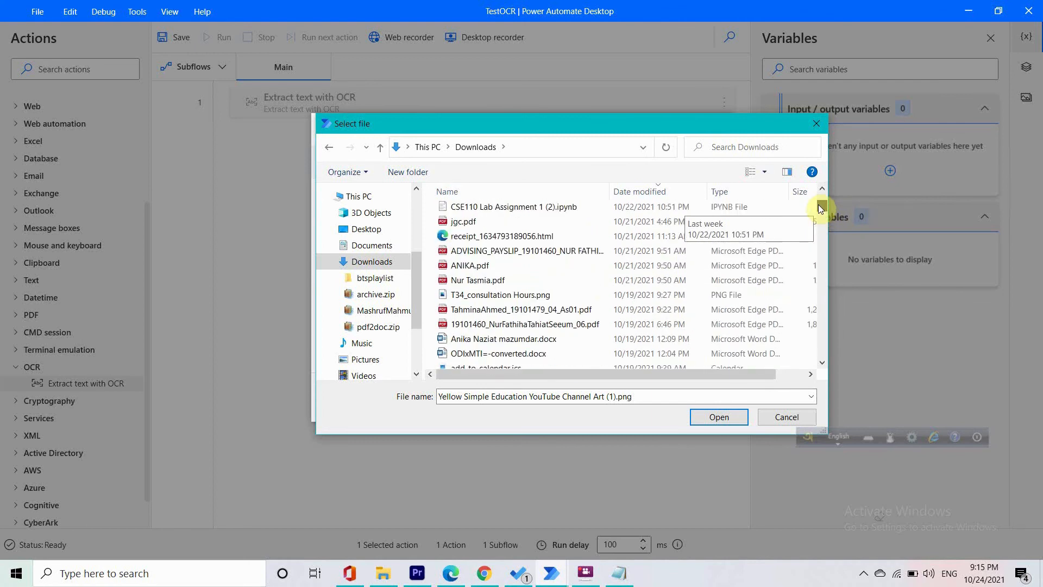
scroll(down, 3)
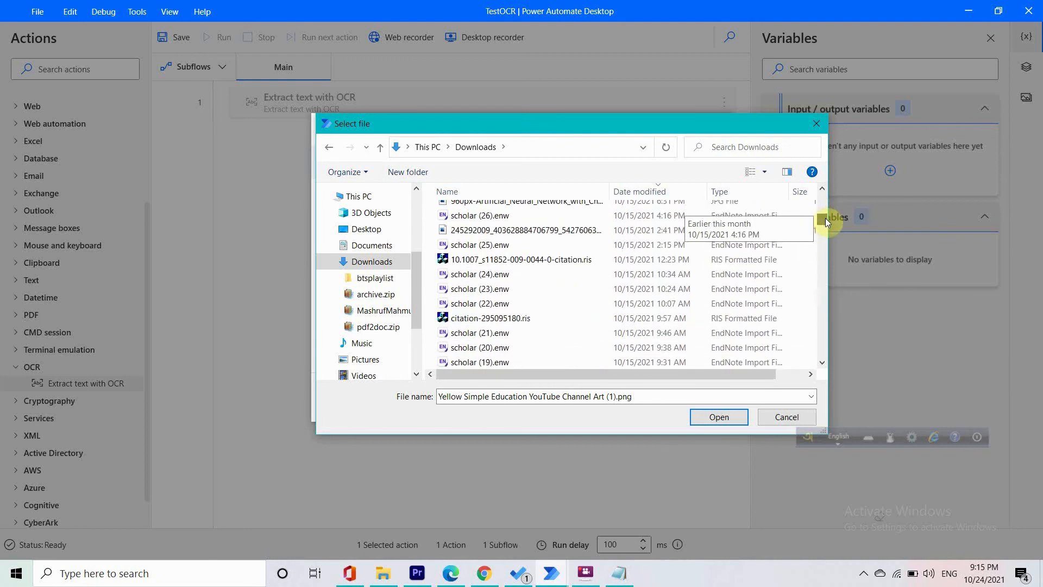
scroll(down, 3)
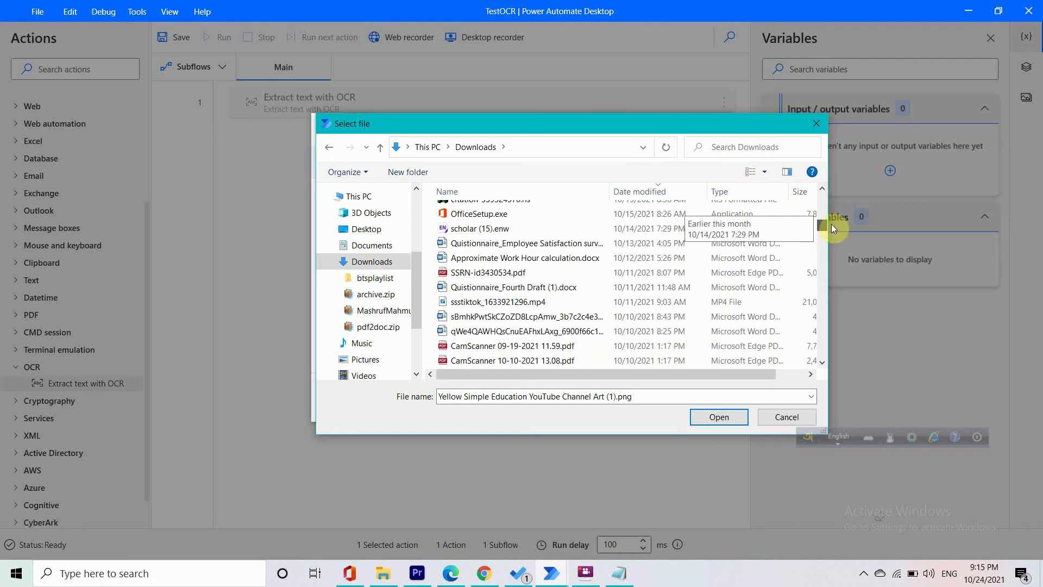
scroll(down, 3)
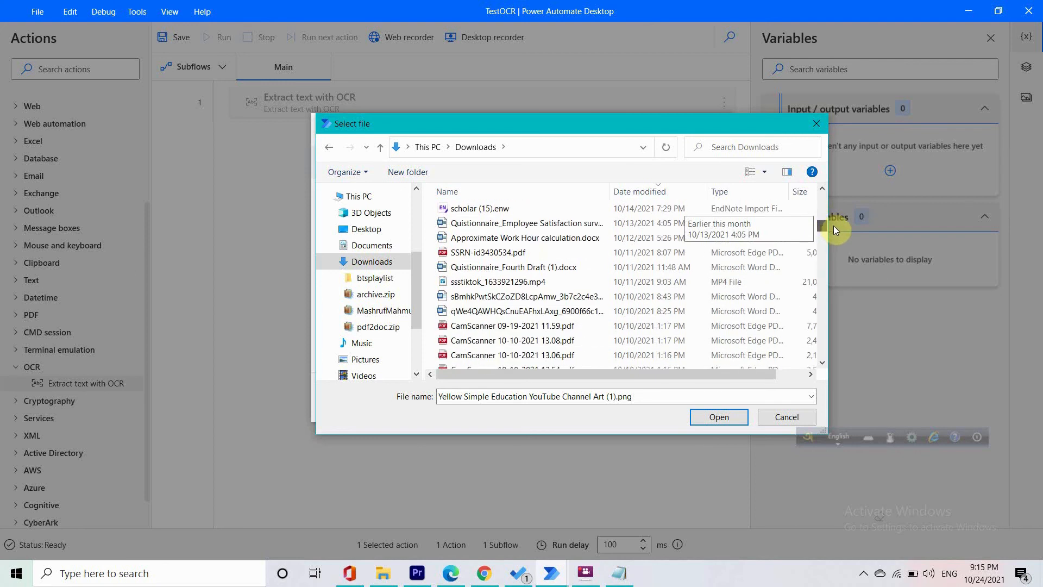
scroll(down, 3)
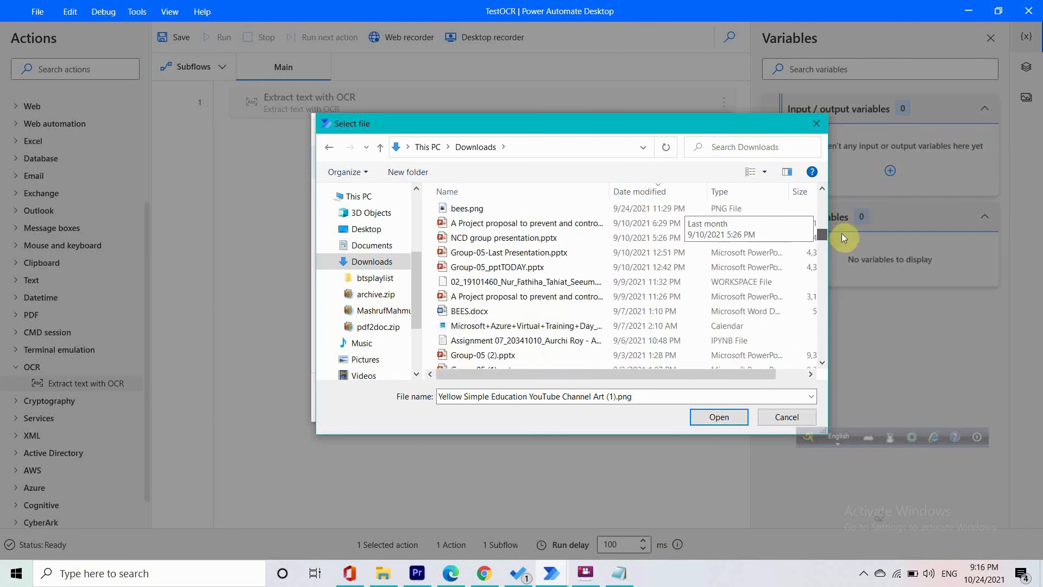
scroll(down, 3)
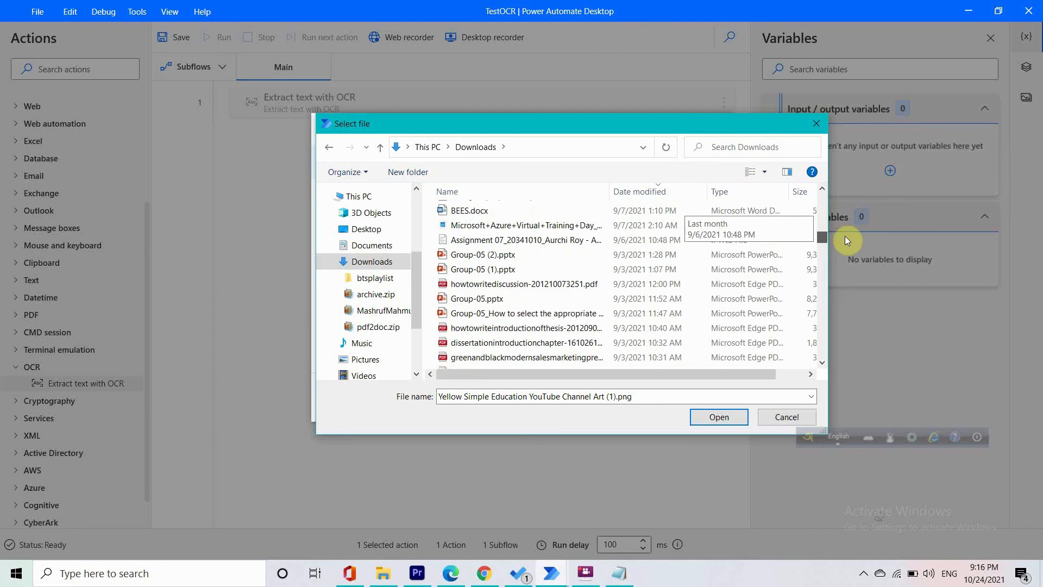
scroll(down, 3)
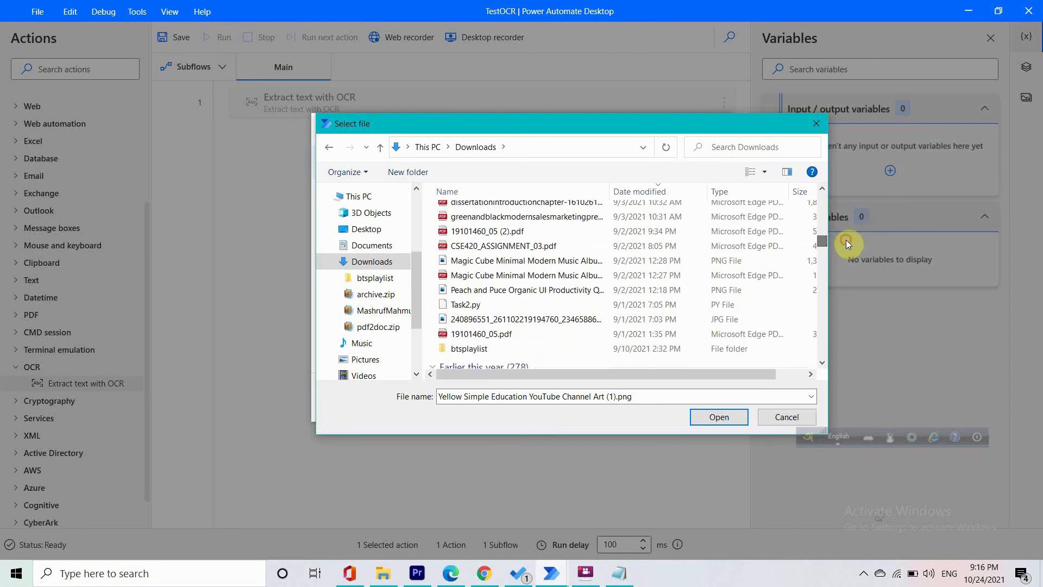
click(526, 289)
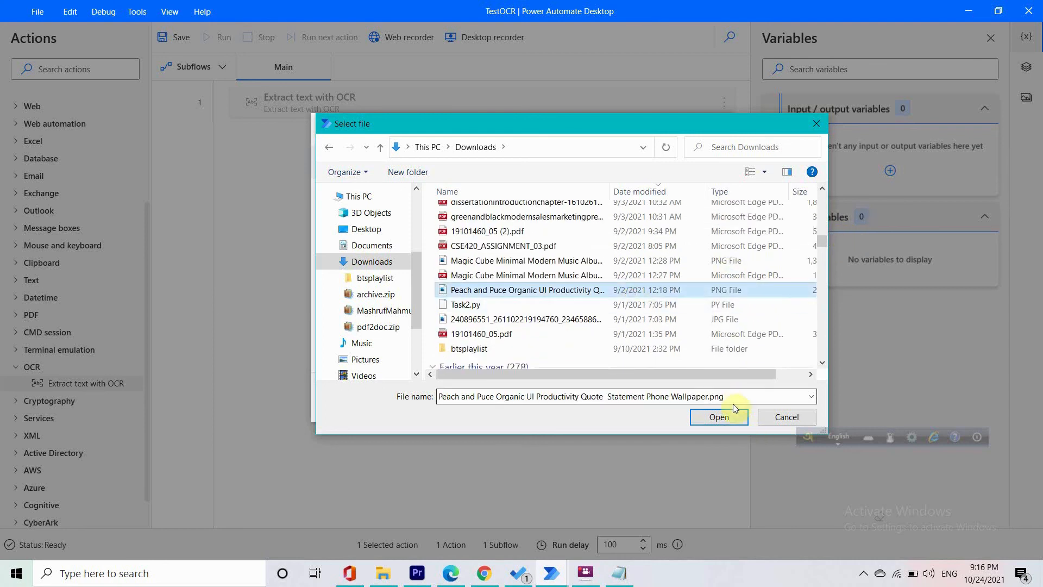
click(718, 417)
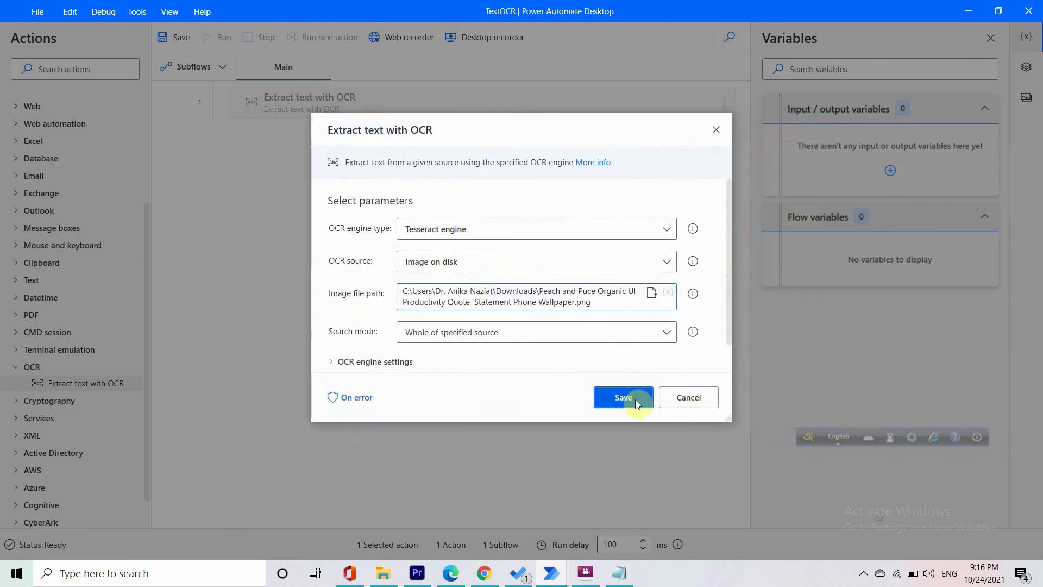
- Save the Extract text with OCR step, creating the OcrText variable
click(622, 397)
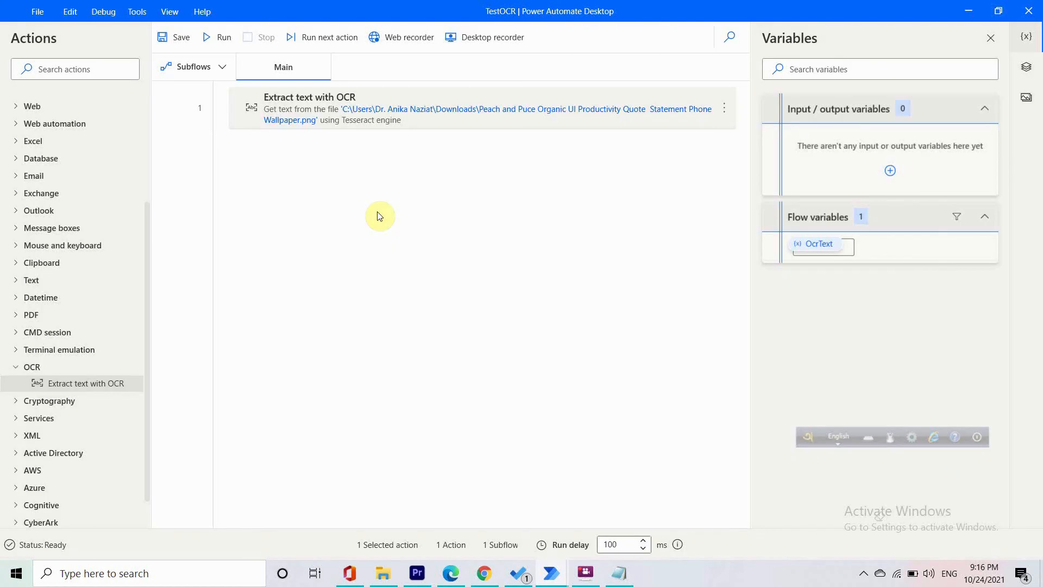
mouse_move(324, 175)
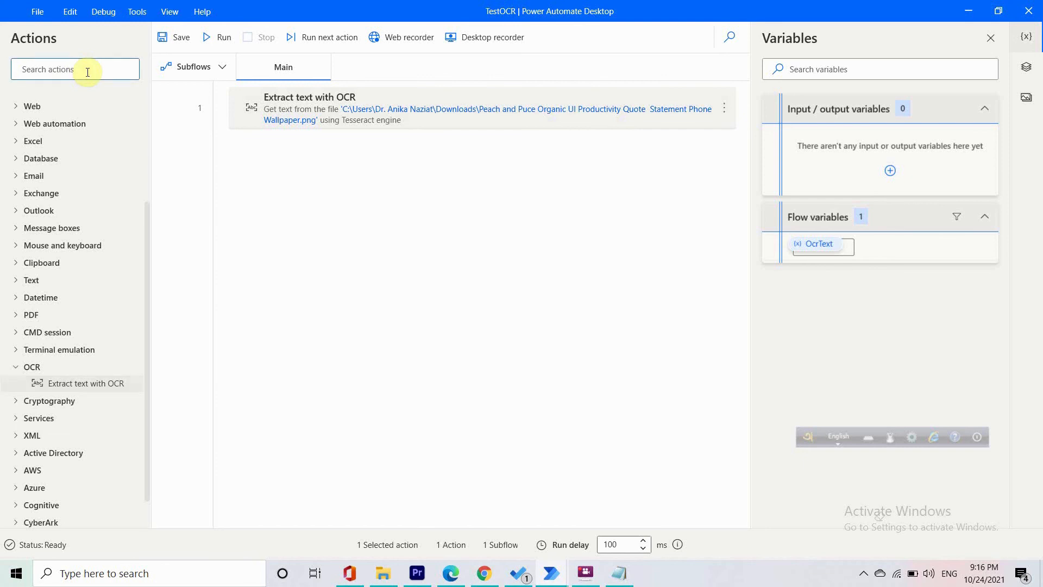
- Add a Write text to file action as the second step of TestOCR
text(w)
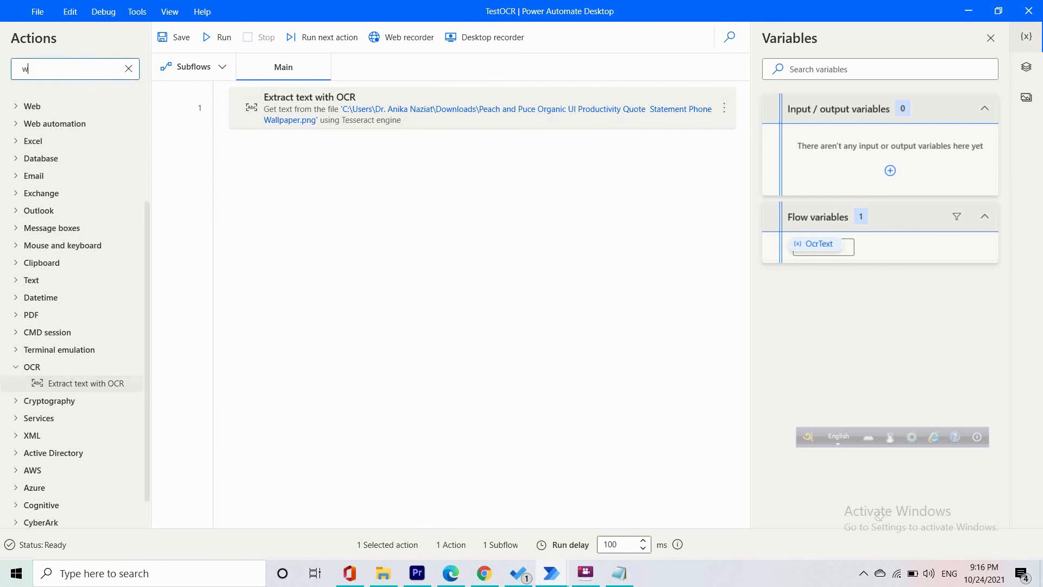
text(r)
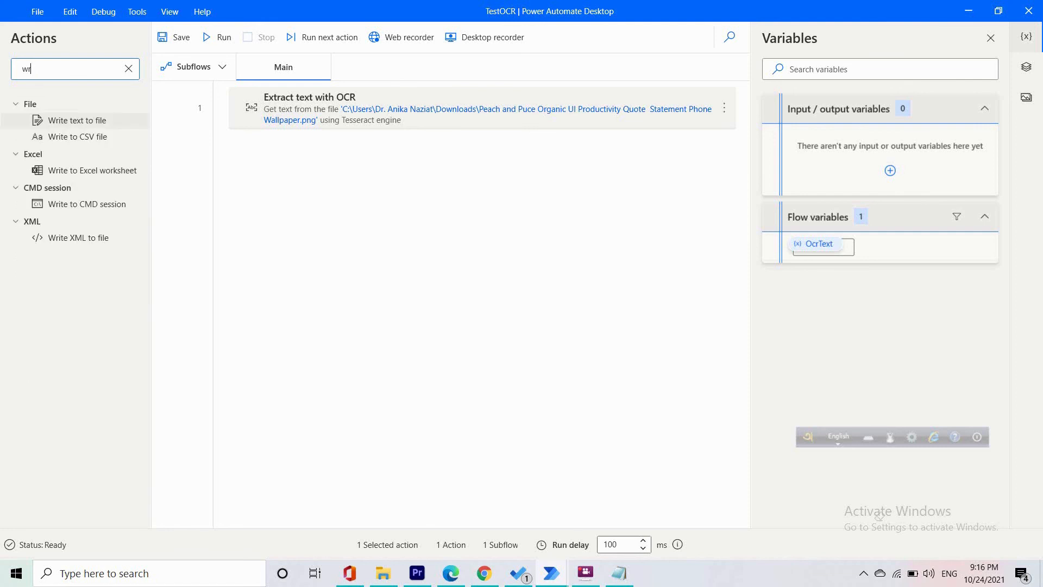
mouse_move(78, 120)
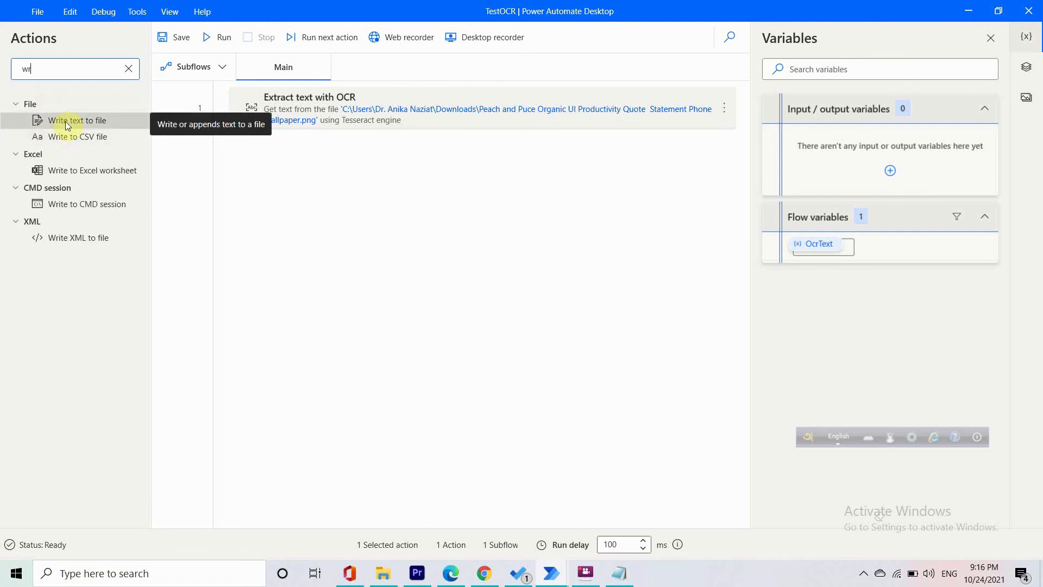
drag(77, 121, 341, 178)
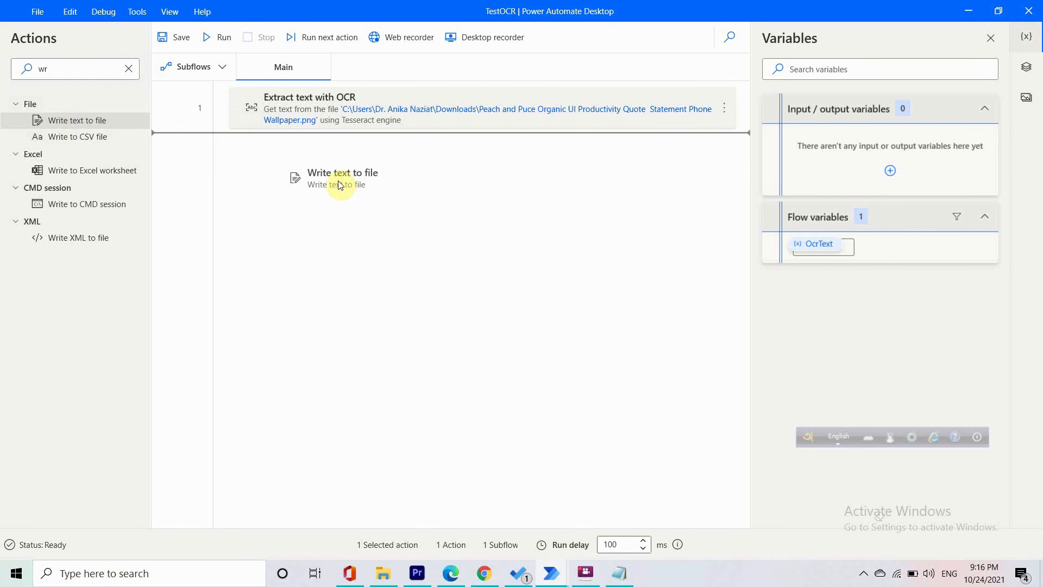
double_click(342, 178)
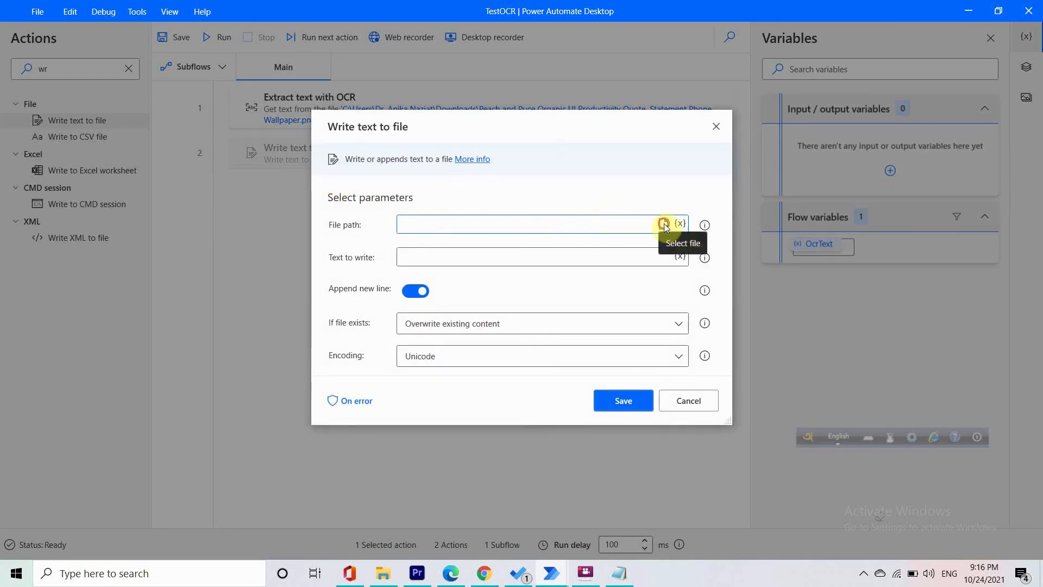
- Make it write %OcrText% to a TestOCR file on the Desktop and save the step
click(663, 225)
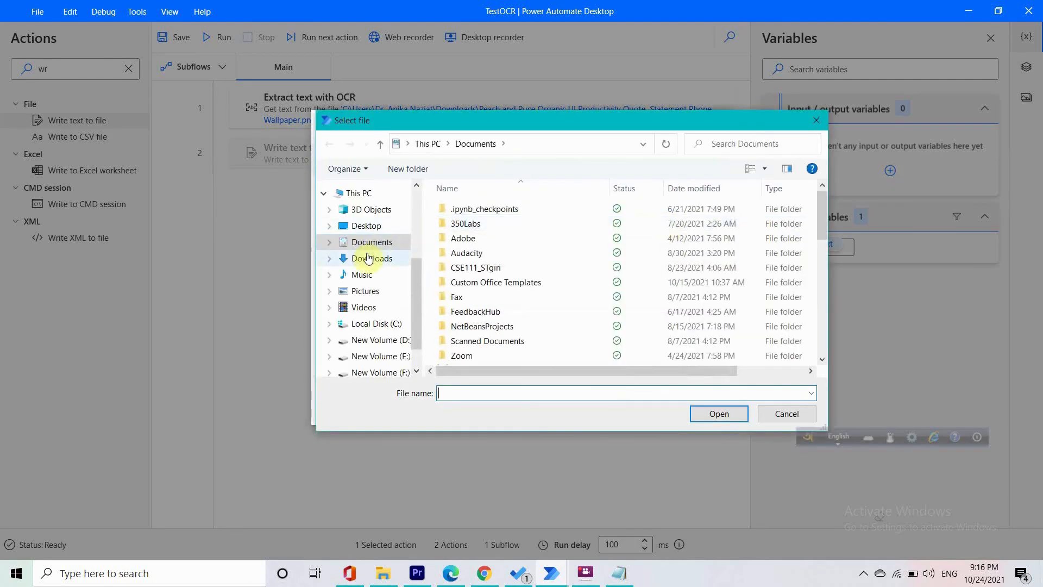
click(365, 226)
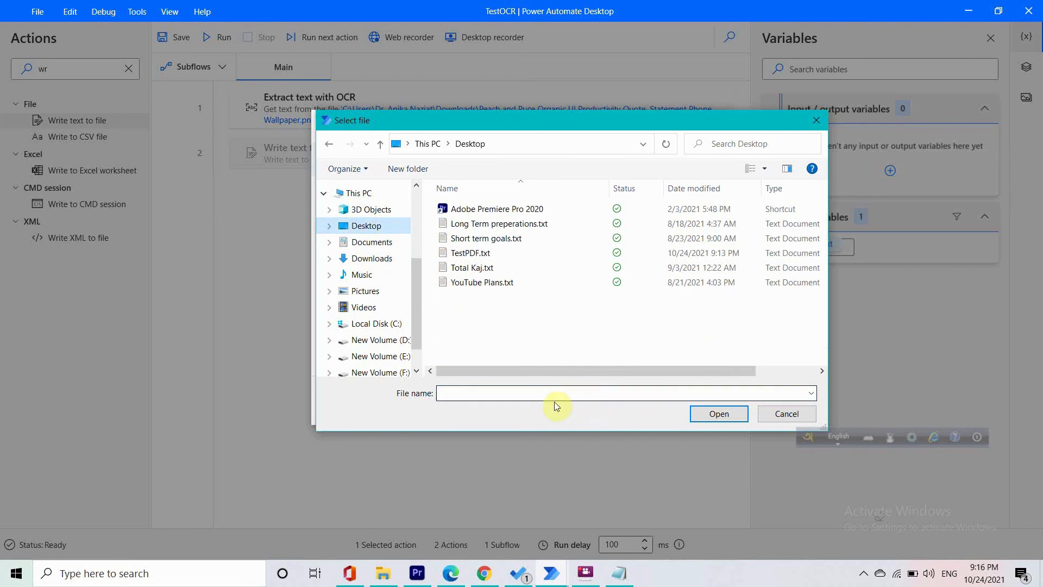
text(T)
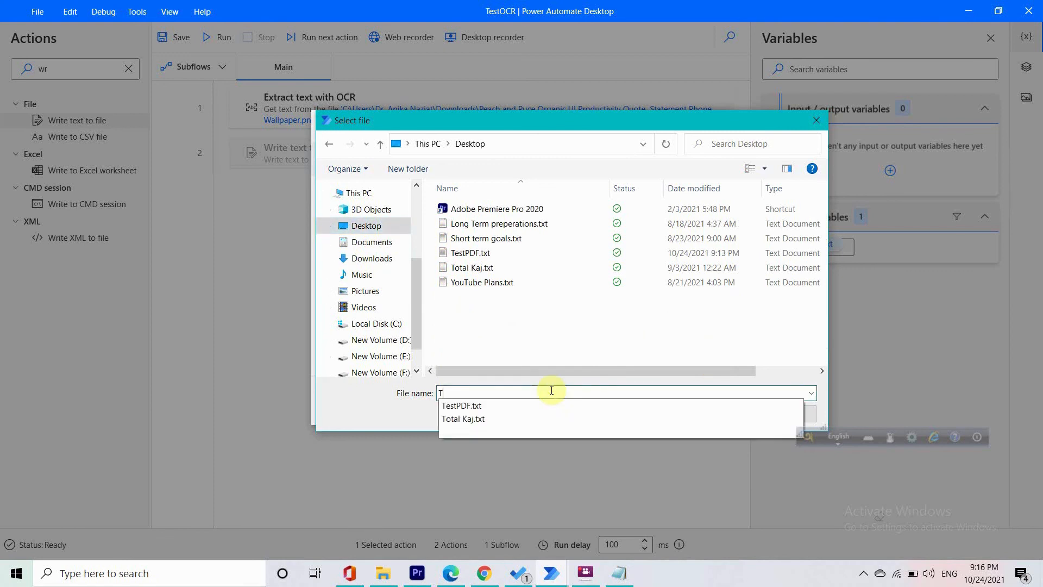
text(estOC)
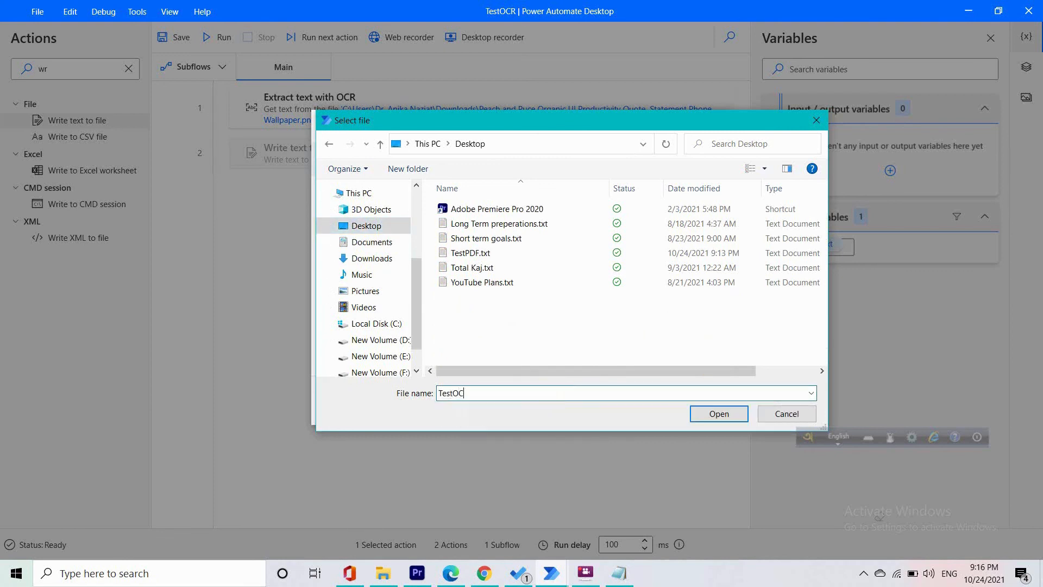
click(718, 413)
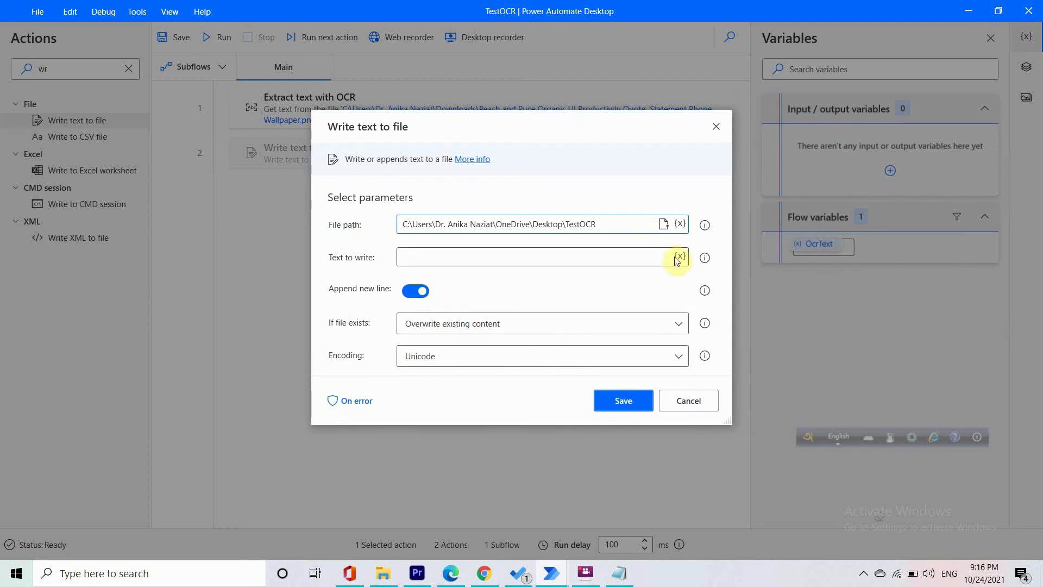
click(679, 257)
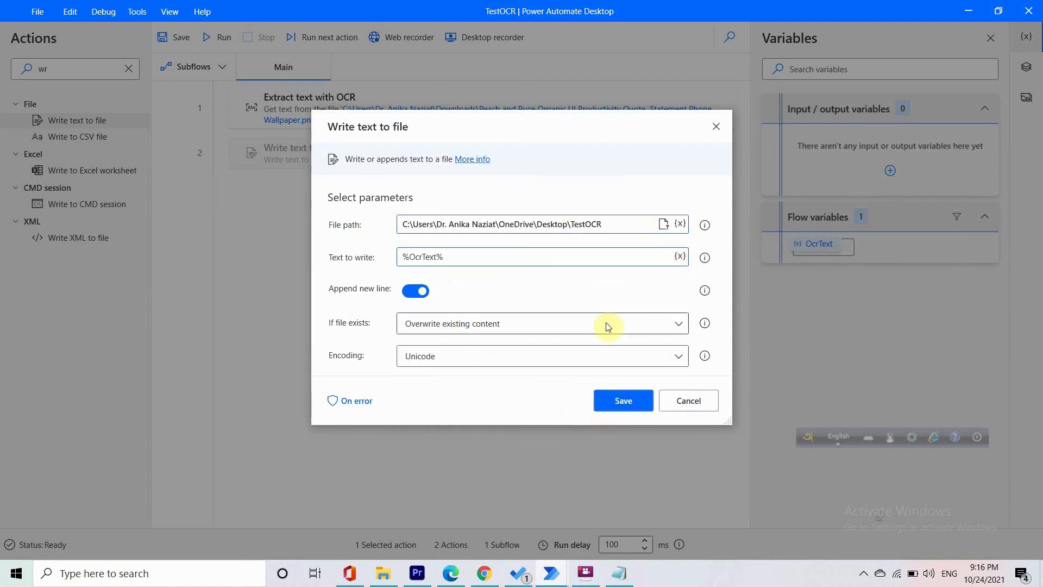
click(622, 400)
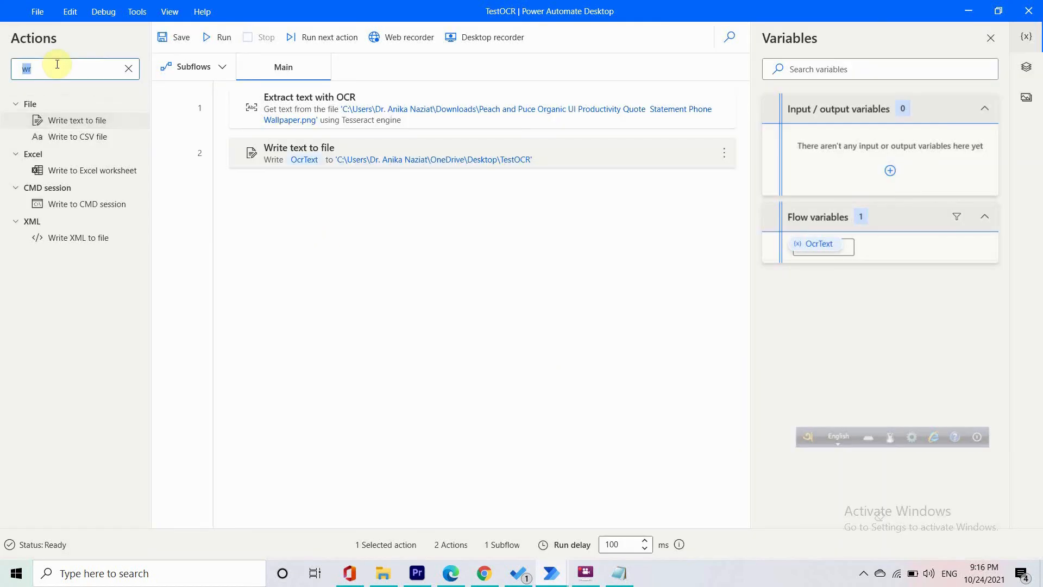
- Add a Display message step titled Flow with the message DONE!!!
text(disp)
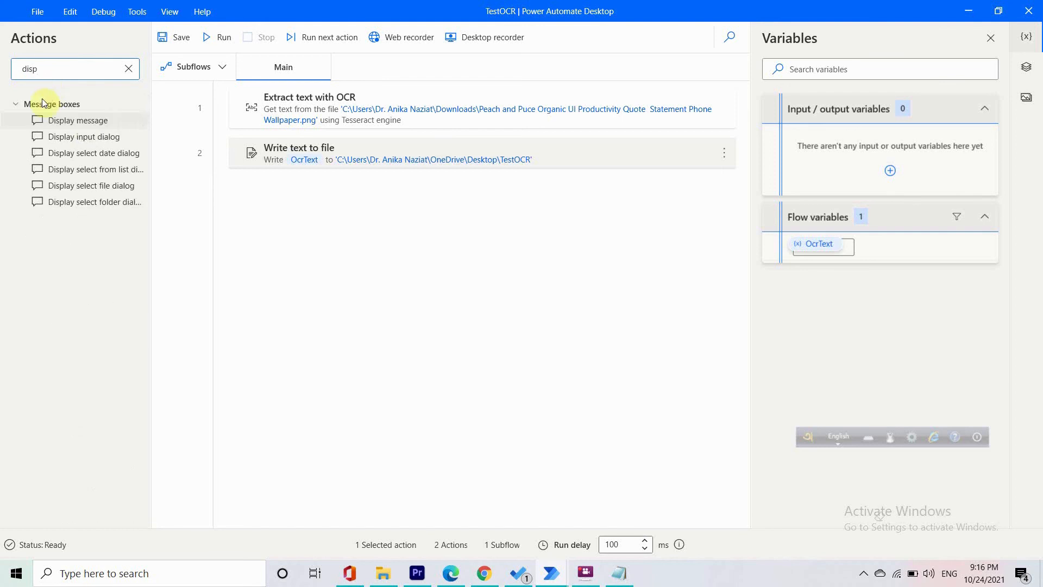
drag(77, 120, 273, 198)
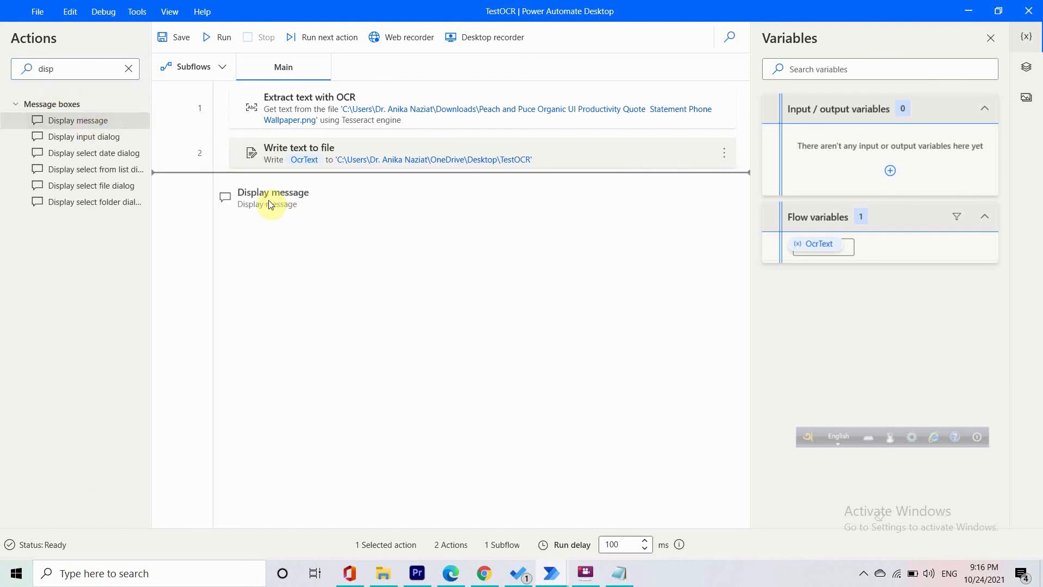
double_click(273, 198)
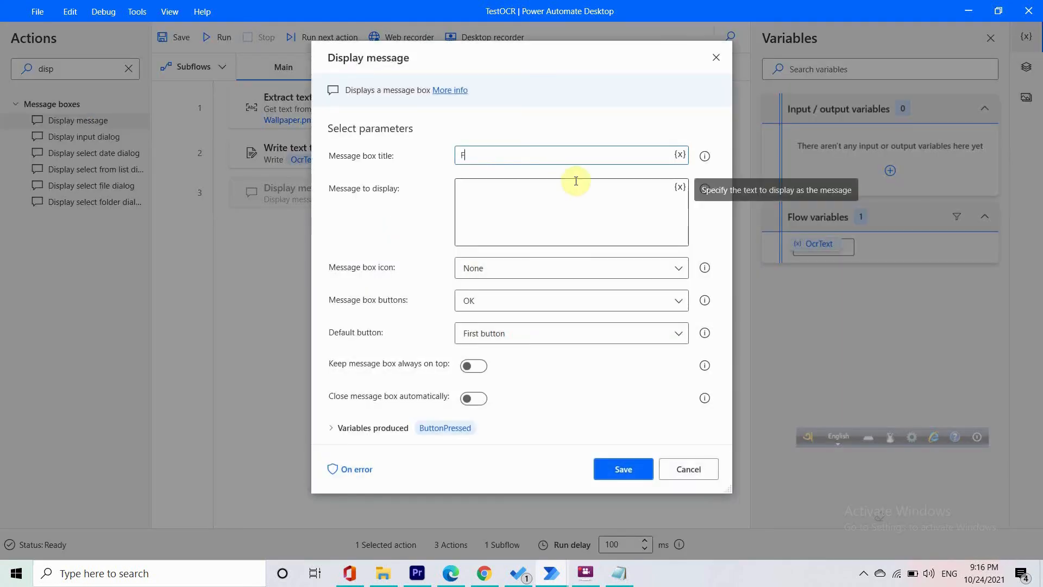
text(low)
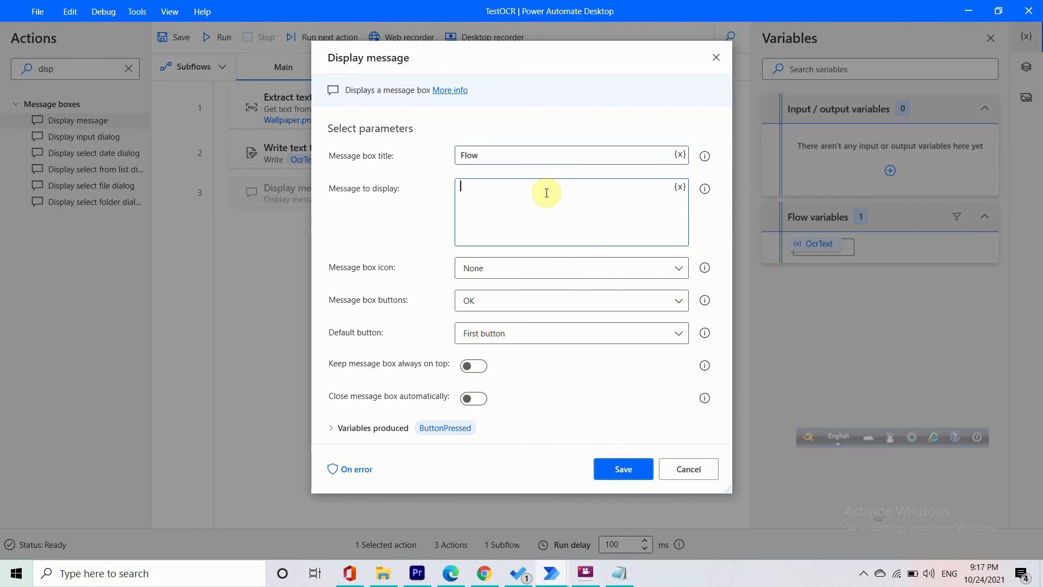
text(DONE!!!)
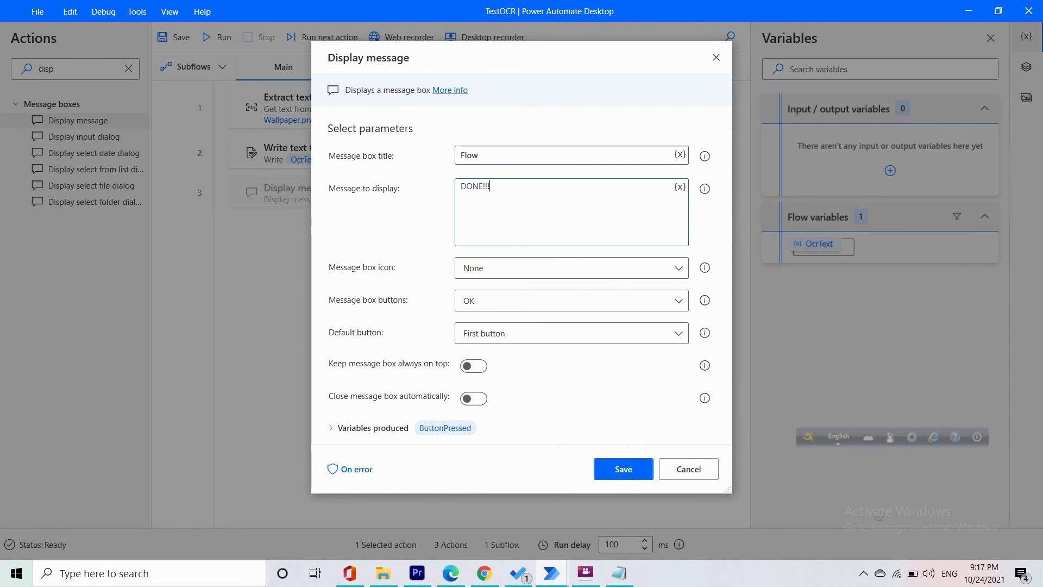
click(622, 468)
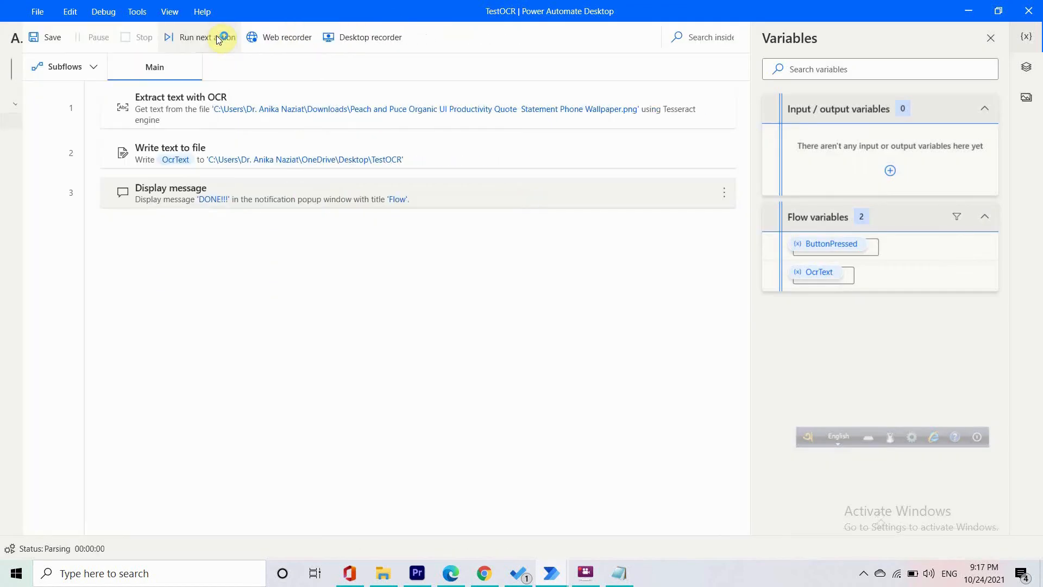
- Run the whole TestOCR flow and dismiss the DONE!!! message
click(195, 37)
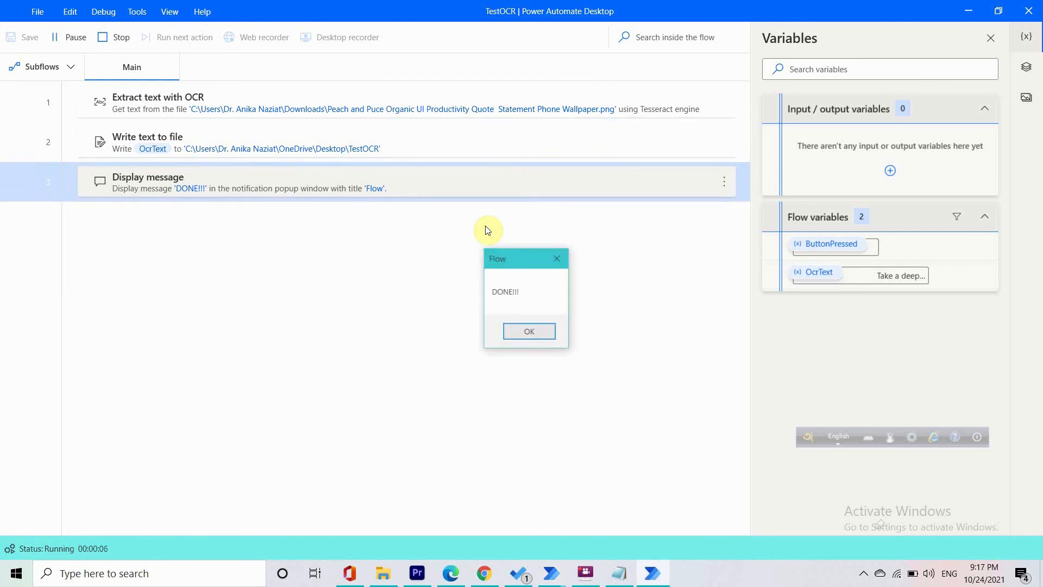
click(528, 331)
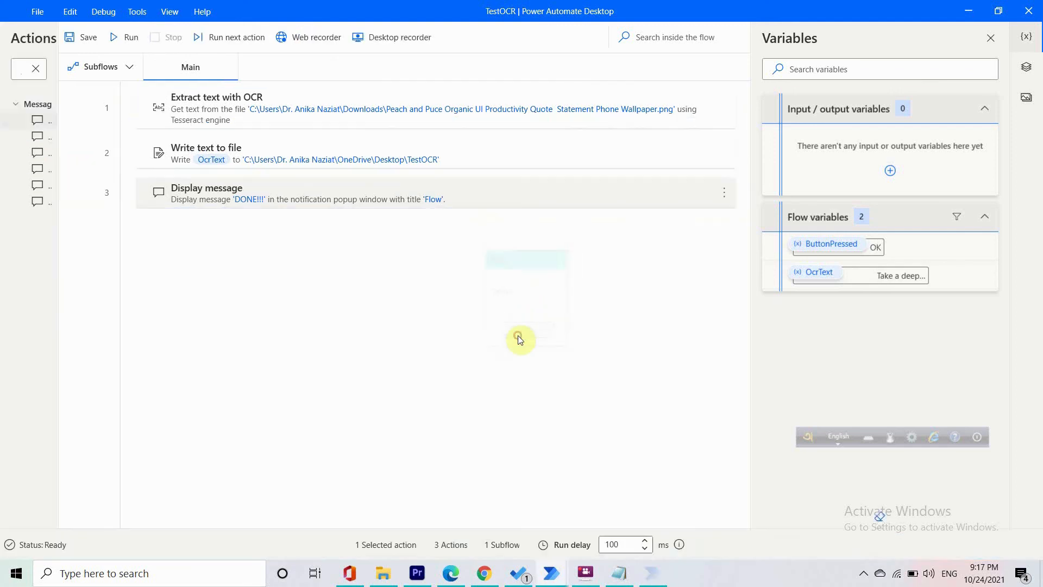
- Browse Downloads in File Explorer to the Peach and Puce wallpaper image read by OCR
text(disp)
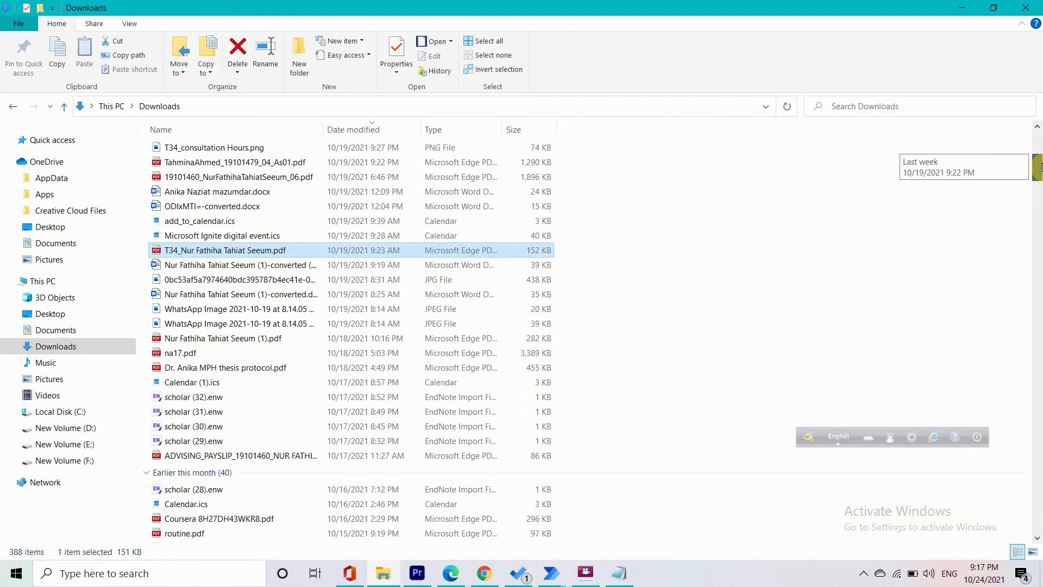
scroll(down, 3)
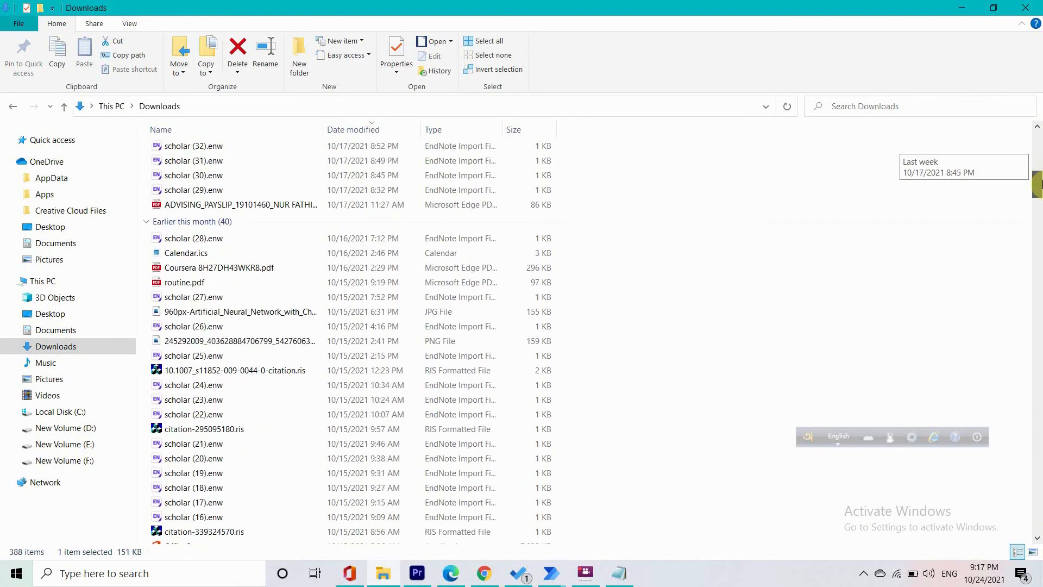
scroll(down, 3)
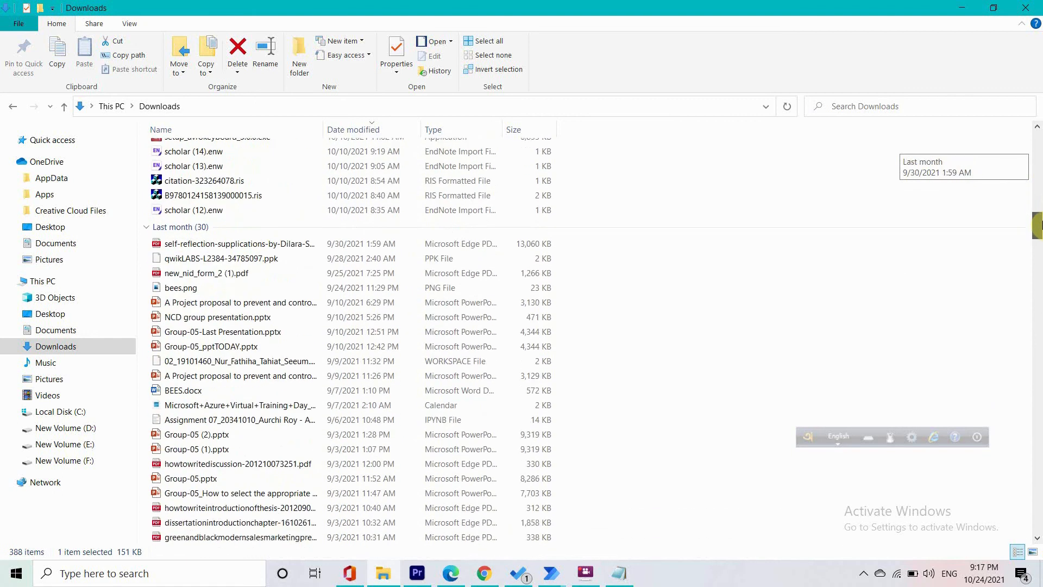
scroll(down, 3)
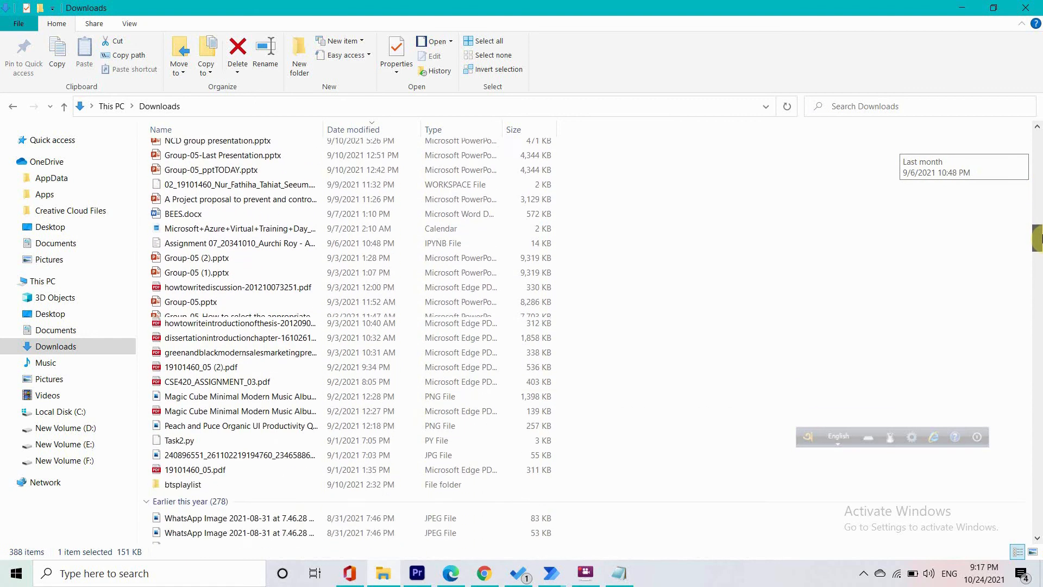
scroll(down, 3)
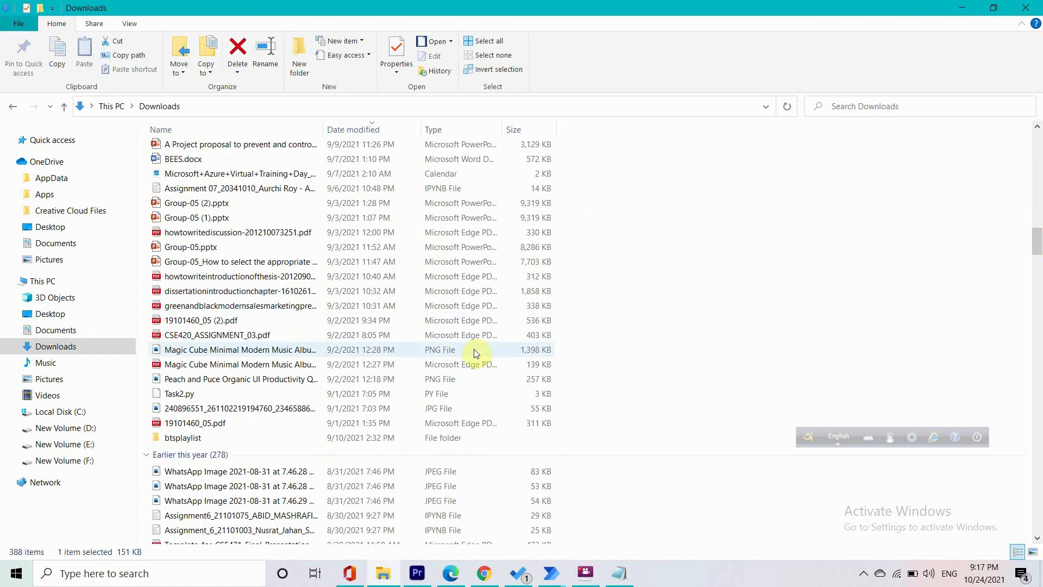
mouse_move(1028, 241)
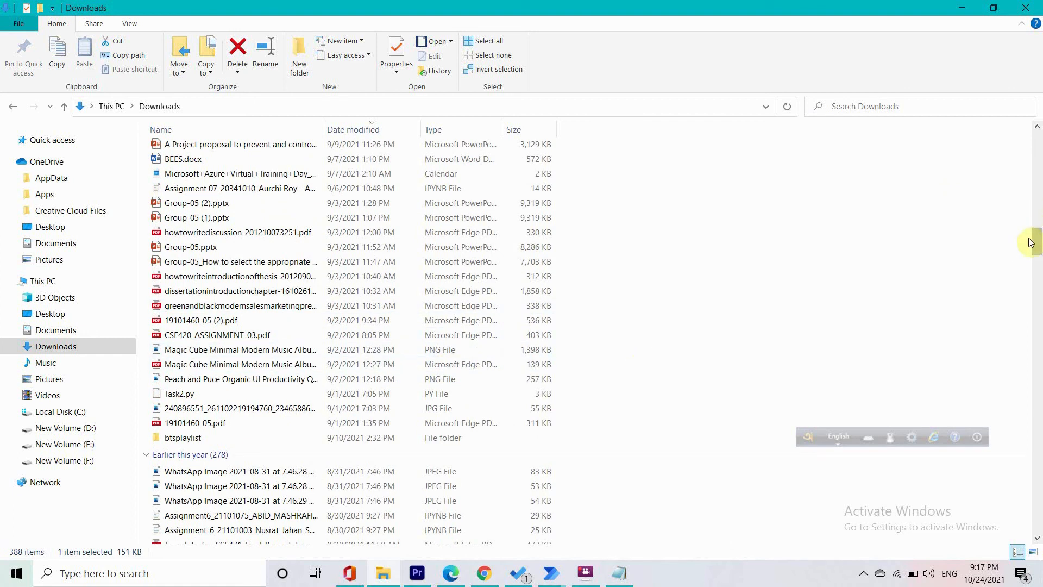
scroll(down, 3)
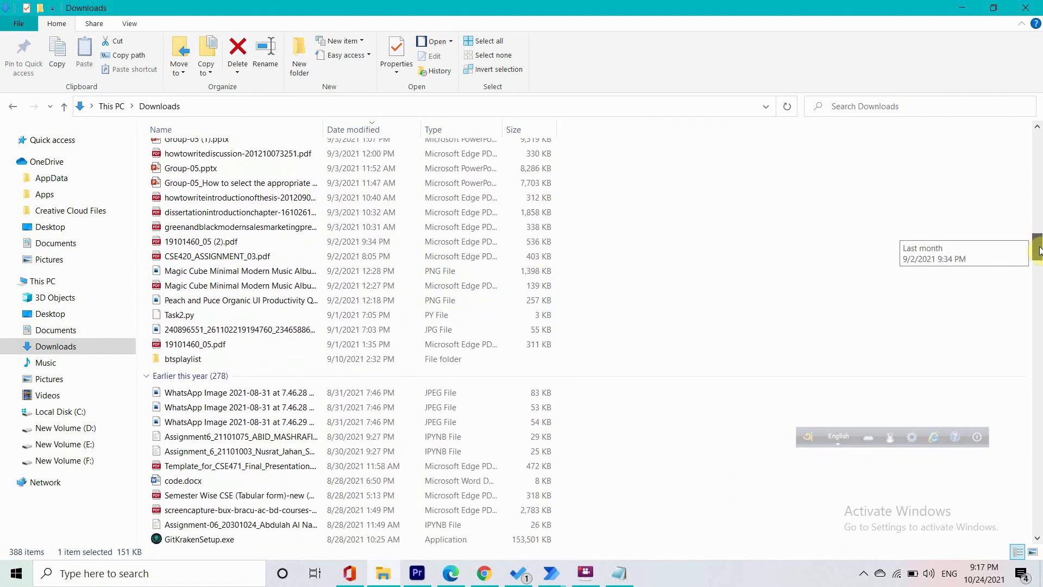
scroll(down, 3)
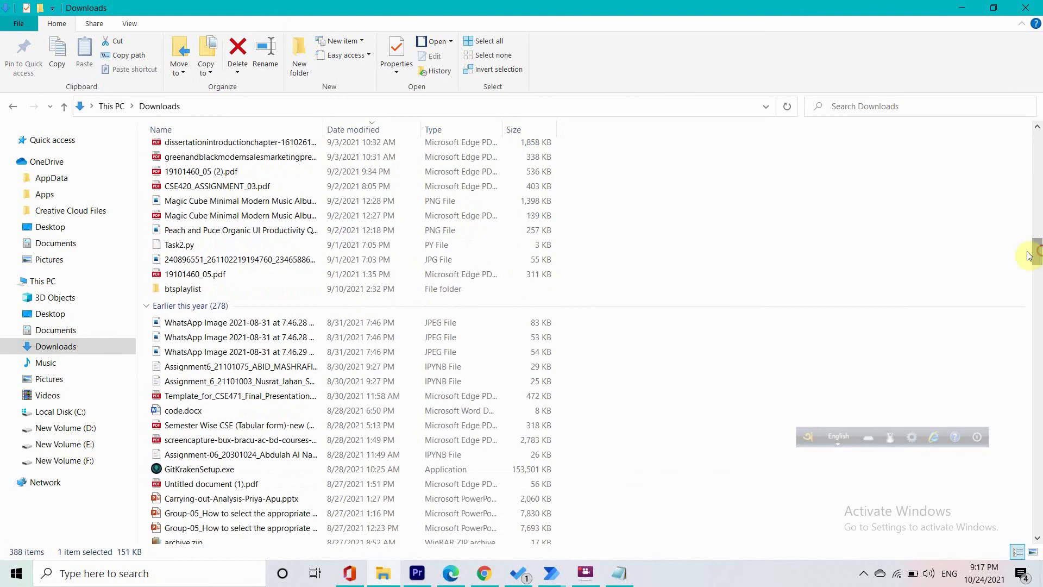
click(240, 229)
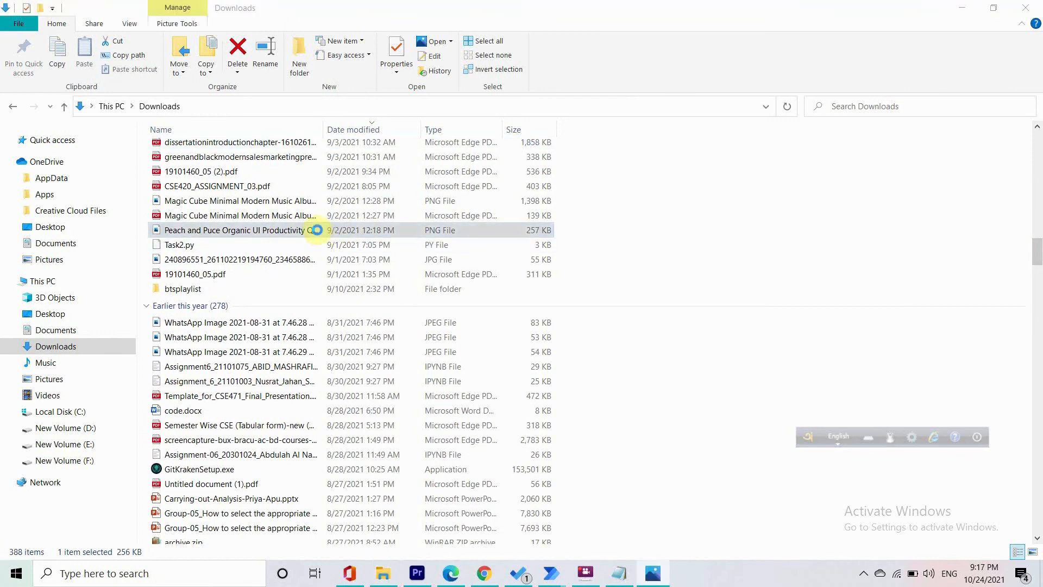
- View the Peach and Puce wallpaper image with its 'Take a deep breath' quote in Photos
double_click(236, 229)
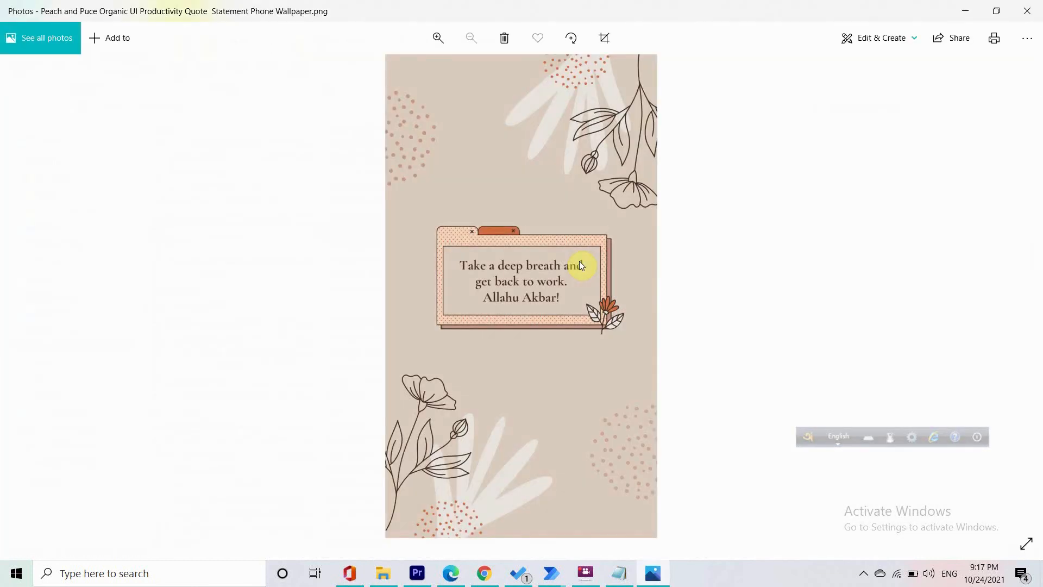
mouse_move(419, 148)
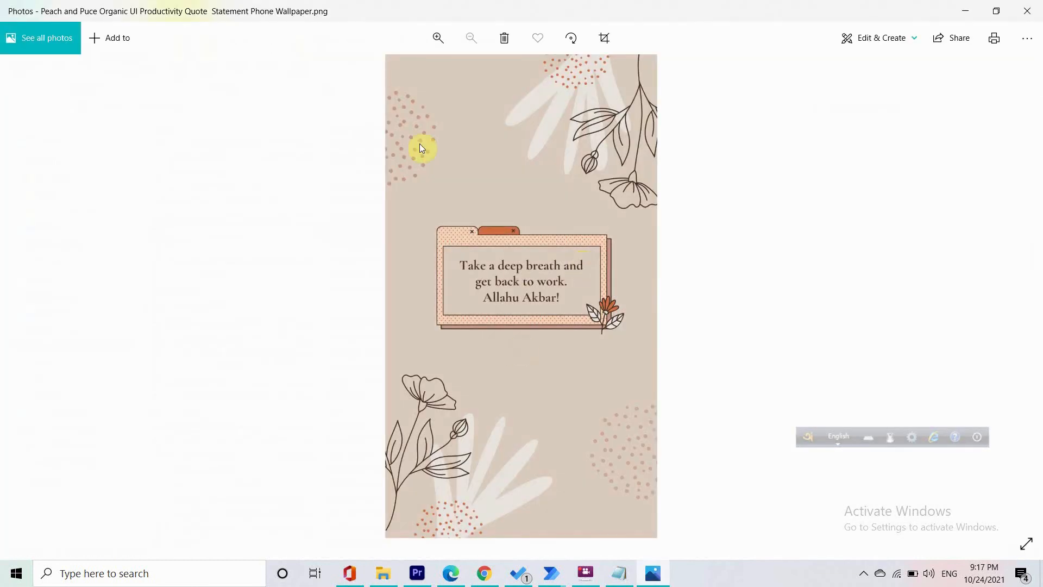
mouse_move(553, 566)
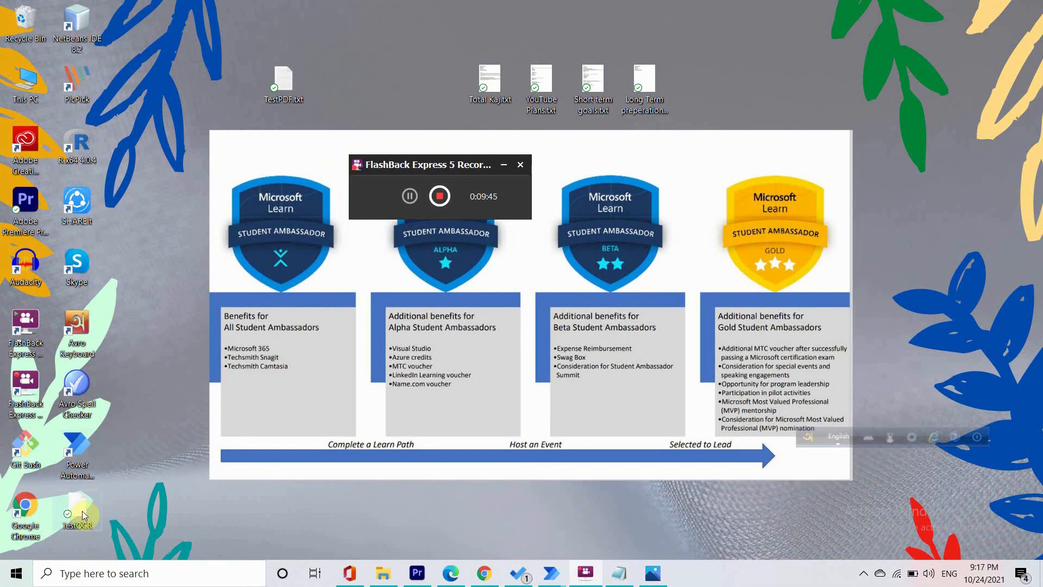
- Launch the TestOCR desktop file and browse the 'How do you want to open this file?' app list
double_click(77, 508)
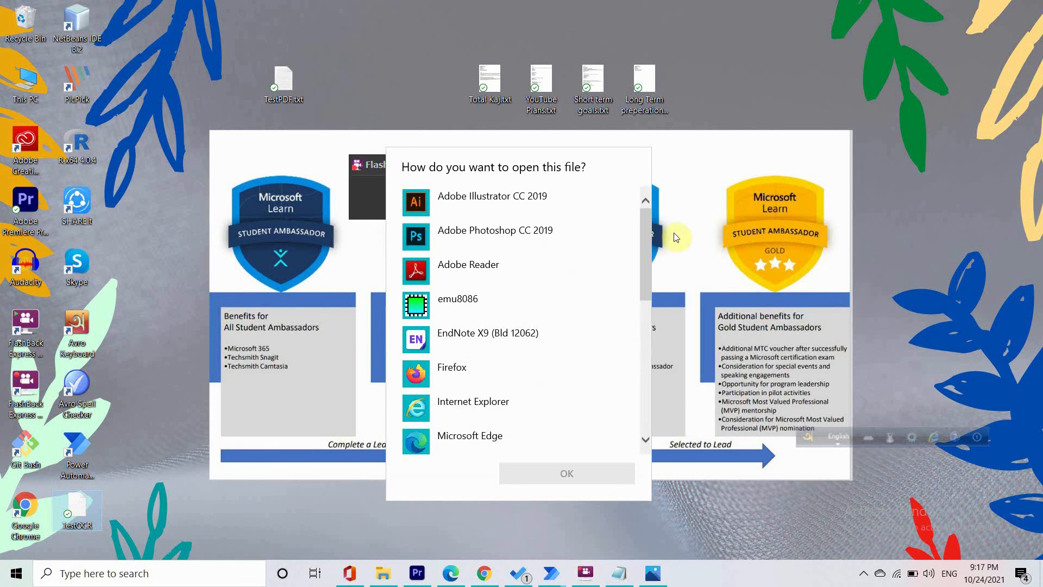
scroll(down, 3)
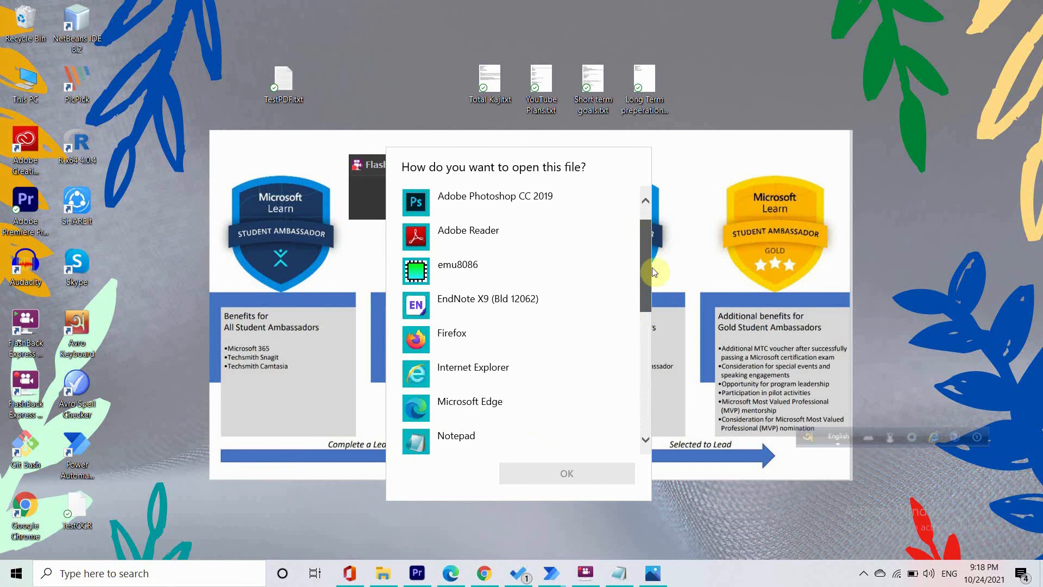
scroll(down, 3)
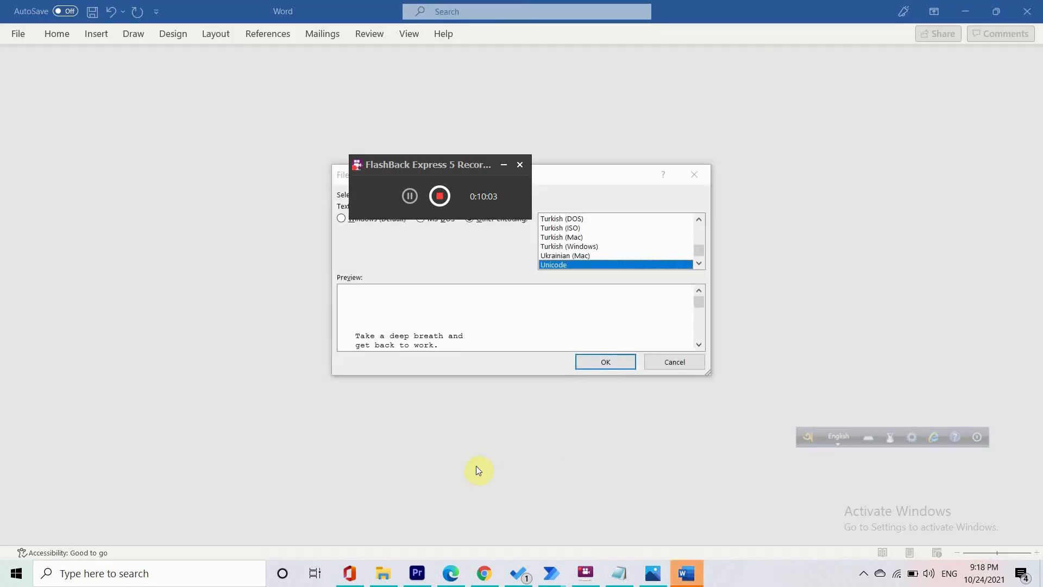
mouse_move(361, 461)
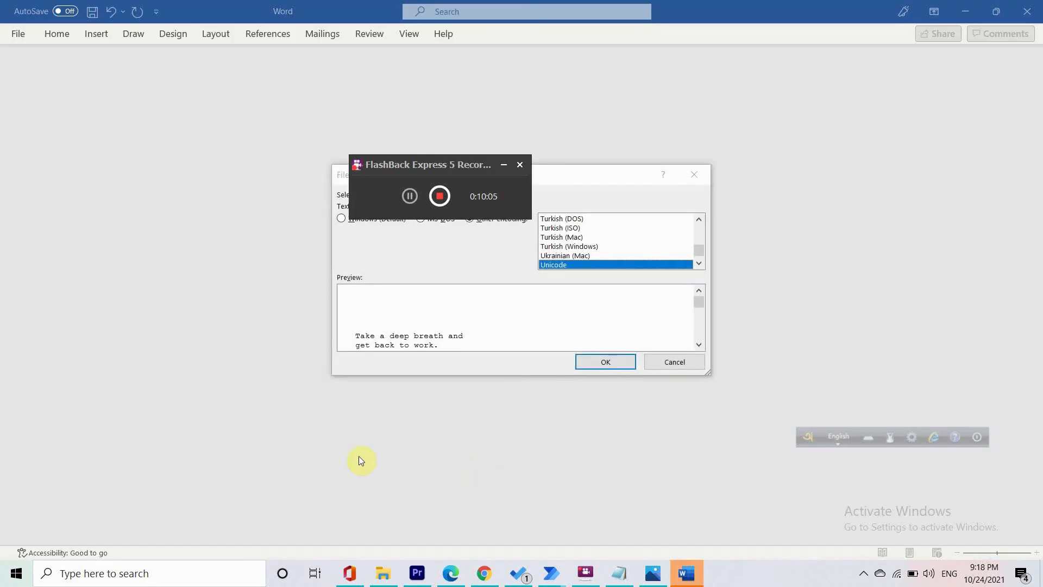
mouse_move(512, 390)
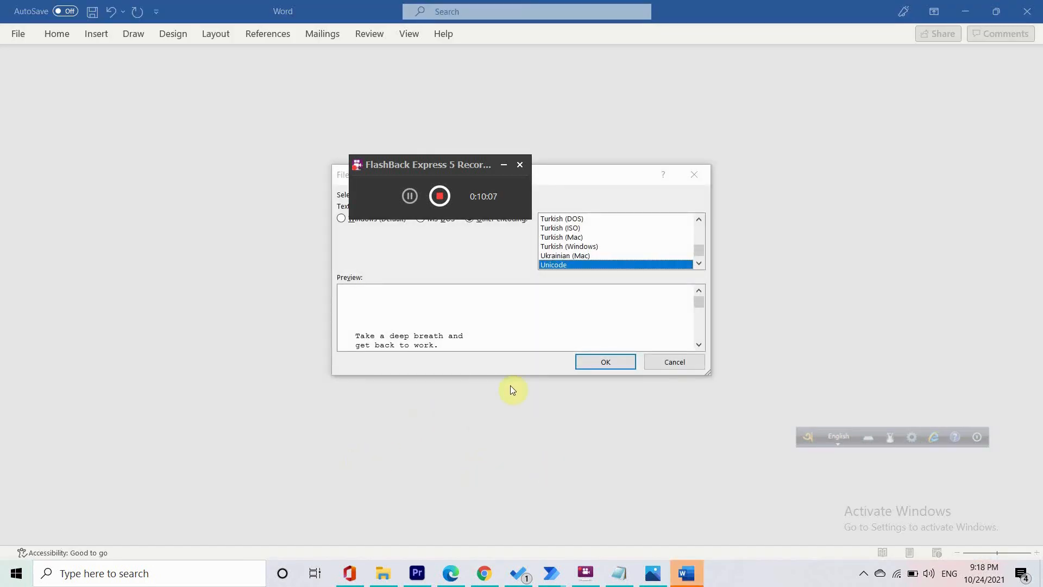
- Load the file in Word as Unicode text and place the cursor after 'Allahu Akbar!' in the extracted quote
click(604, 361)
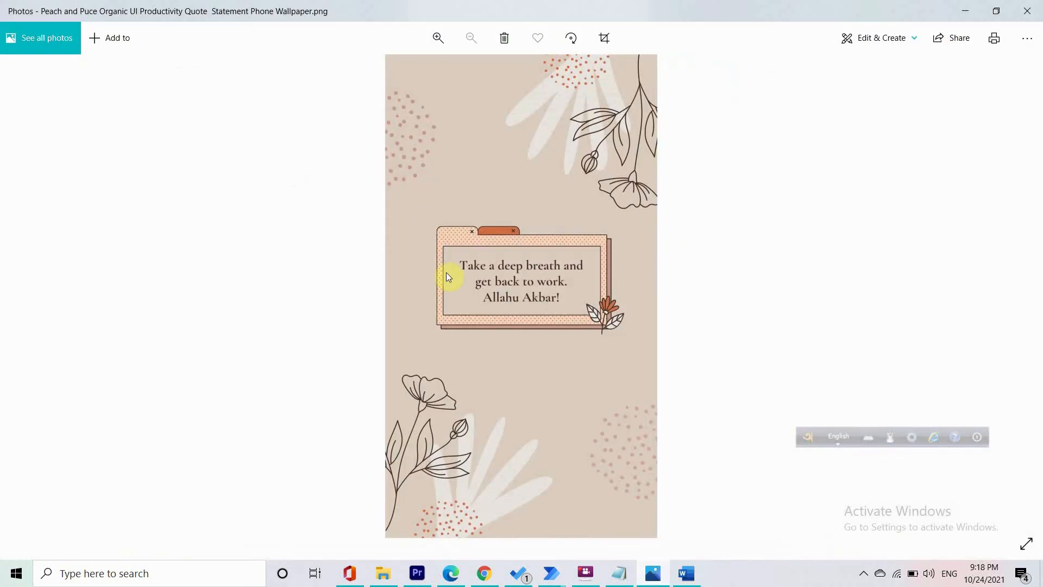
mouse_move(631, 295)
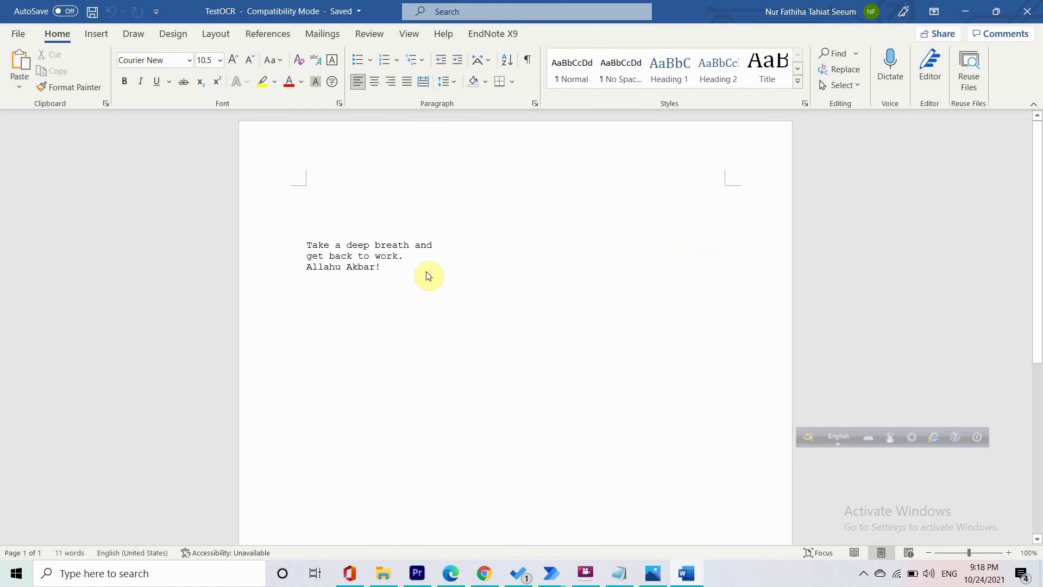
click(382, 266)
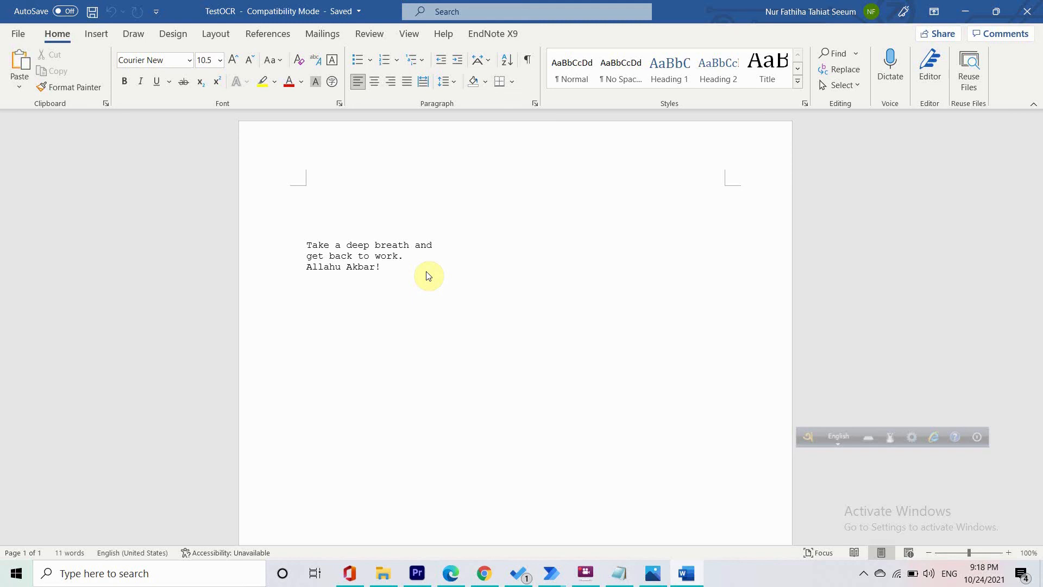
click(380, 267)
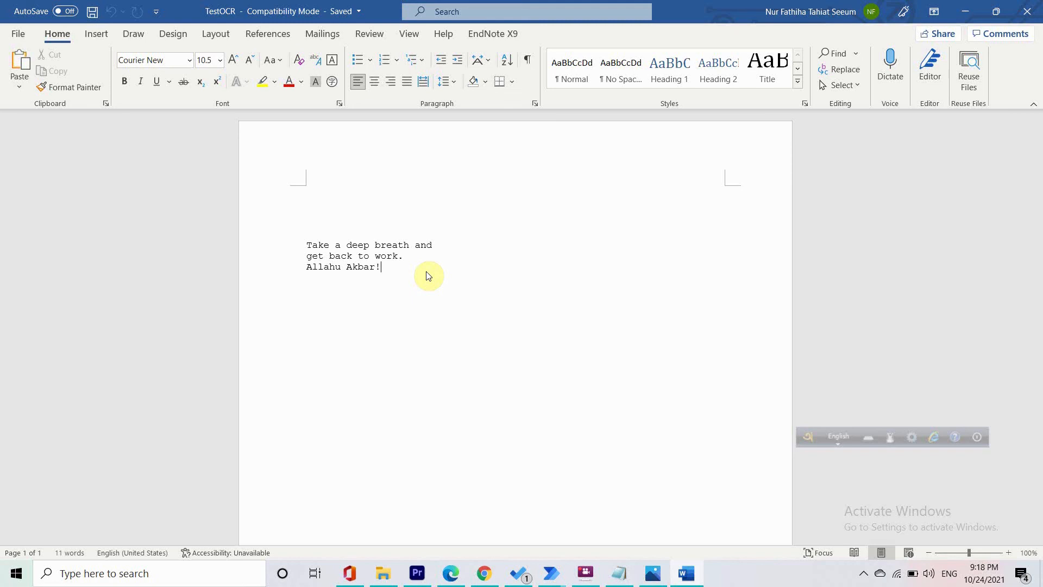